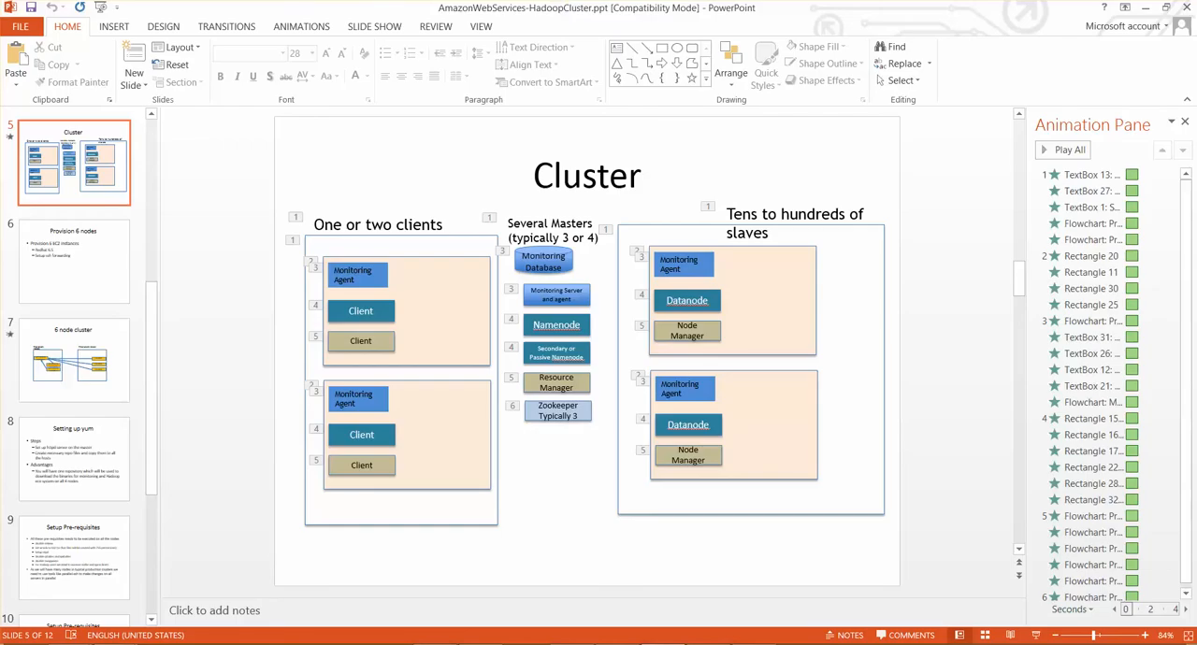
- Page from slide 7 through the 6 node cluster slide to slide 9, Setup Pre-requisites
click(73, 260)
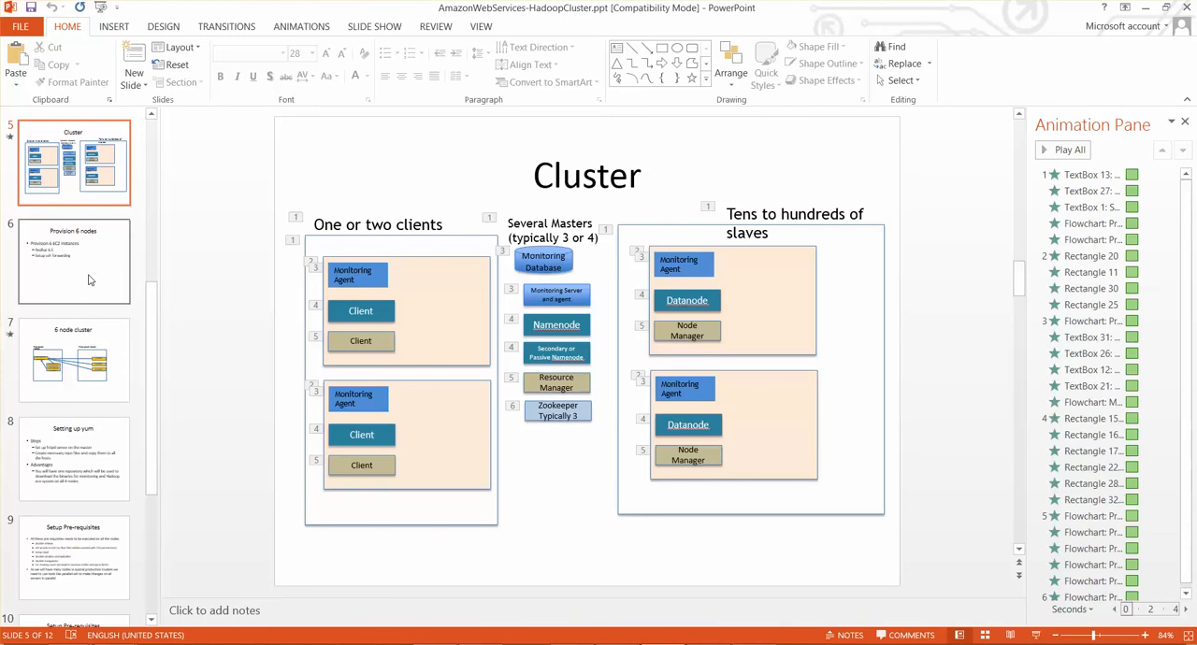
mouse_move(84, 260)
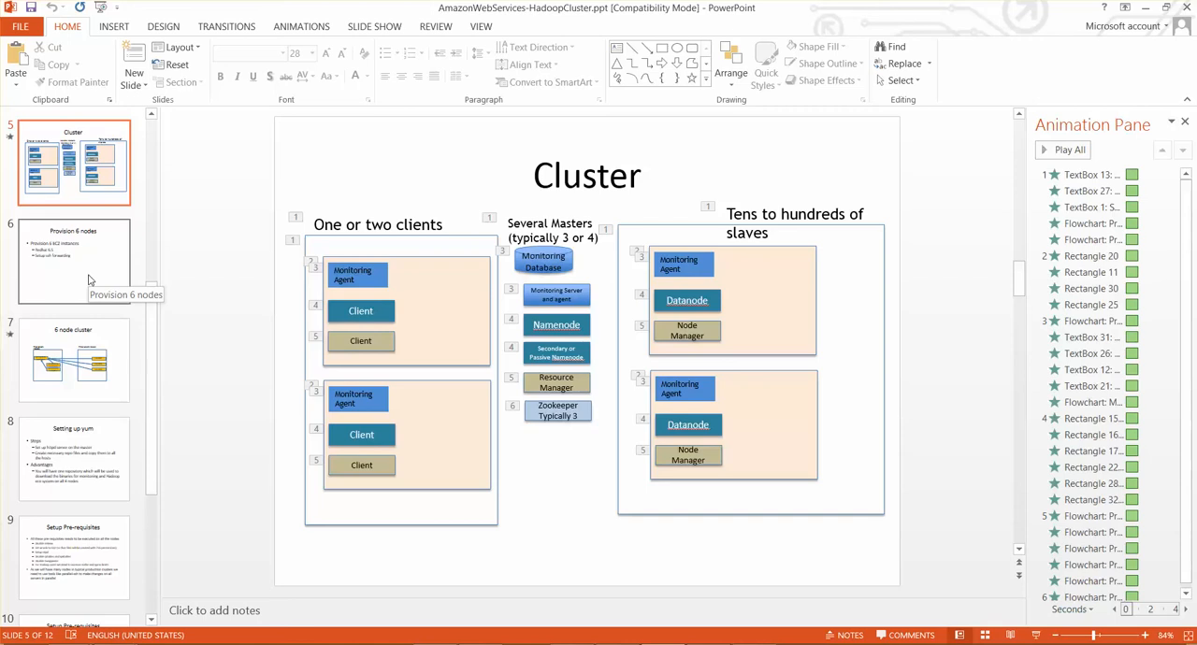
mouse_move(105, 405)
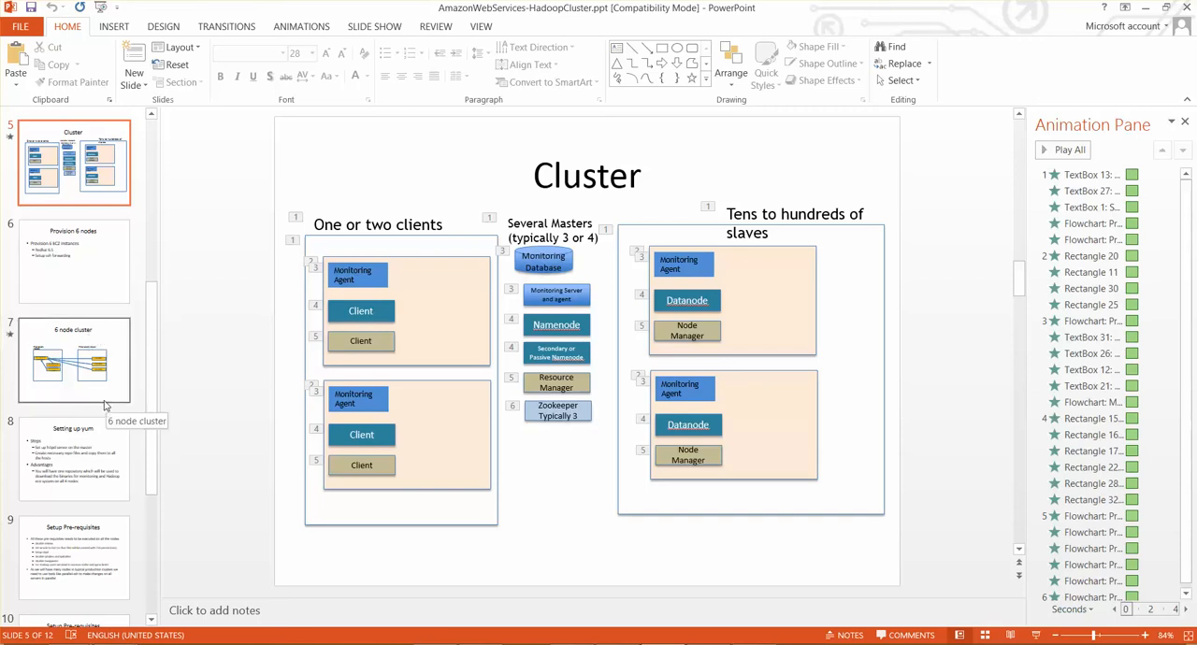
click(74, 360)
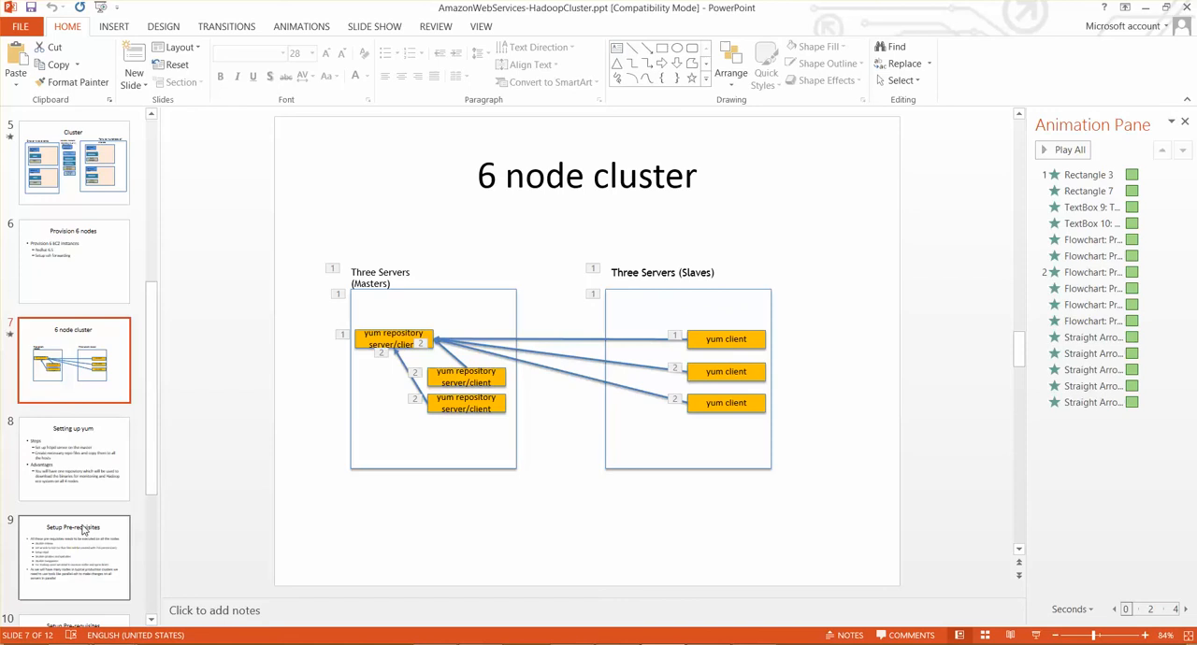
click(73, 558)
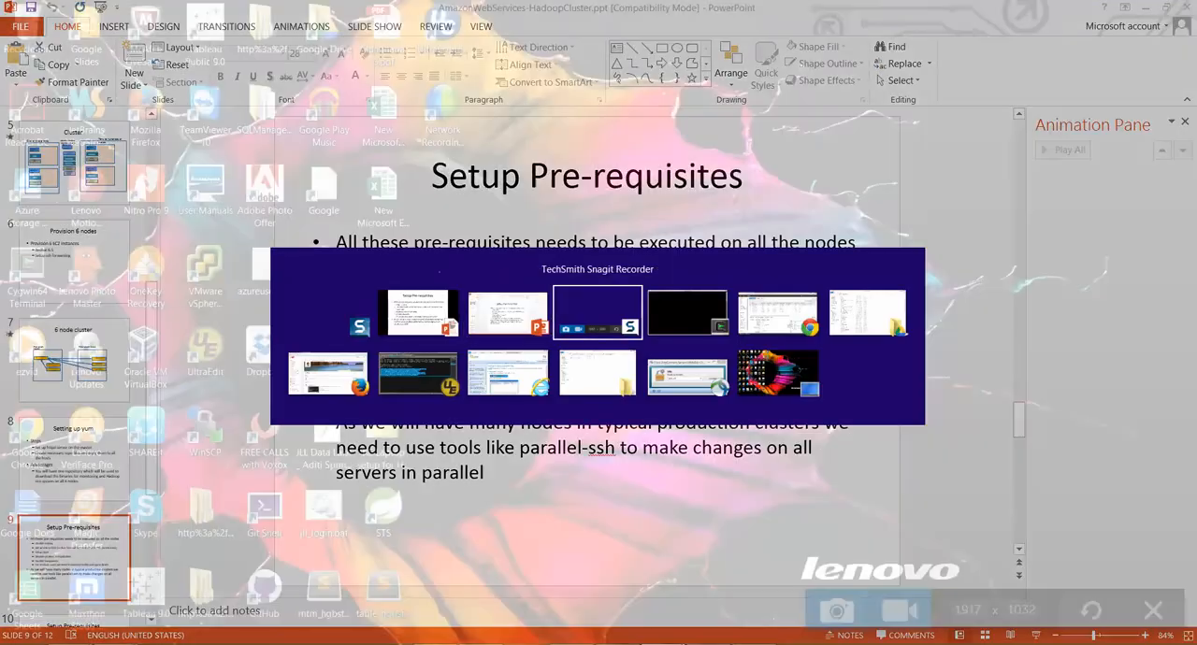
- In the SSH session, open /etc/selinux/config in vi to review SELinux settings
click(687, 313)
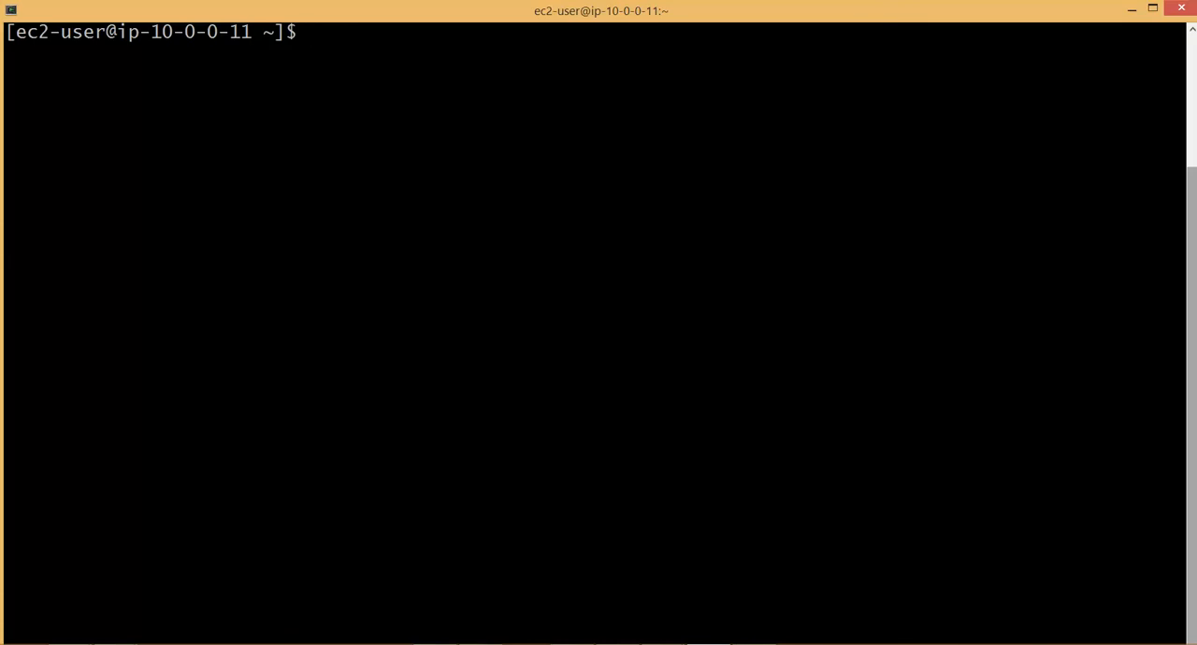
text(vi /e)
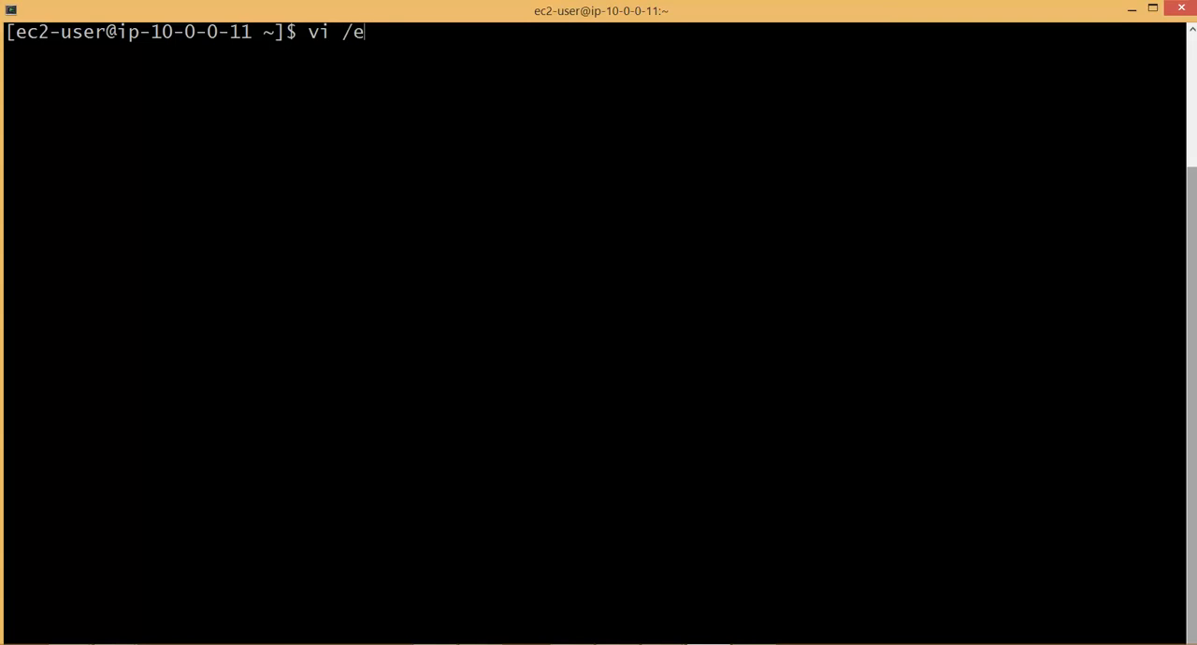
text(tc/)
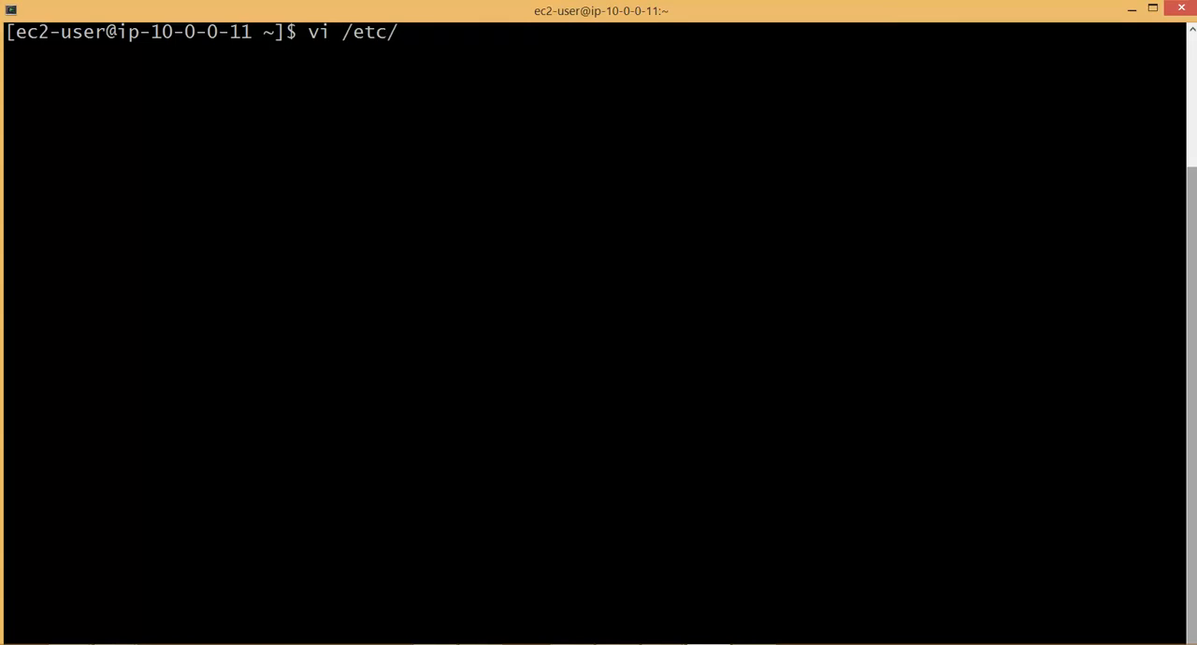
text(se)
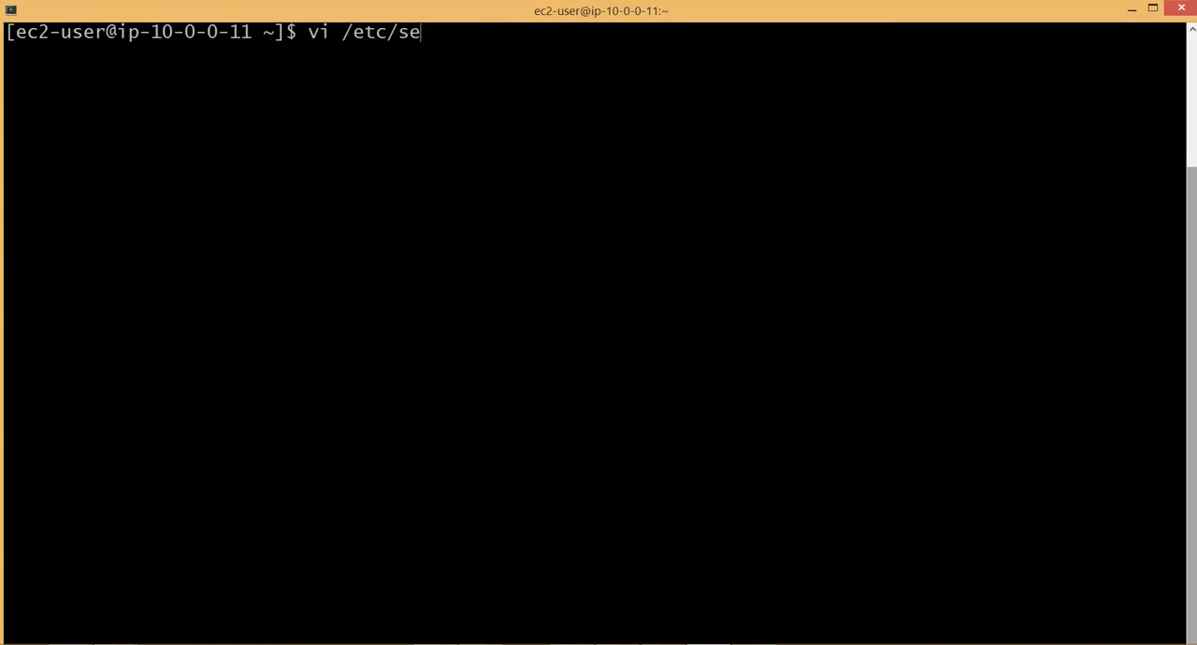
text(linux/)
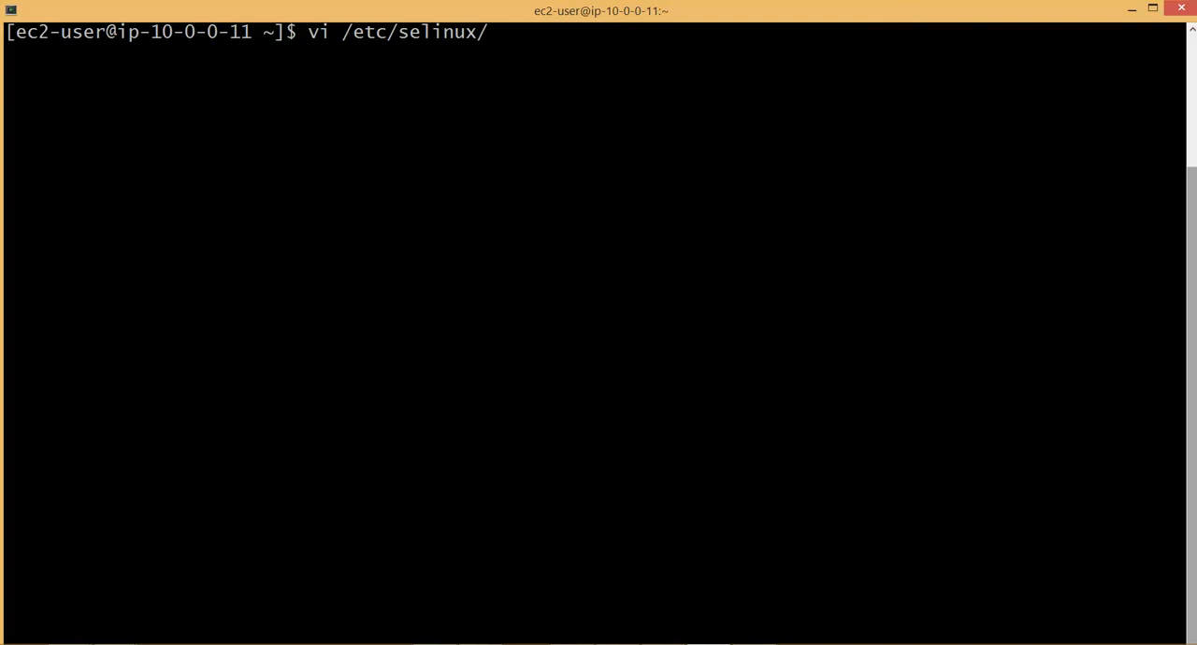
text(config)
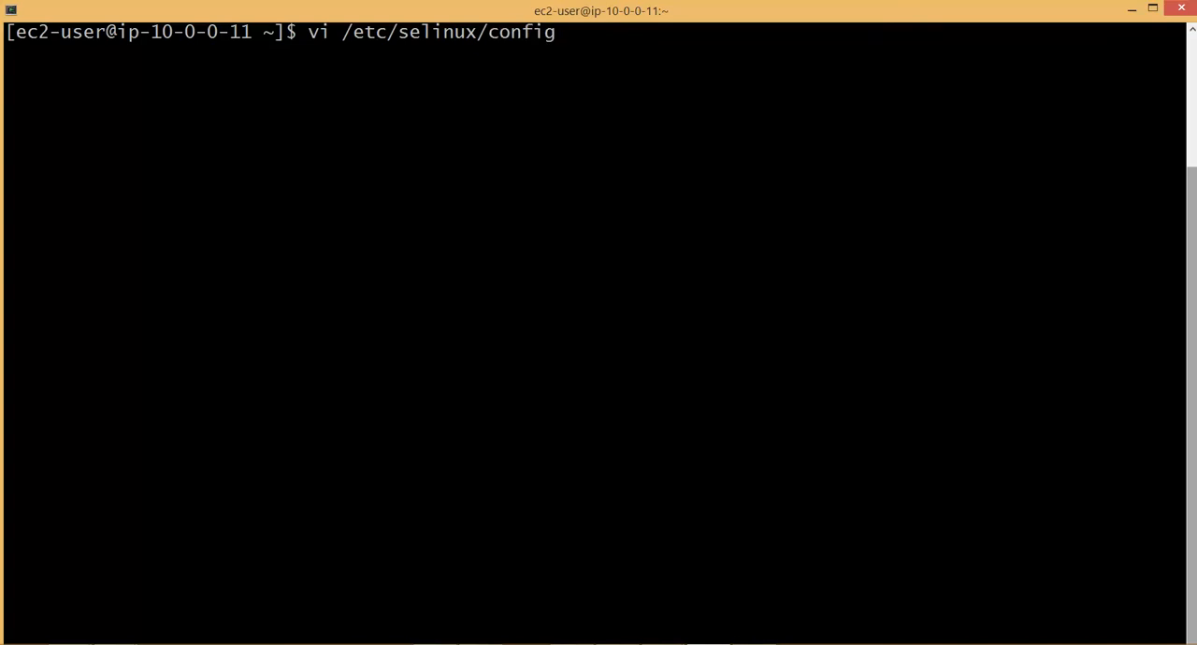
key(Return)
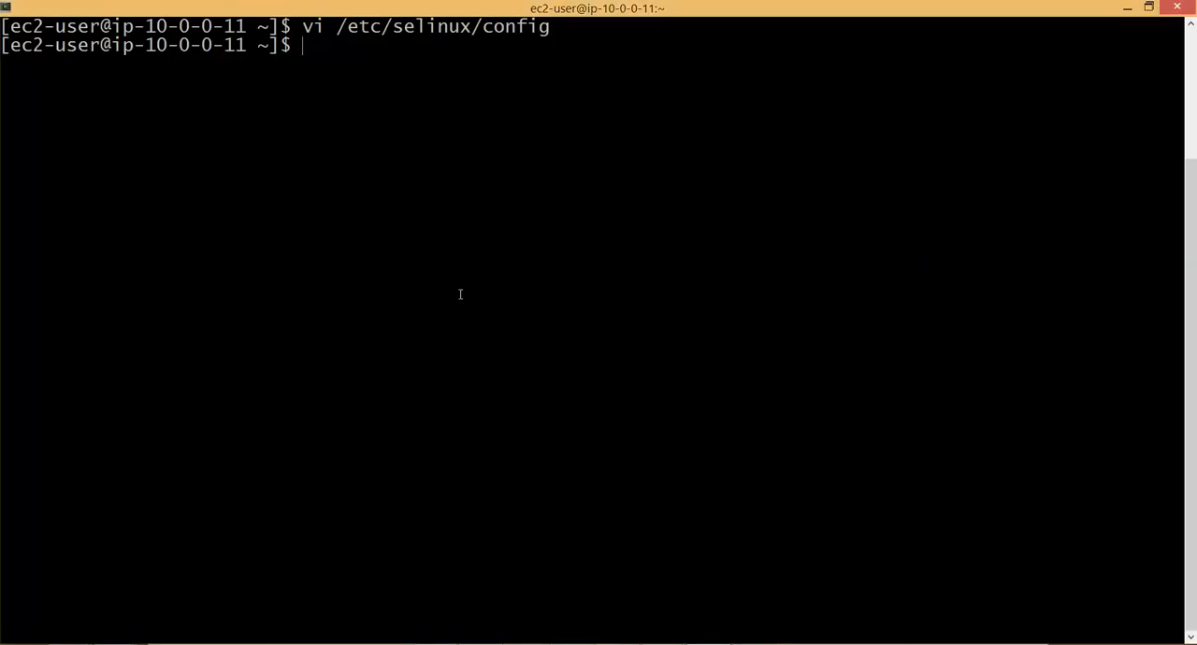
- Create an empty file named test and list it to confirm rw-rw-r-- permissions
text(ls -ltr)
text(pwd)
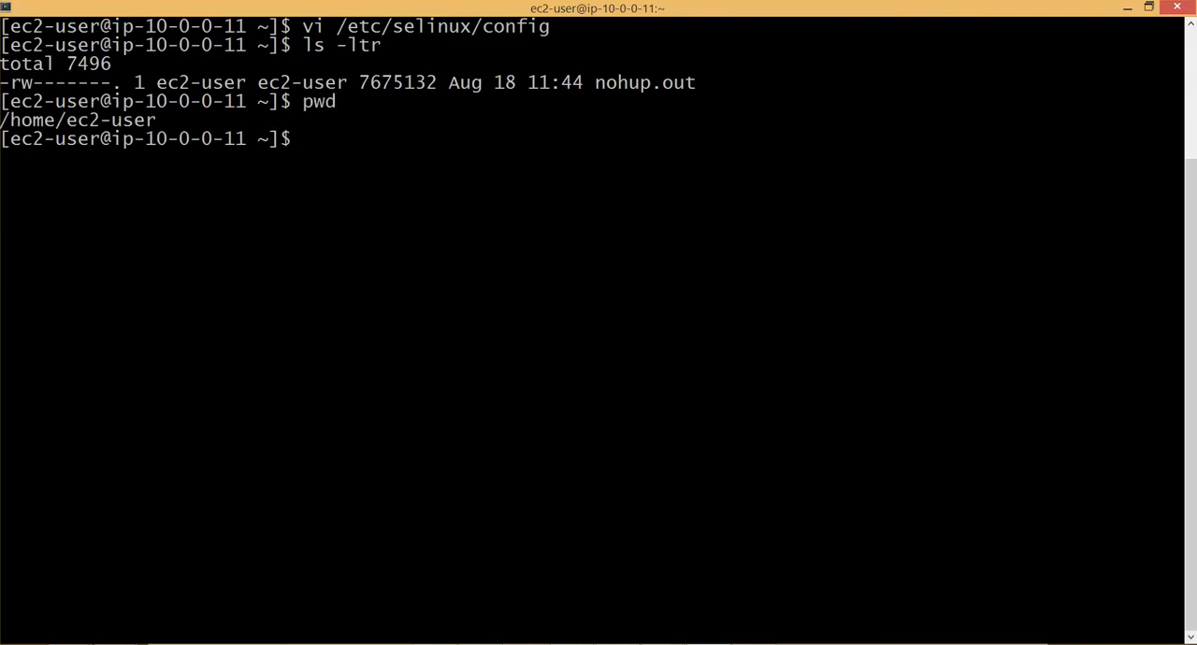
text(touch)
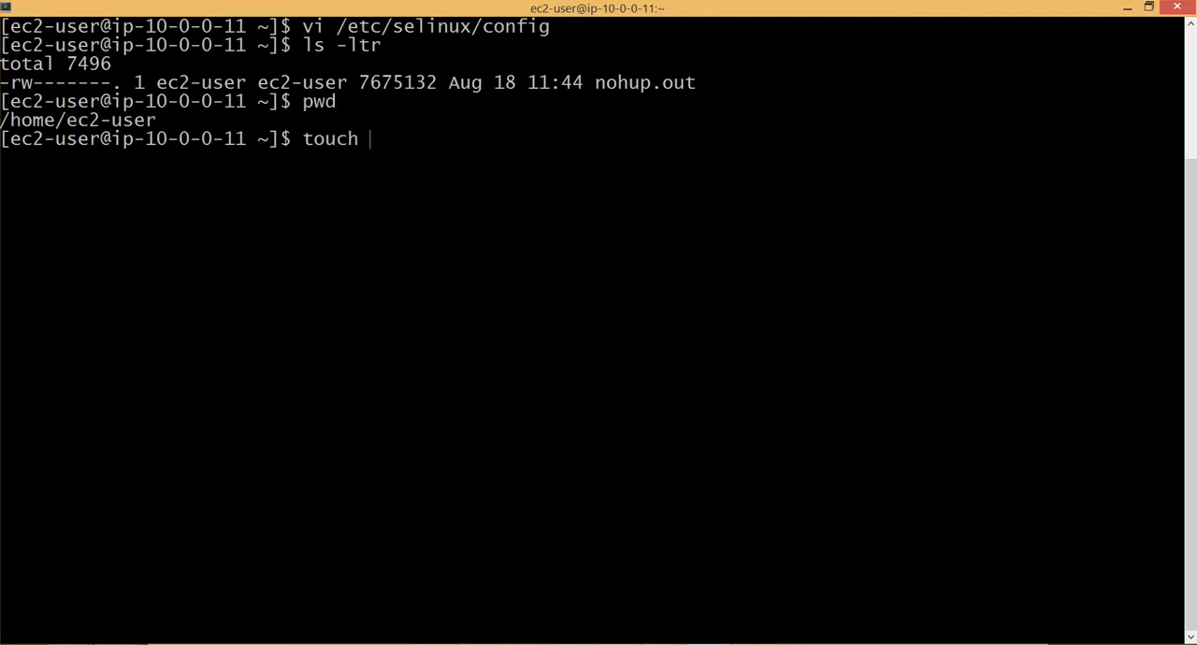
text(test)
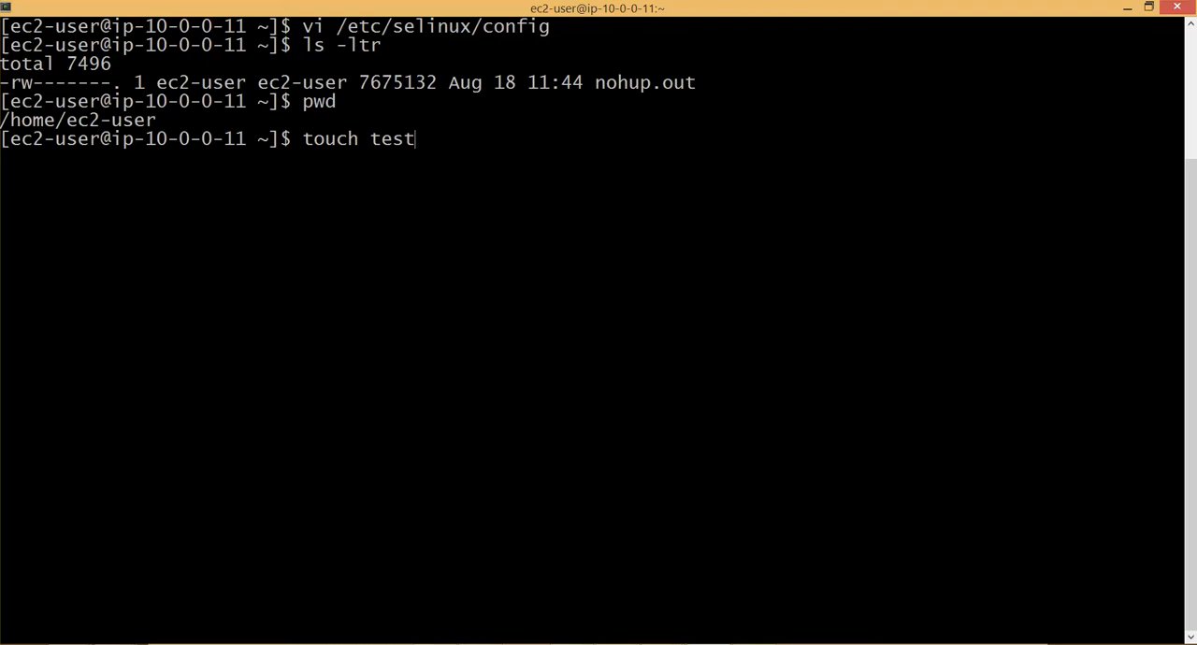
key(Return)
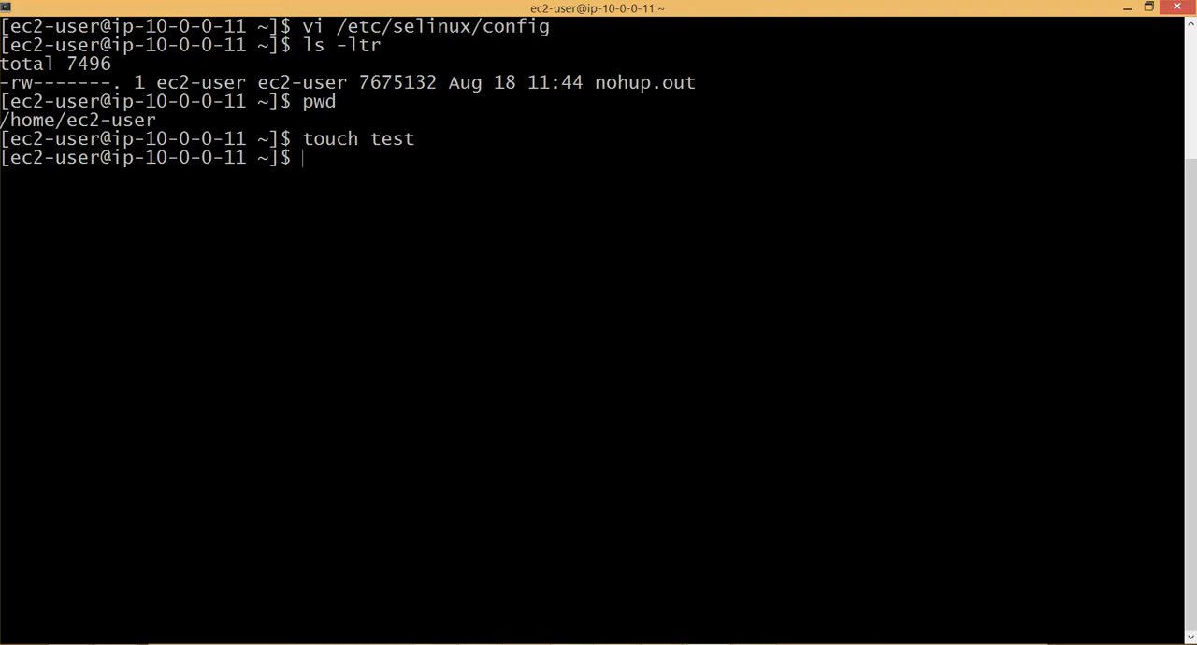
text(l)
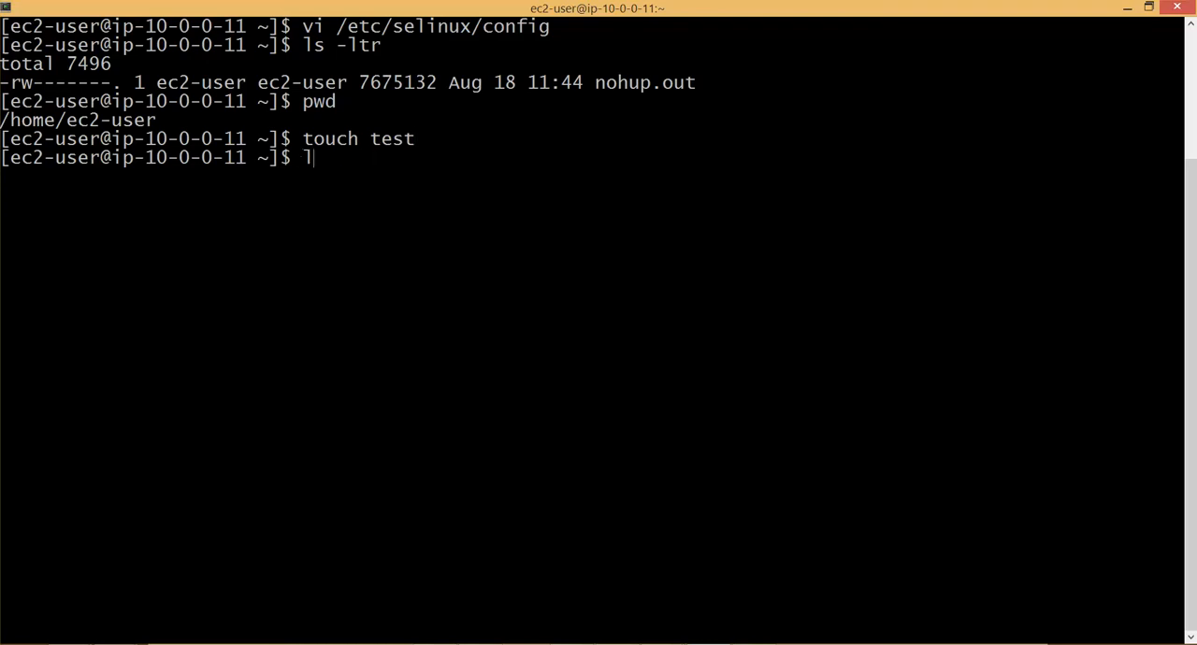
text(s -lt)
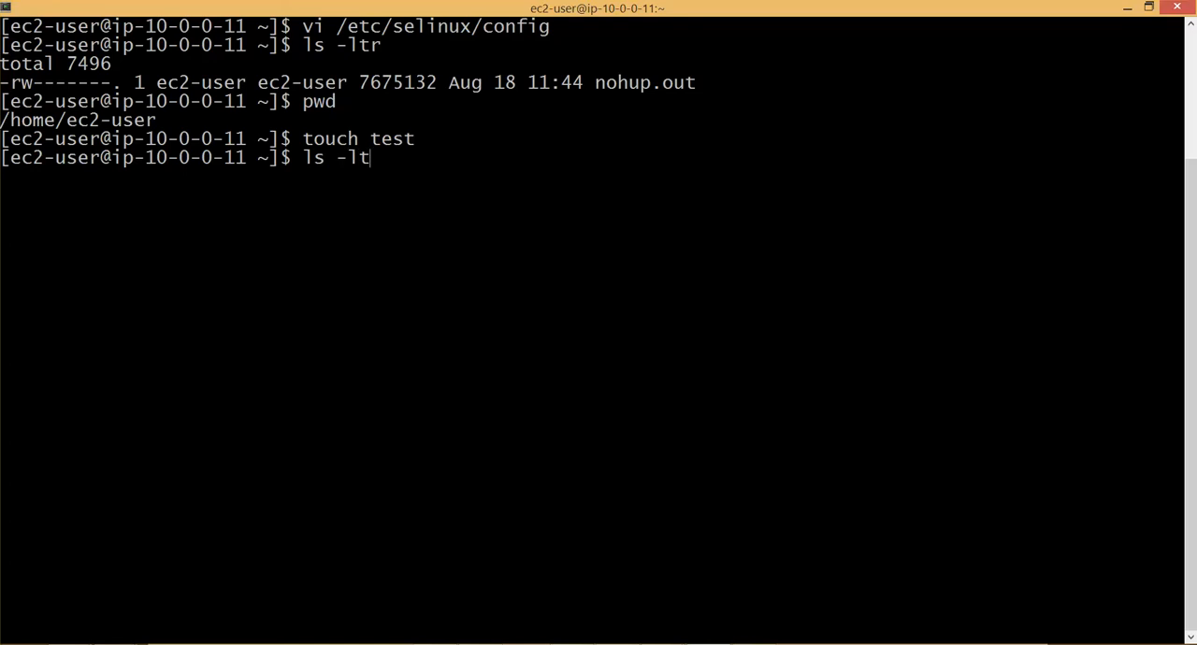
key(Return)
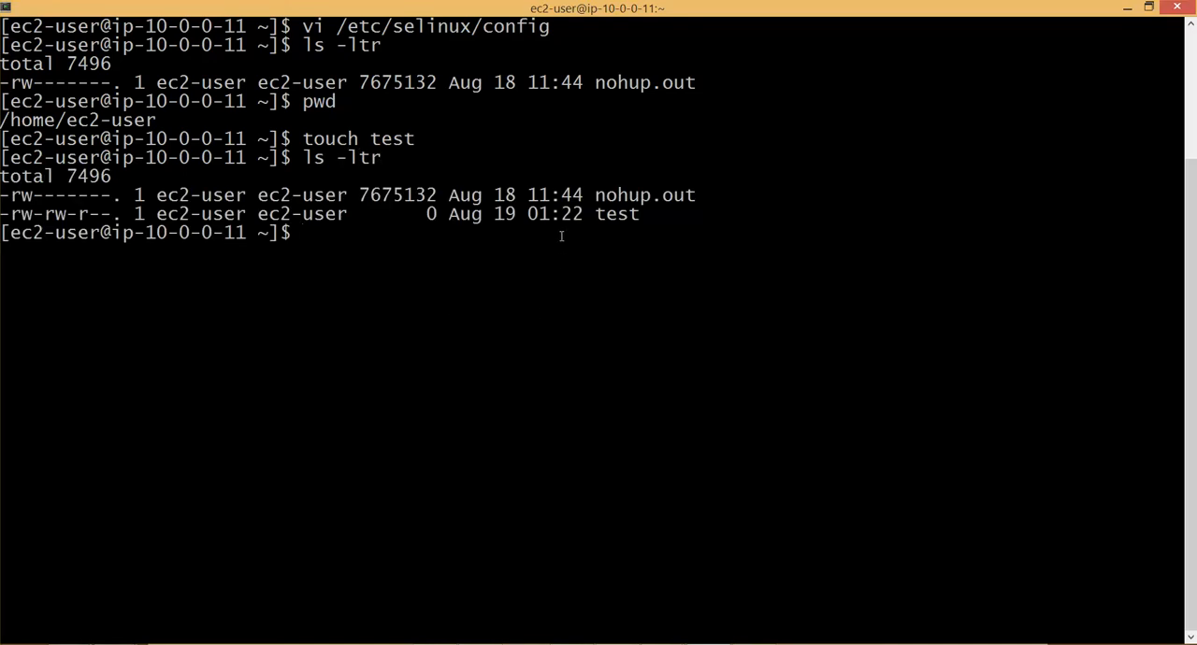
mouse_move(70, 215)
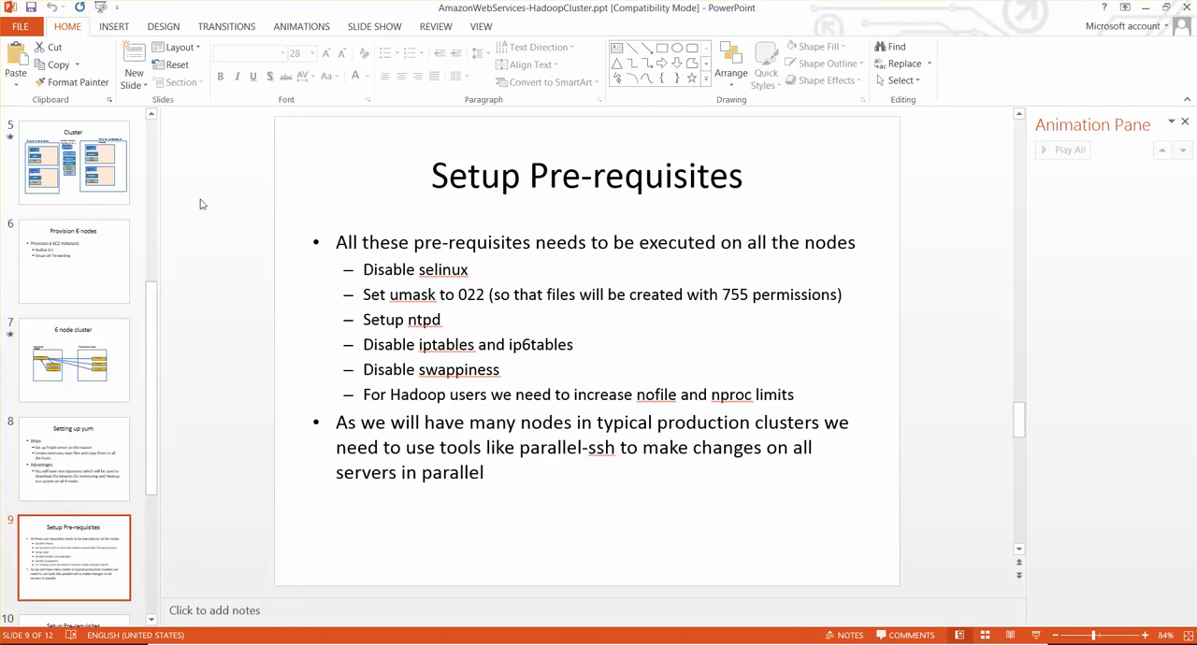
mouse_move(476, 303)
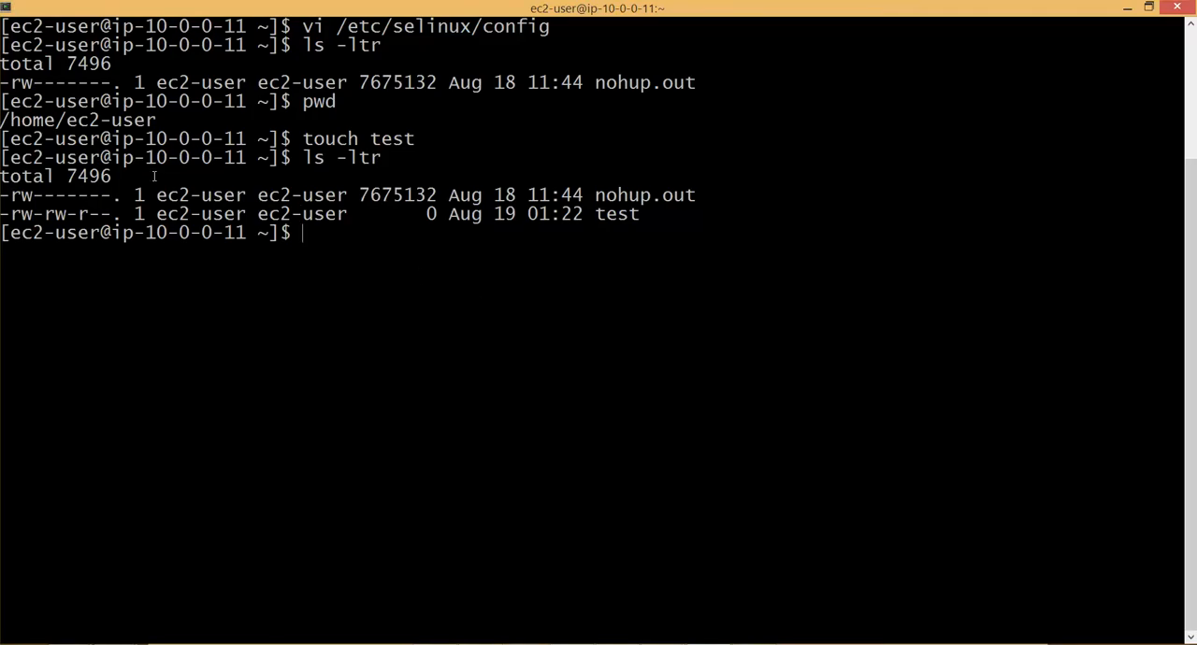
- Show the current umask, then set the file creation mask to 022
text(uma)
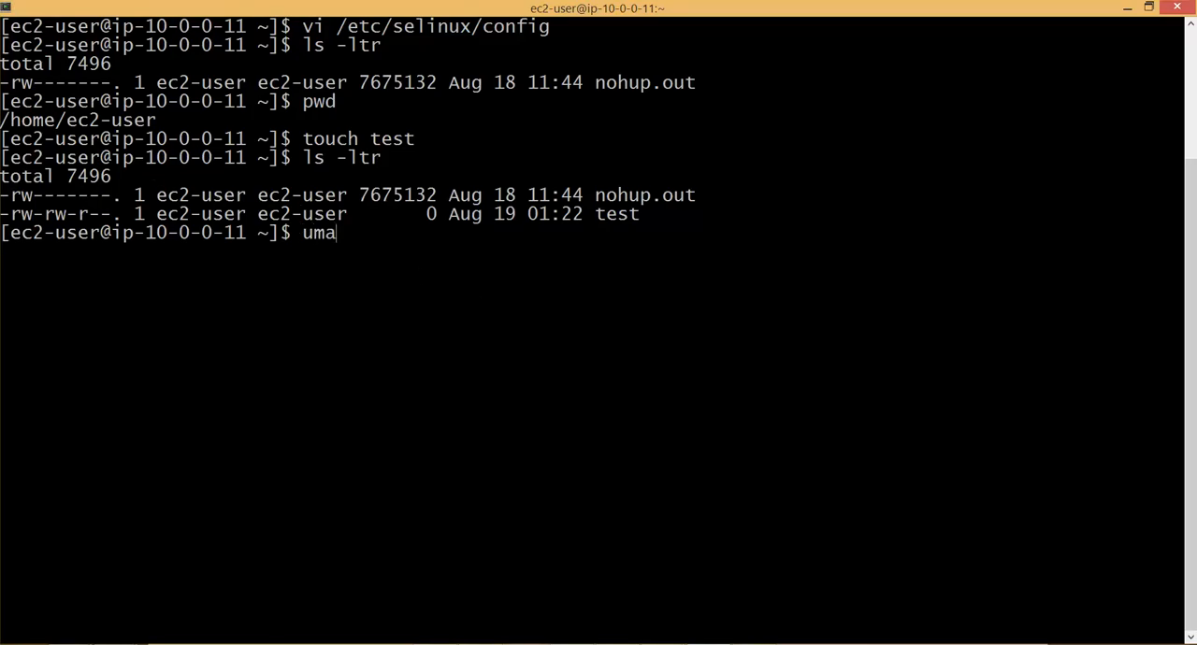
key(Return)
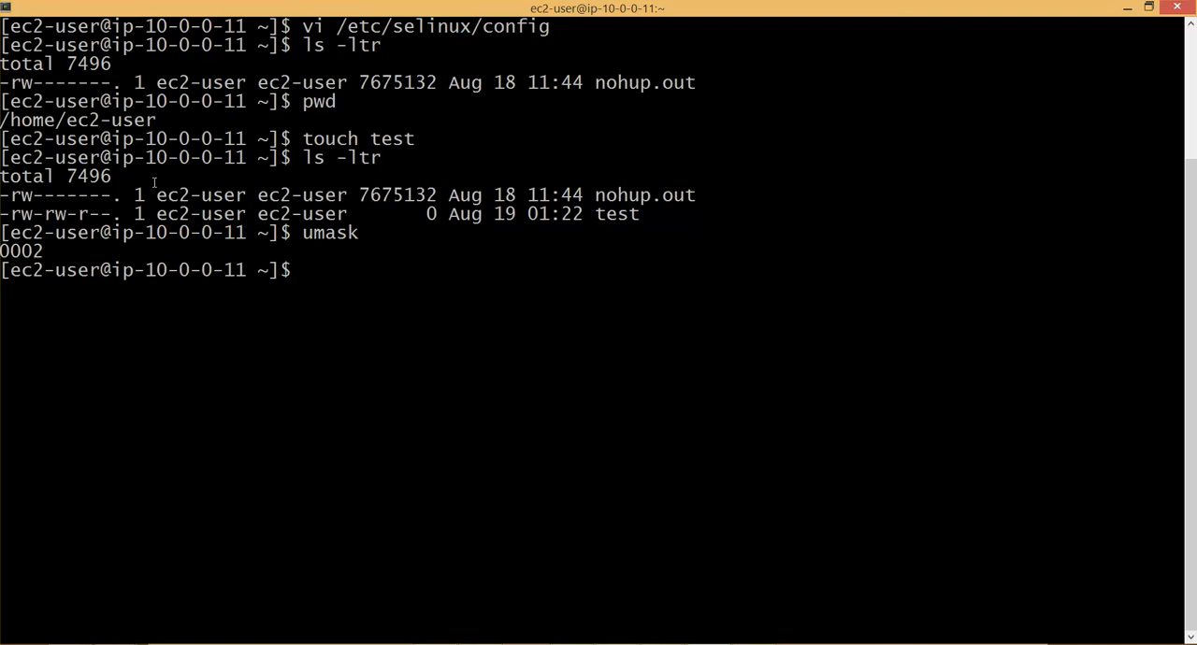
text(umast 022)
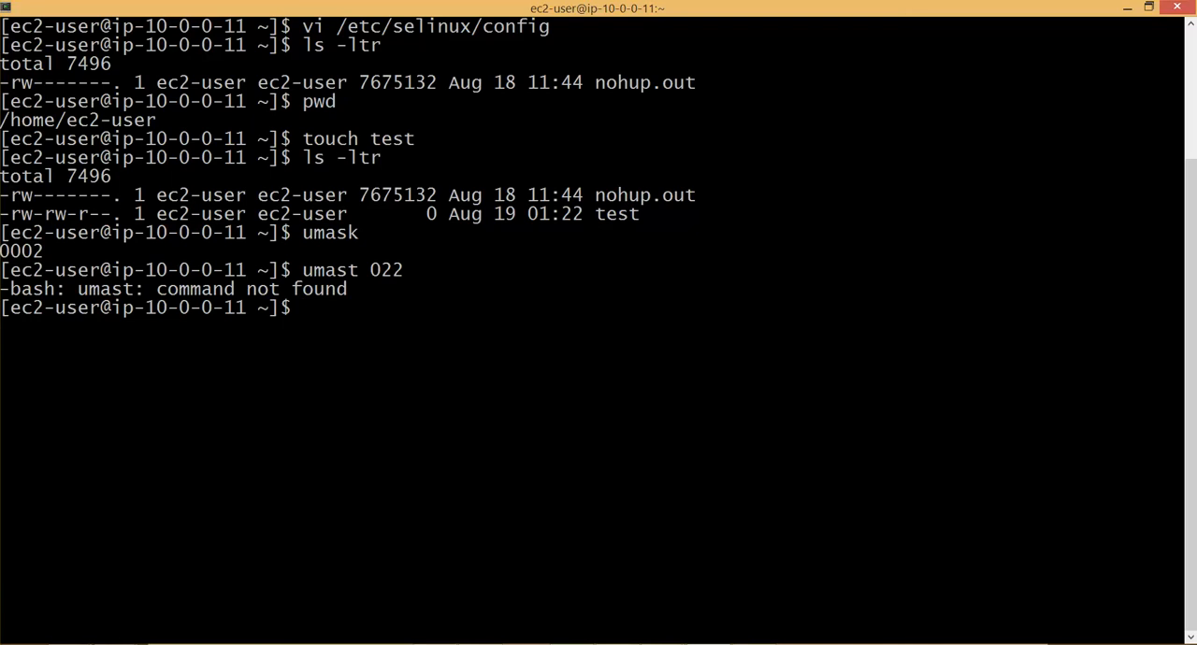
text(umask)
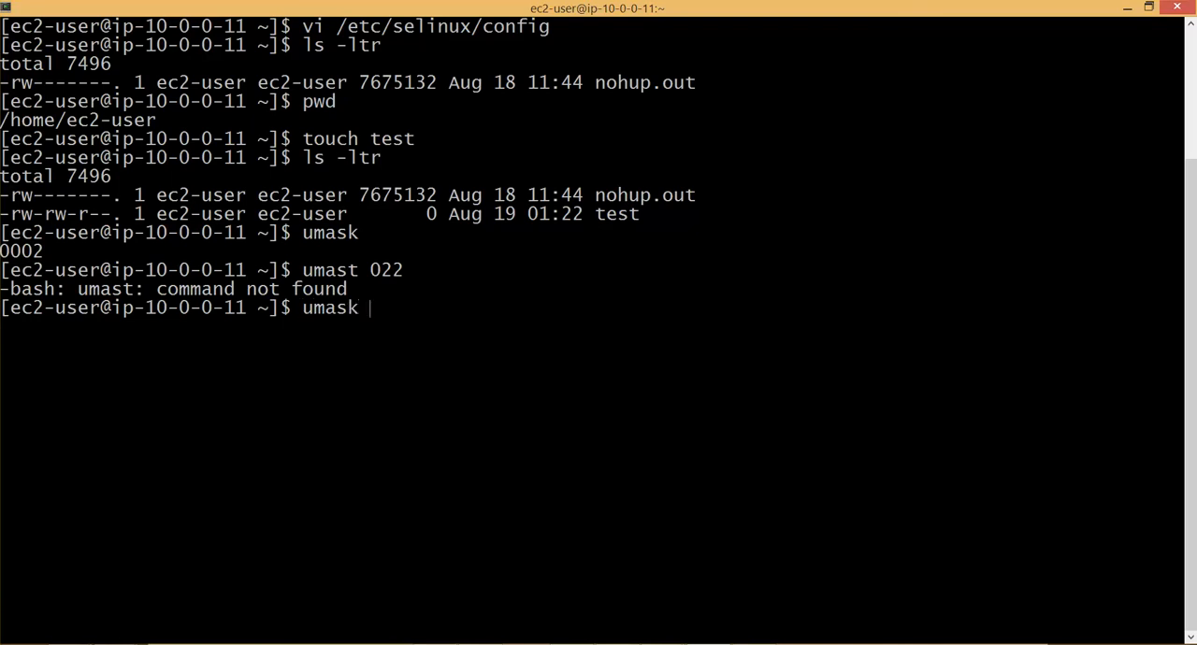
key(Return)
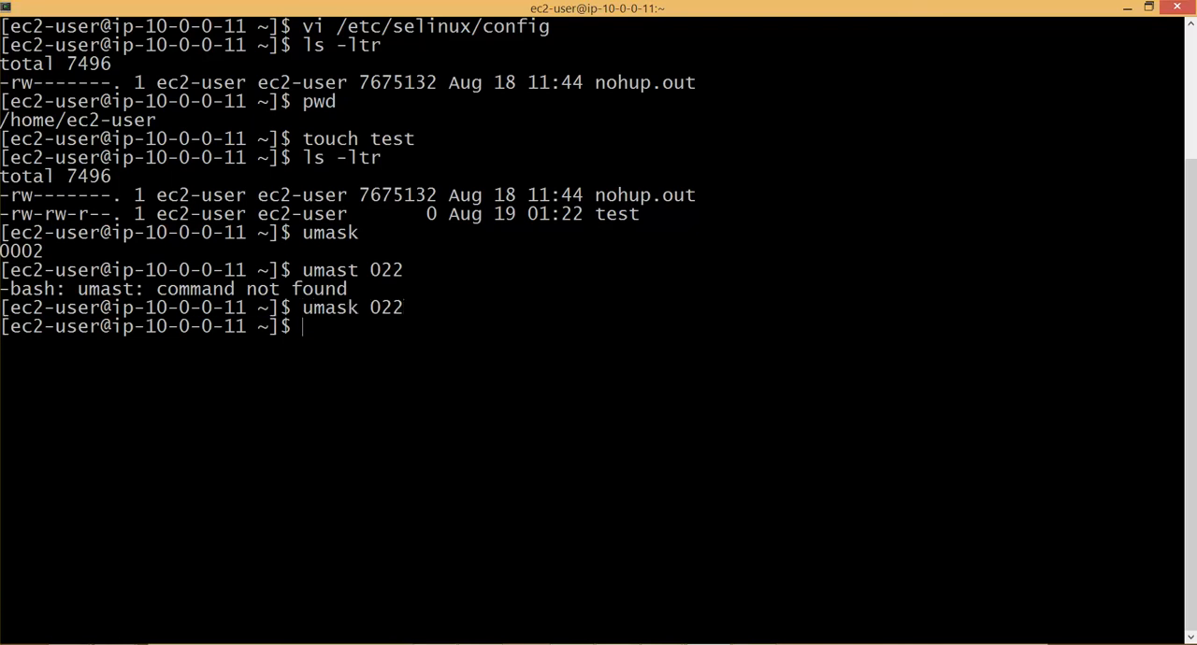
- Create file test1 and inspect its rw-r--r-- permissions in the listing
text(touch te)
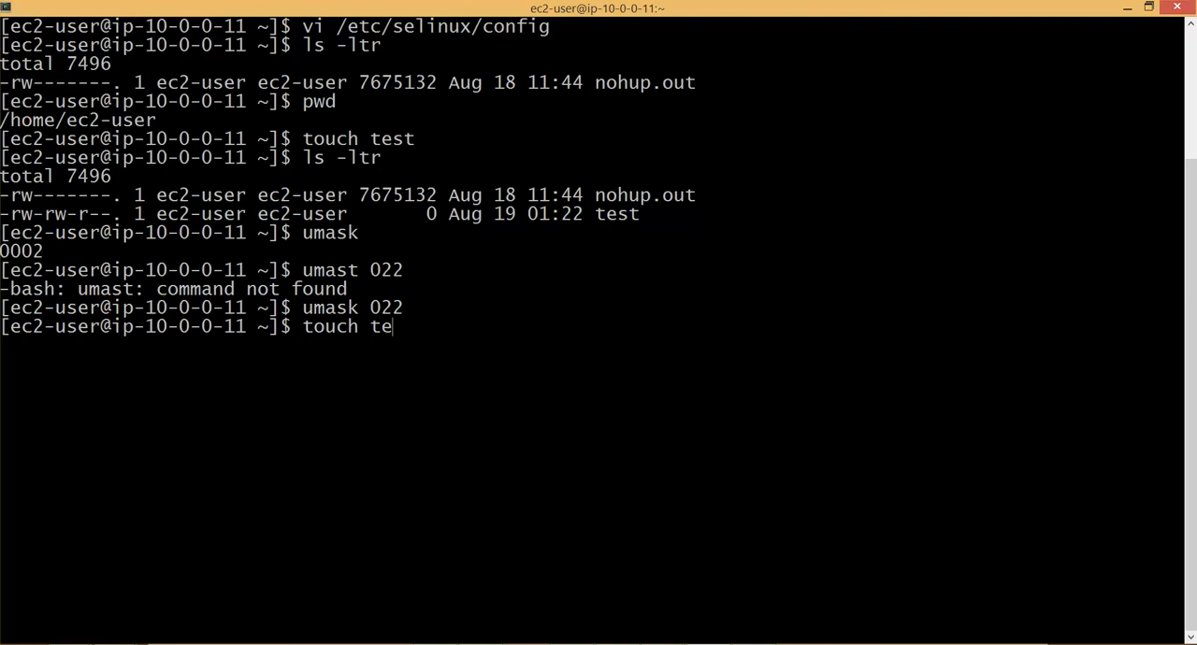
key(Return)
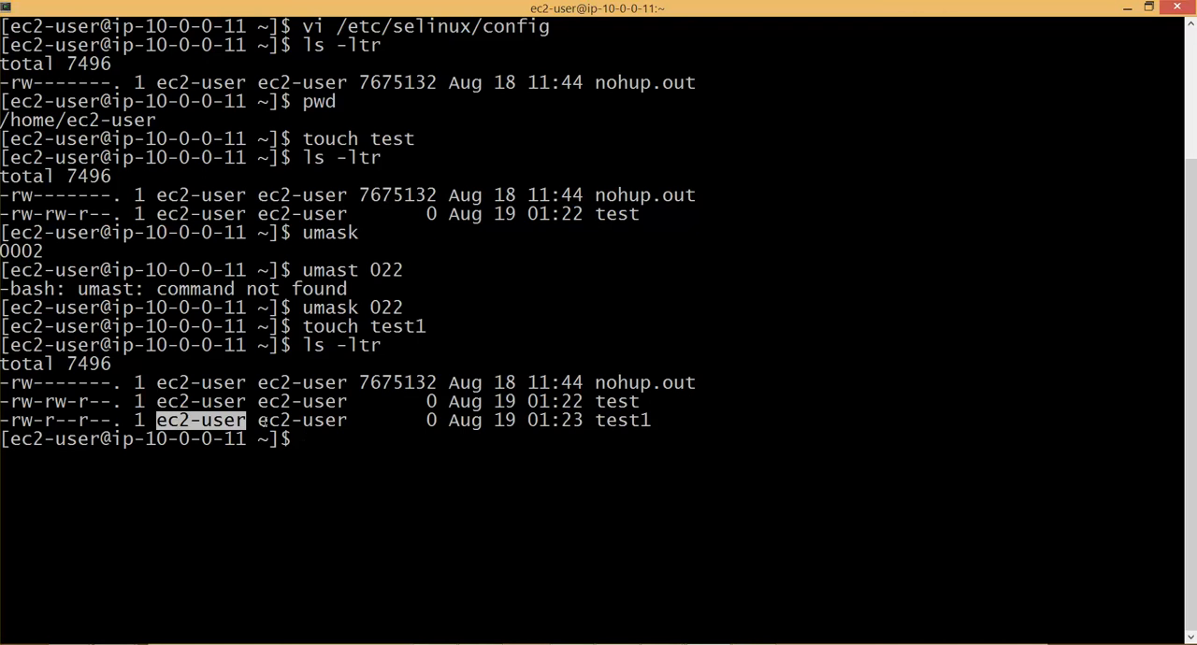
right_click(272, 421)
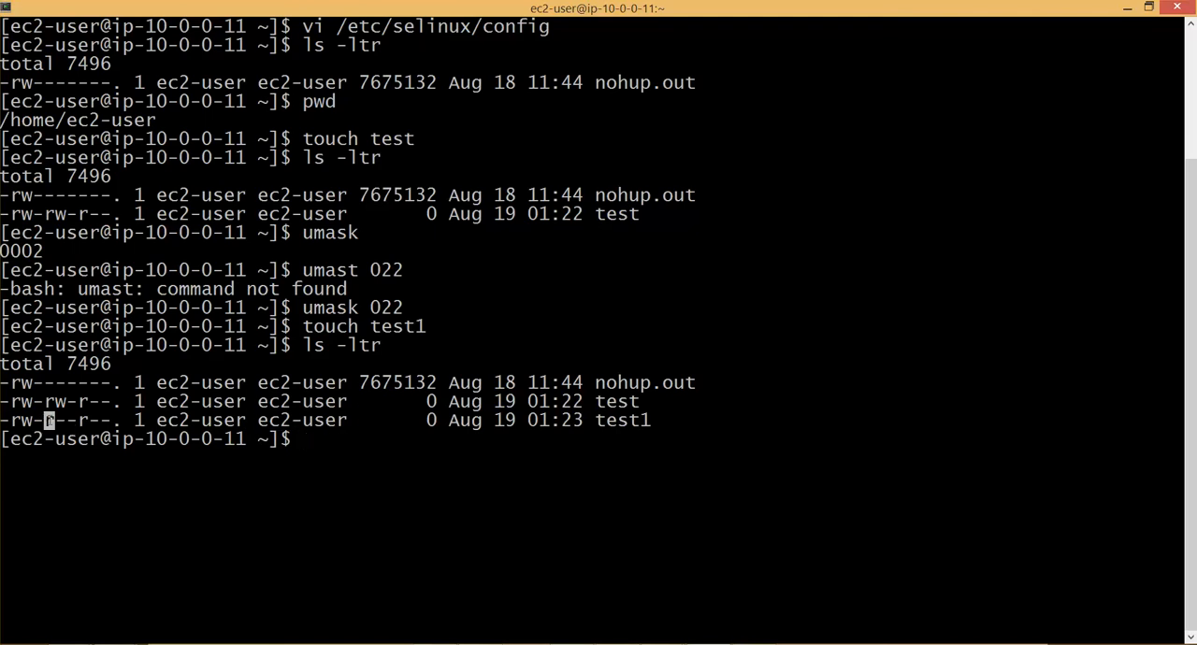
mouse_move(374, 422)
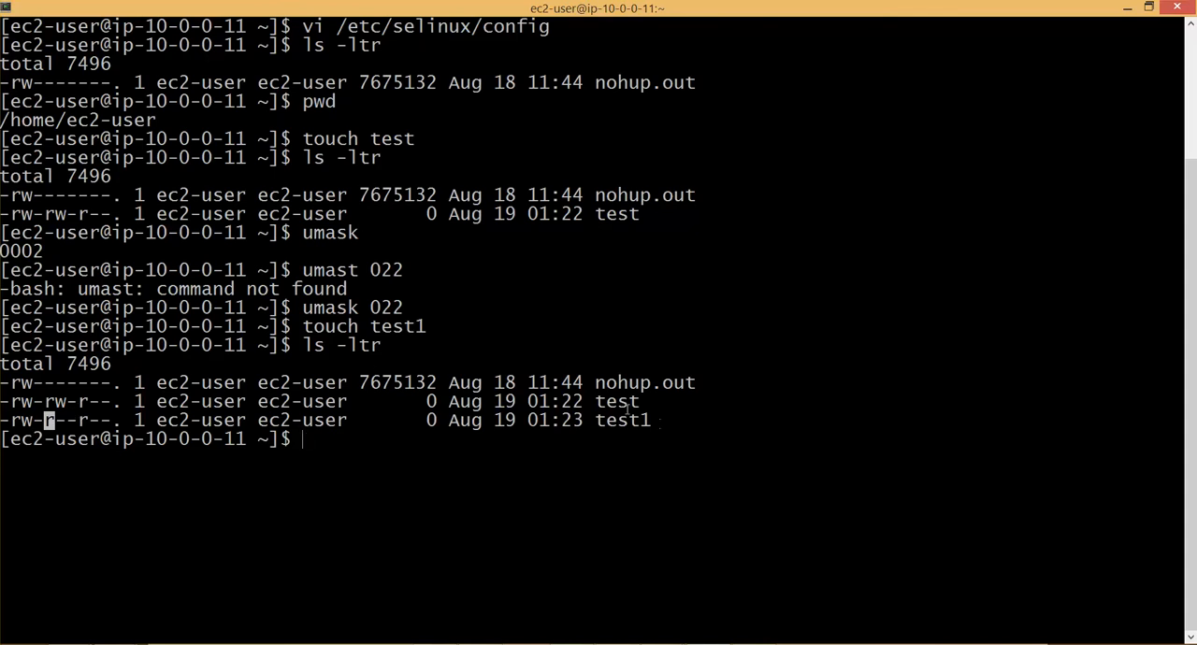
double_click(615, 401)
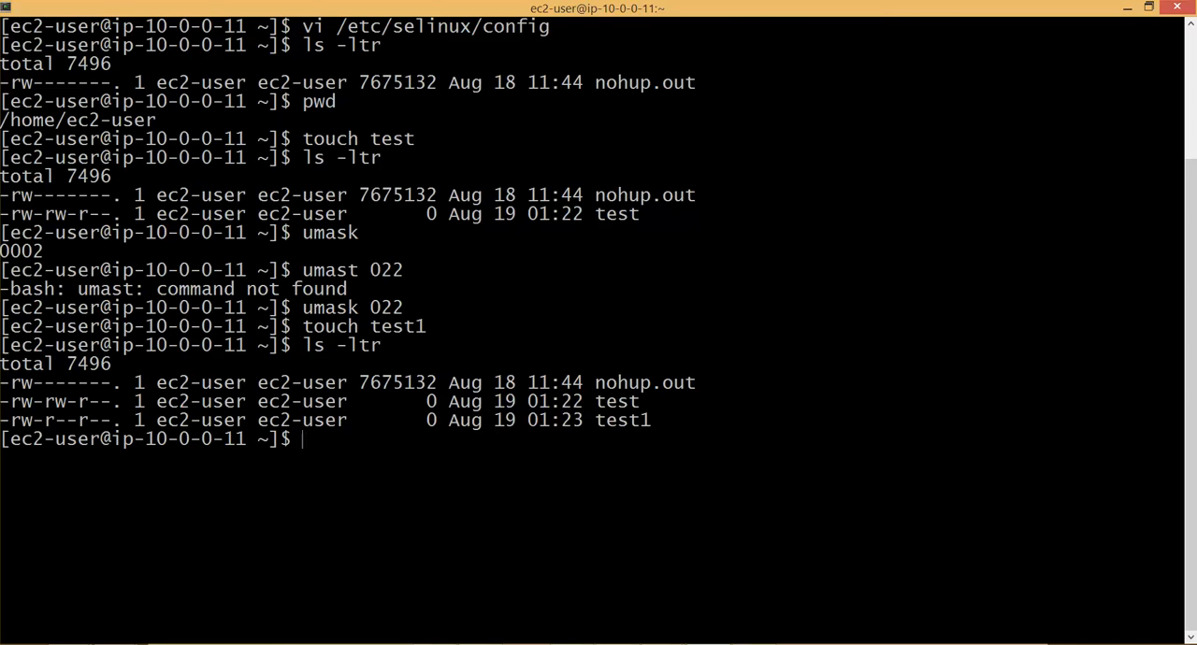
- Run chkconfig --list ntpd to show ntpd off at every runlevel
text(chkcof)
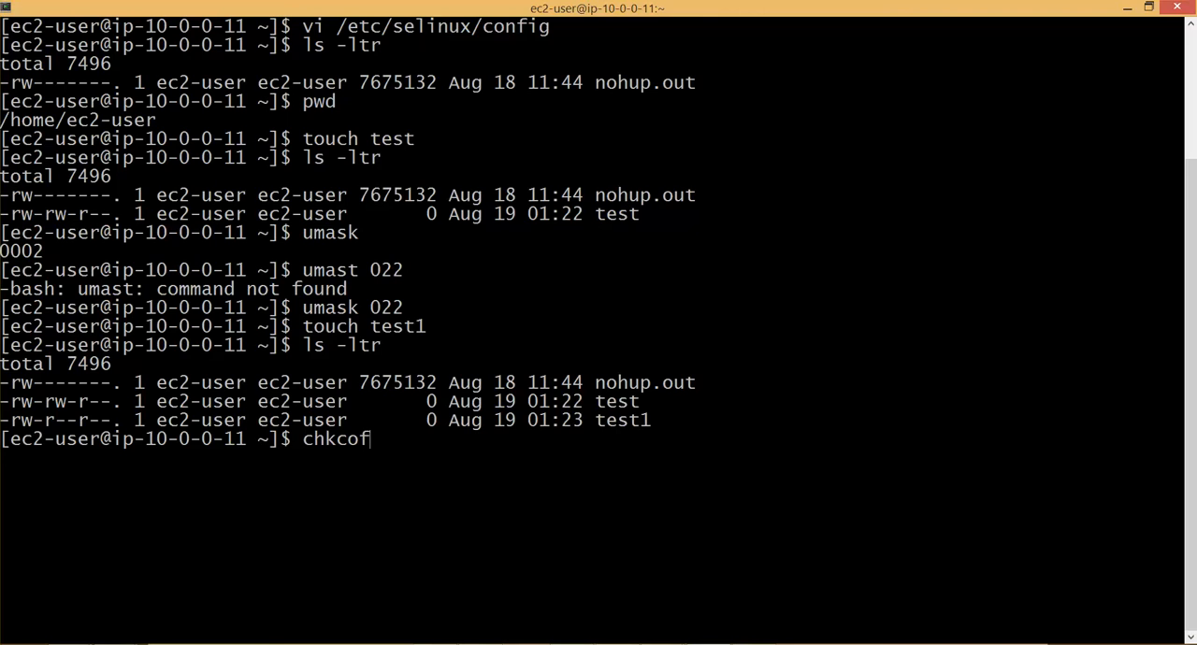
key(Backspace)
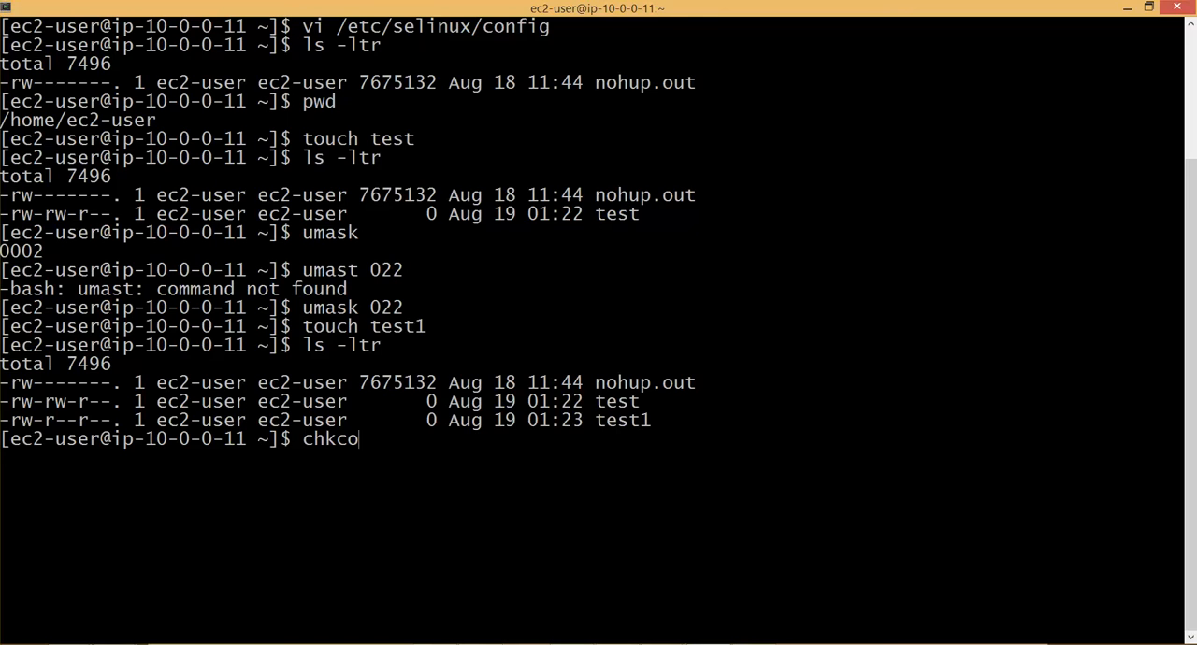
text(nfig -)
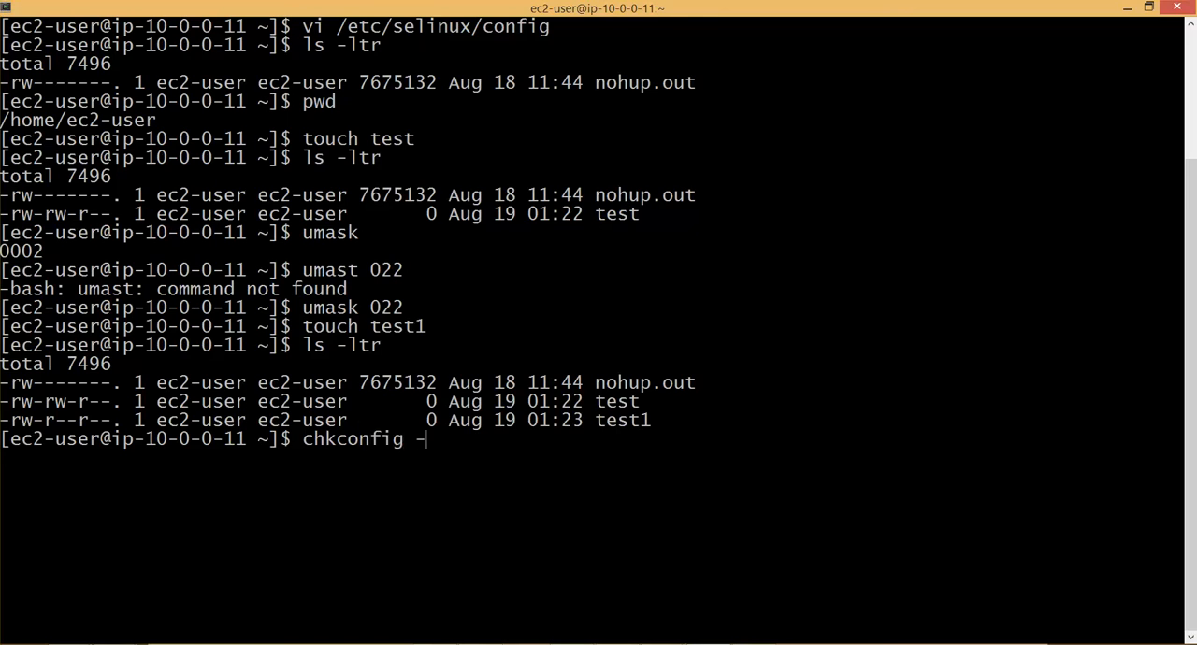
text(=)
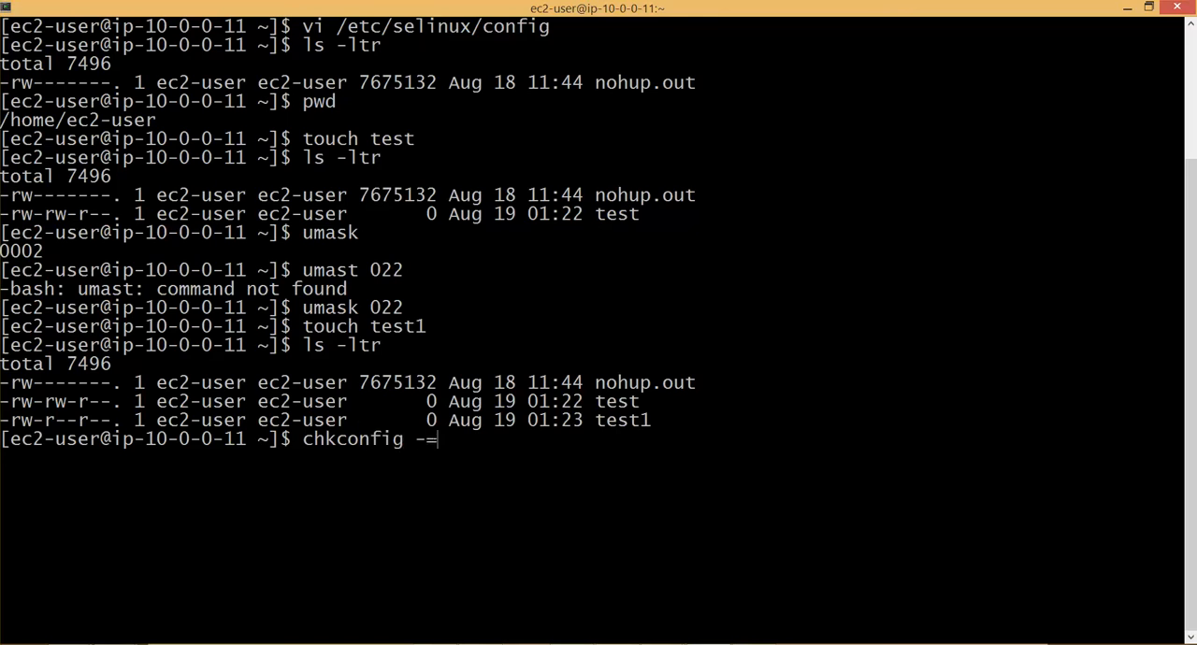
text(-li)
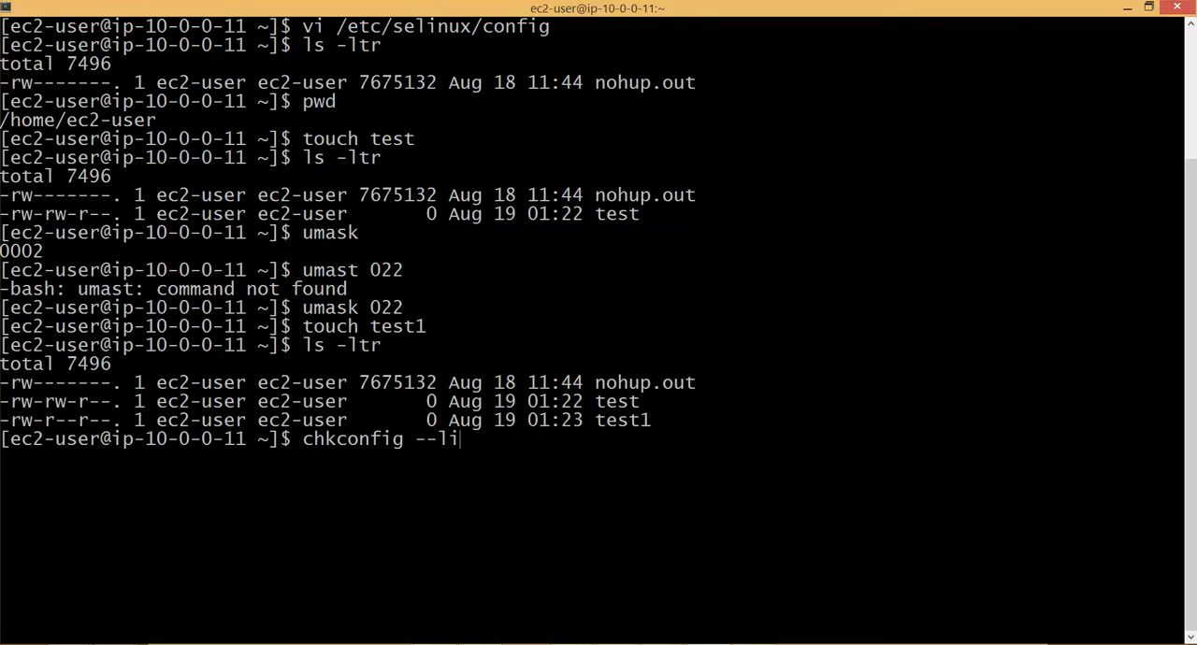
key(Return)
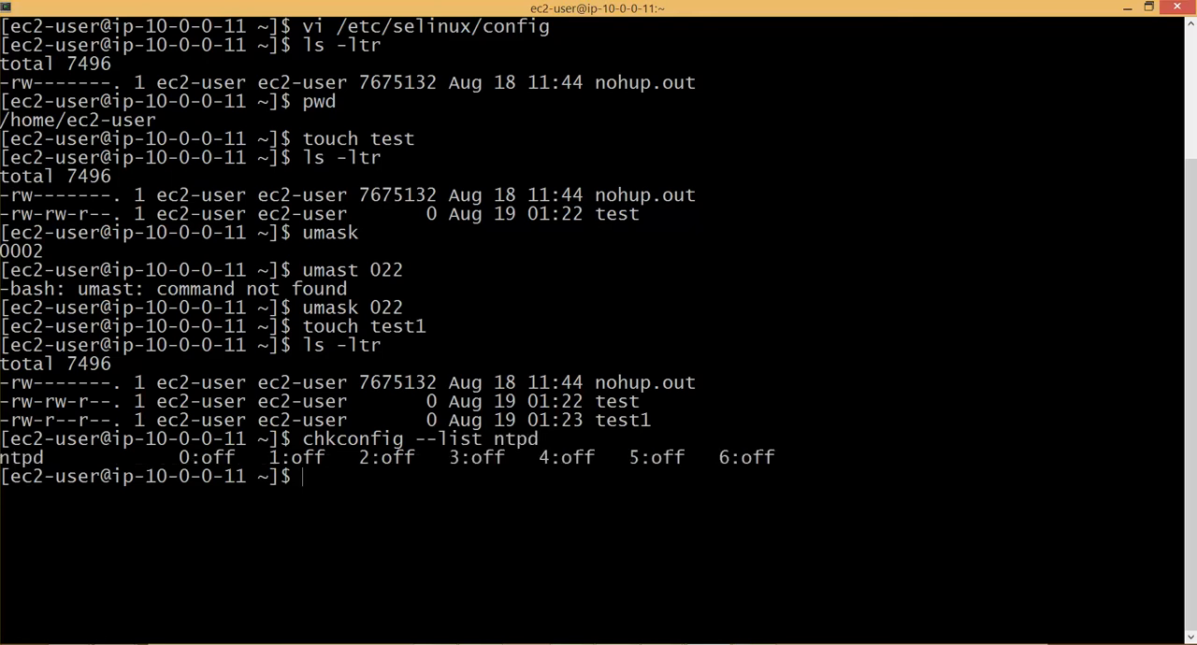
- Run service ntpd status to confirm it is stopped, highlighting the all-off runlevel line
text(service)
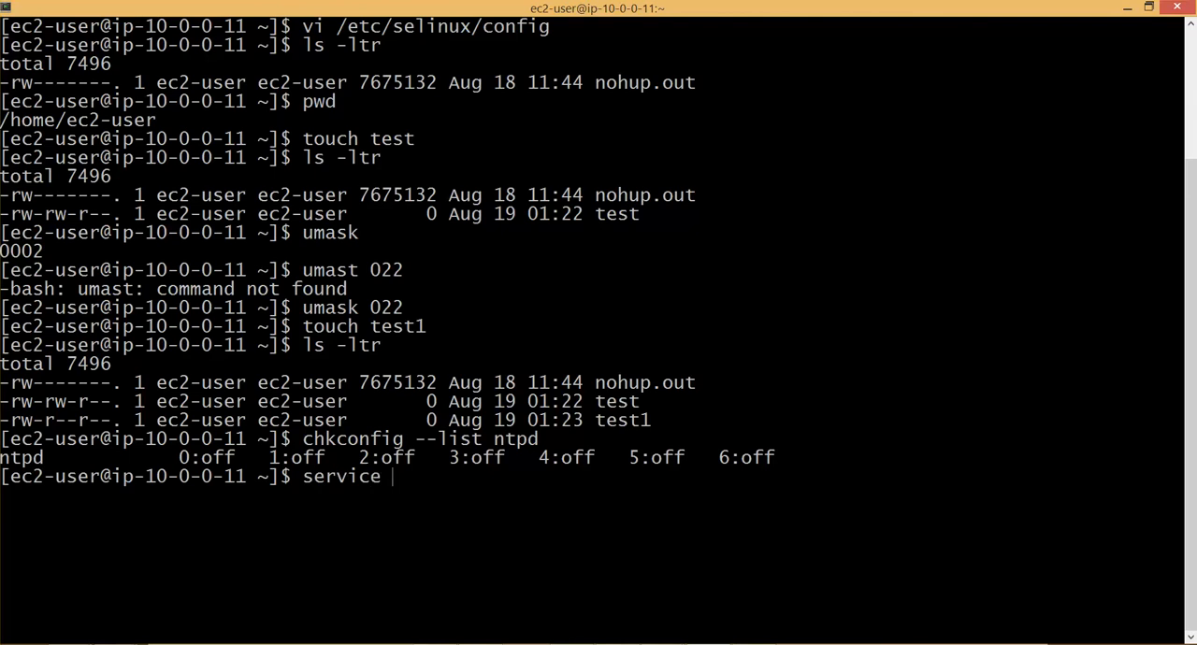
text(ntpd stat)
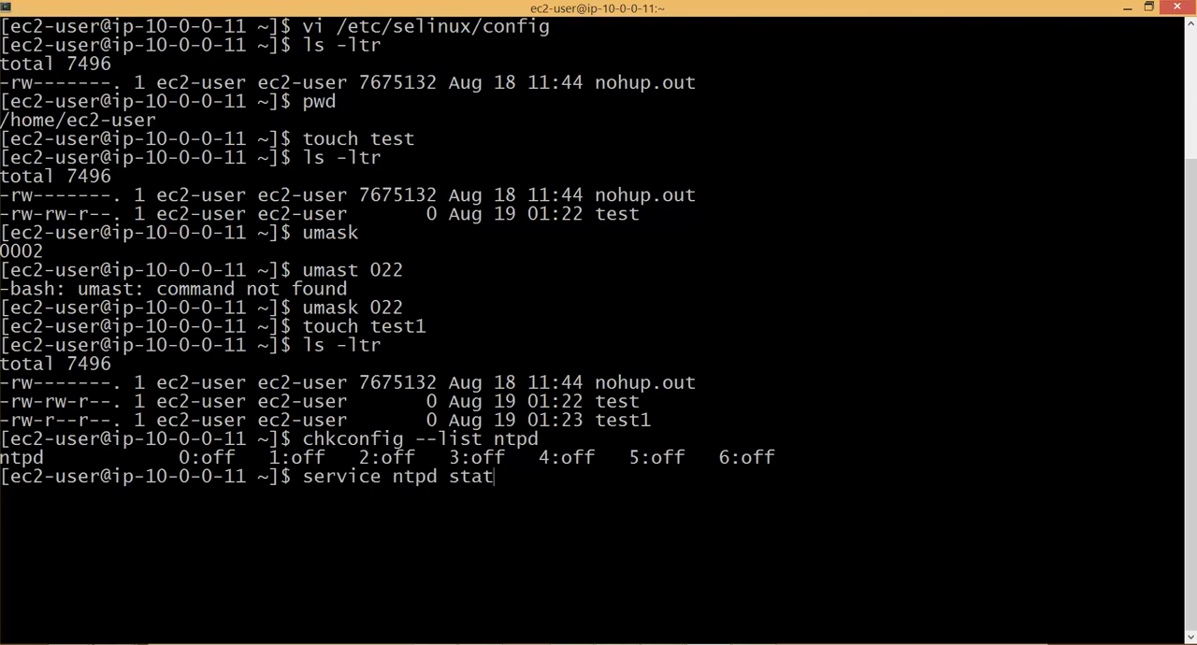
key(Return)
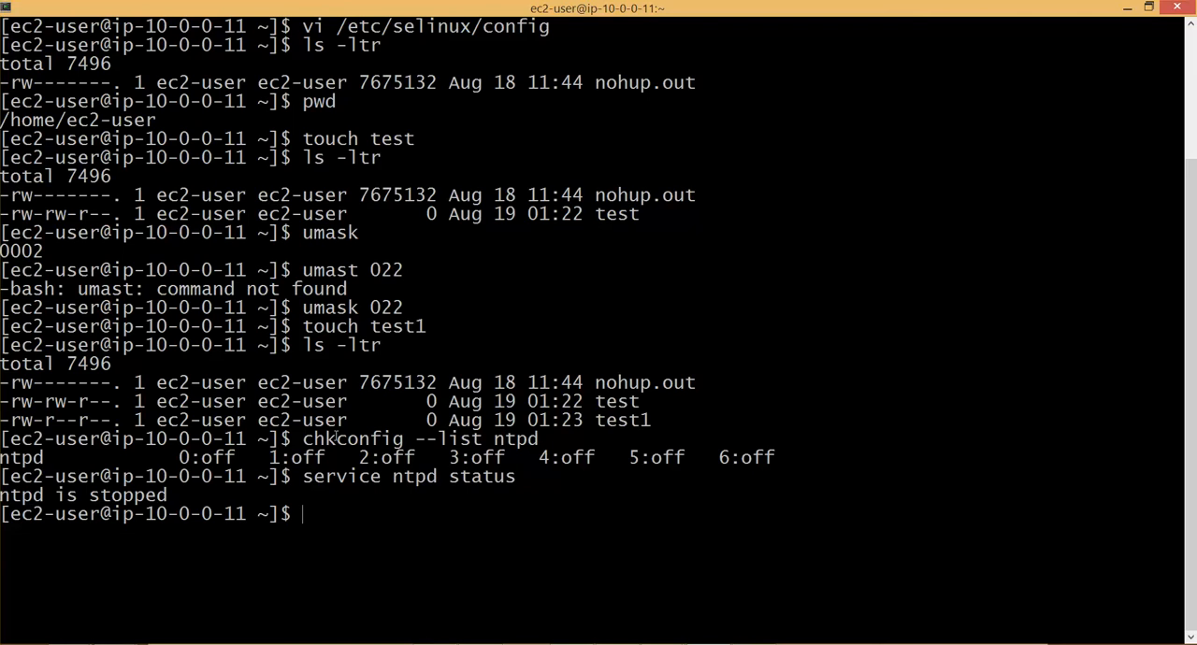
drag(0, 458, 774, 457)
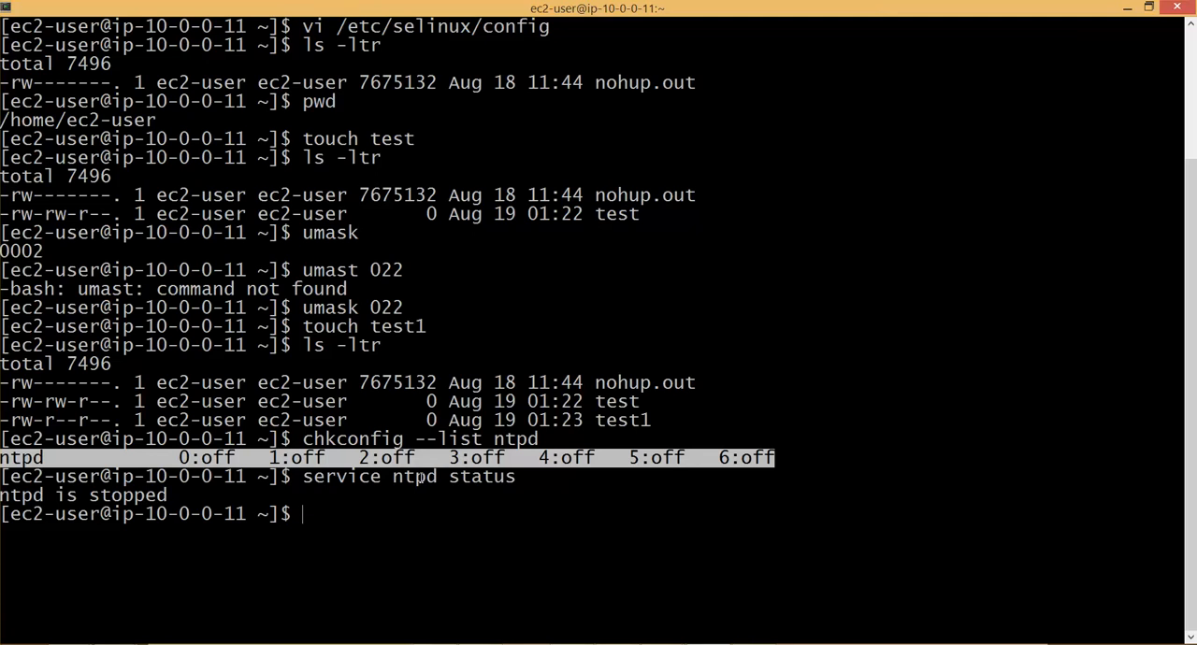
mouse_move(539, 497)
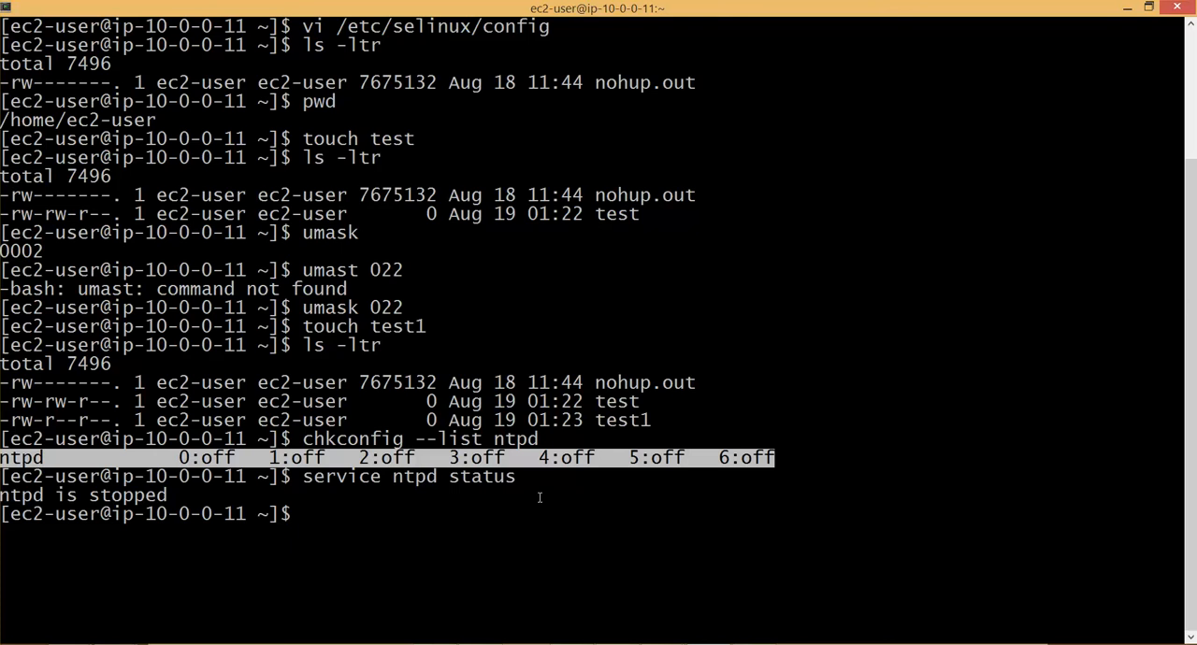
- List iptables runlevel settings (all off) and rerun the check for ip6tables
text(chkconfg)
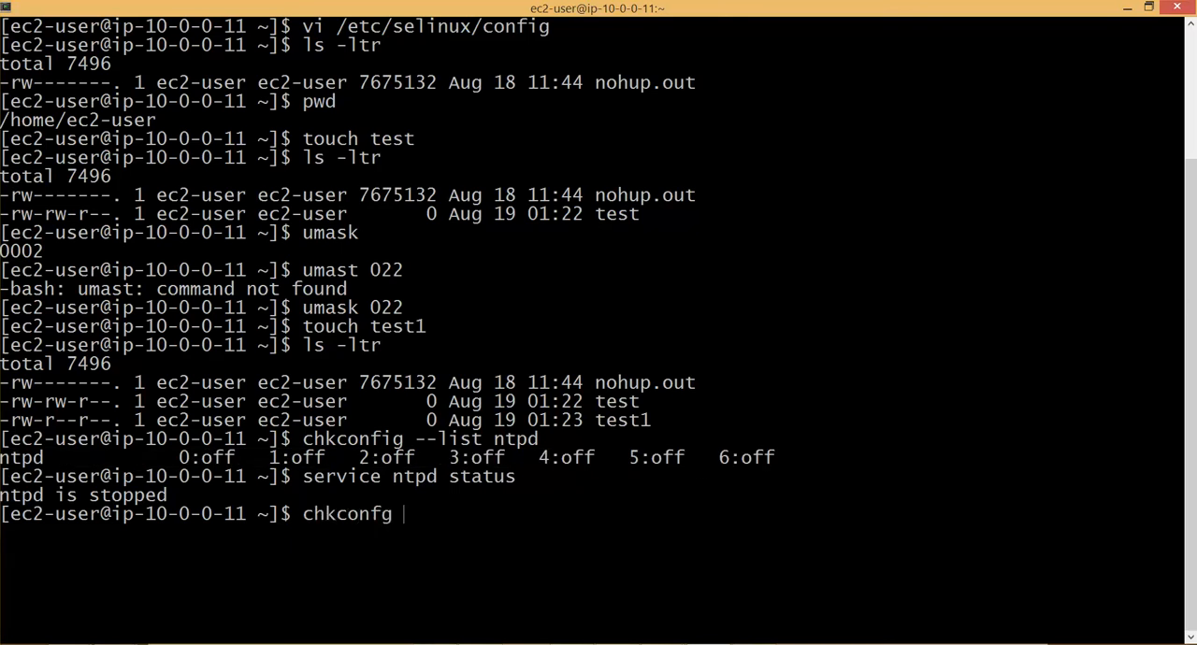
text(-)
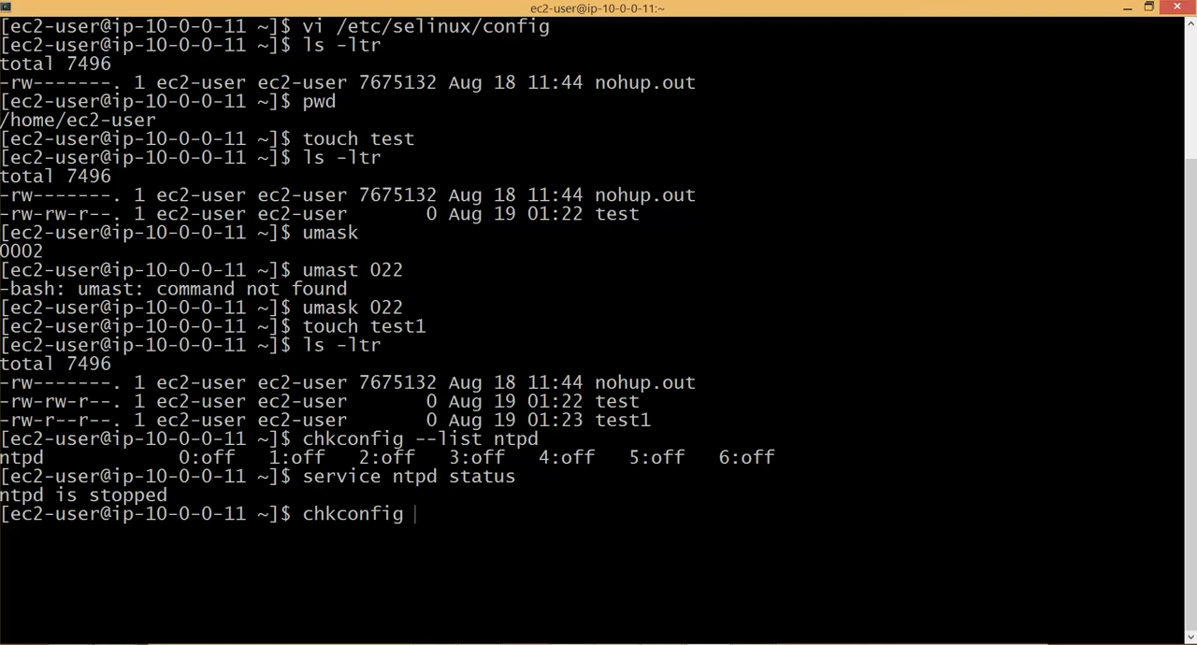
text(--list)
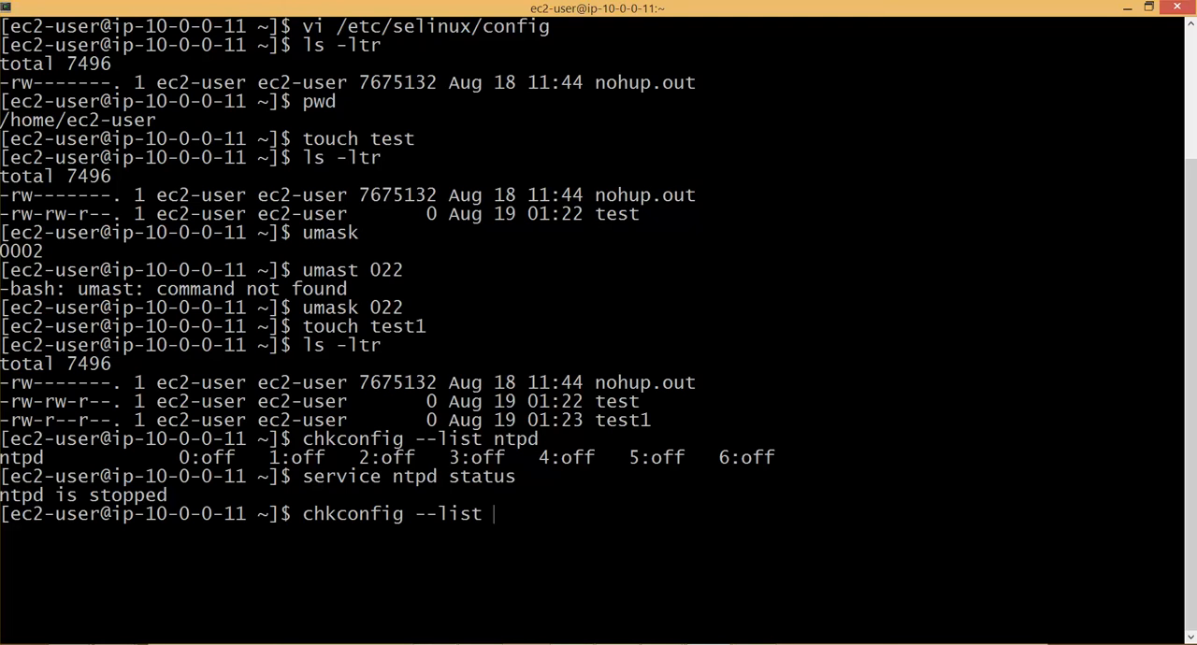
text(iptables)
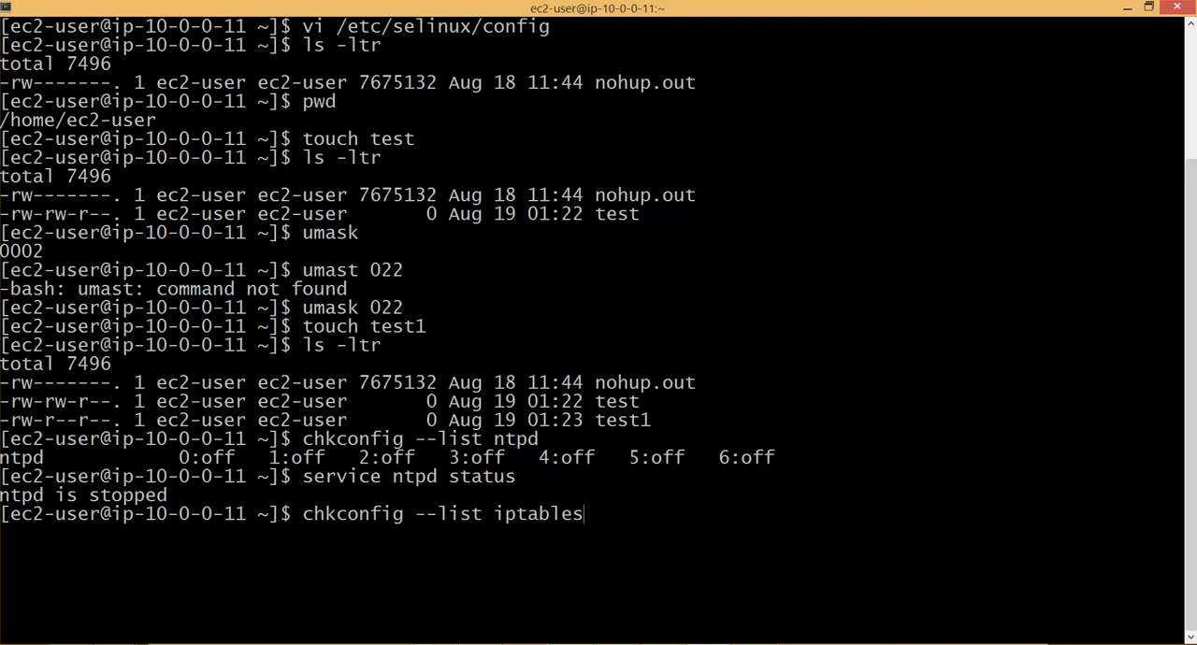
key(Return)
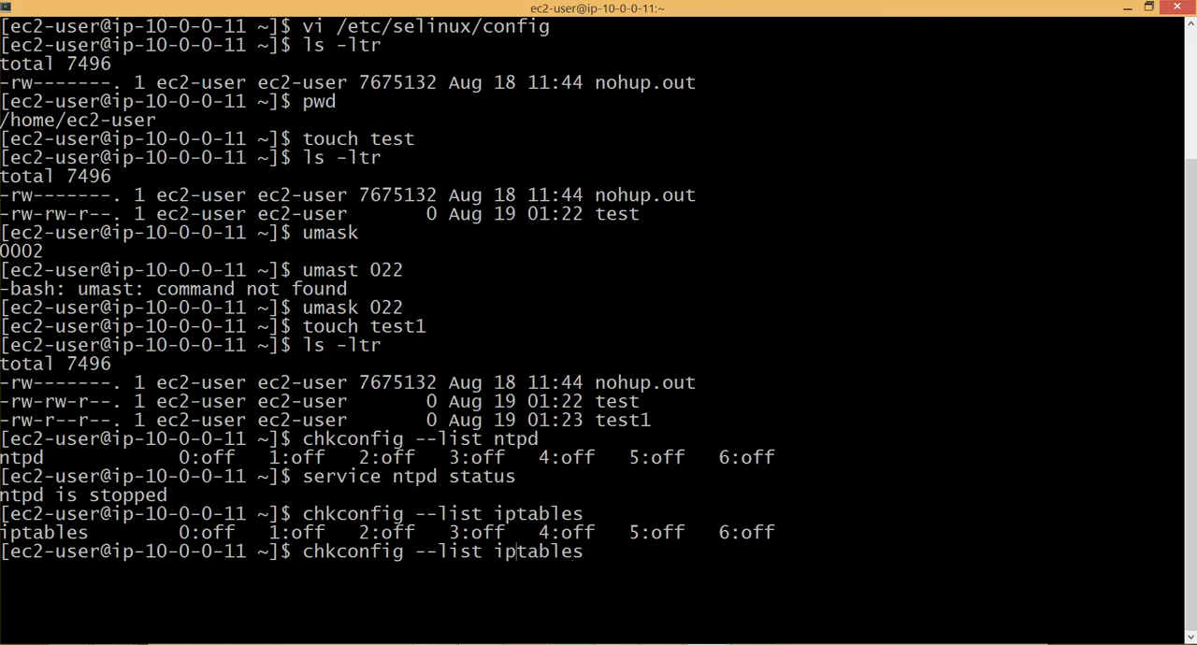
text(6)
key(Return)
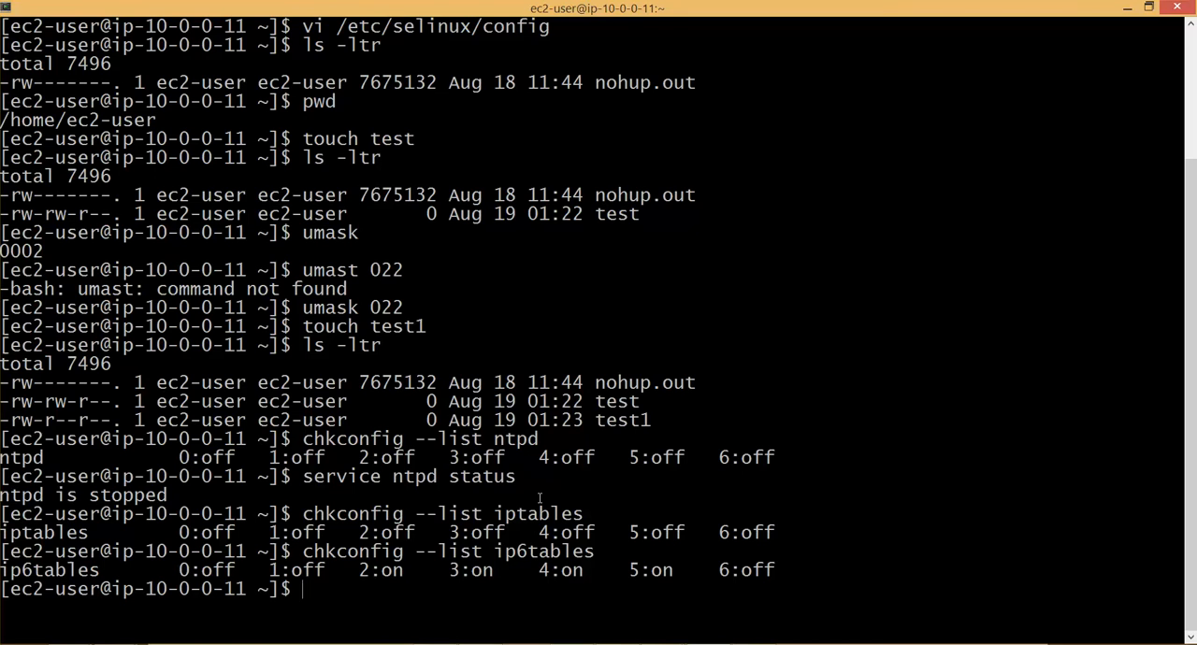
- Display /proc/sys/vm/swappiness, which reports a swappiness of 60
text(sudo)
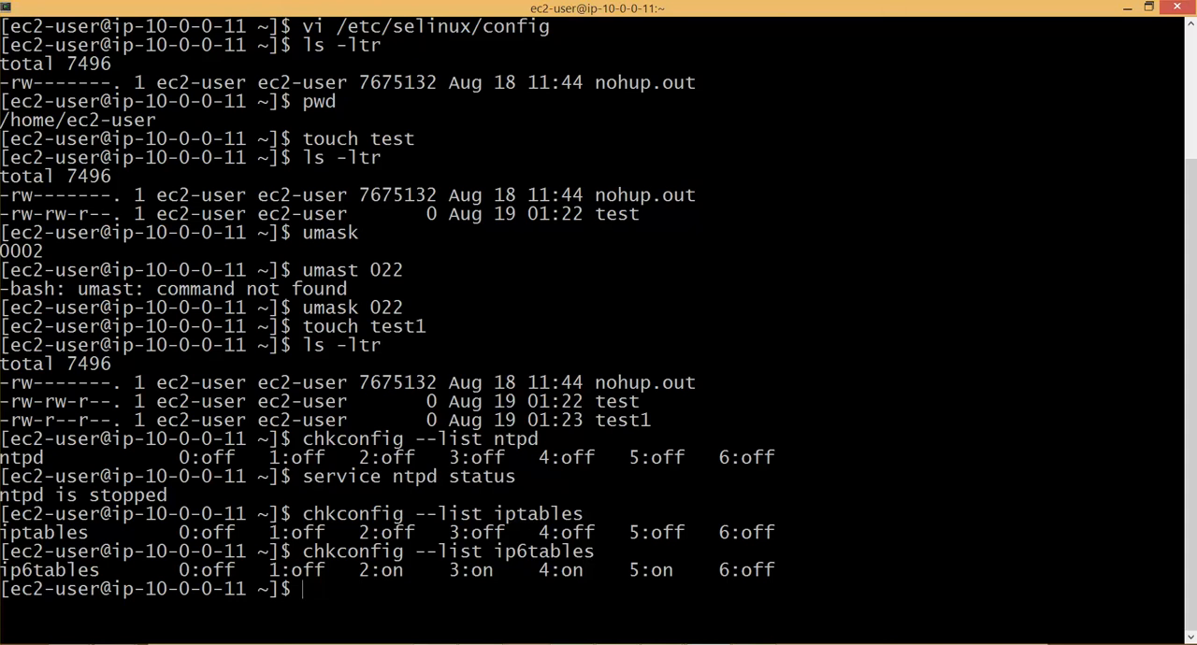
text(cat /pro)
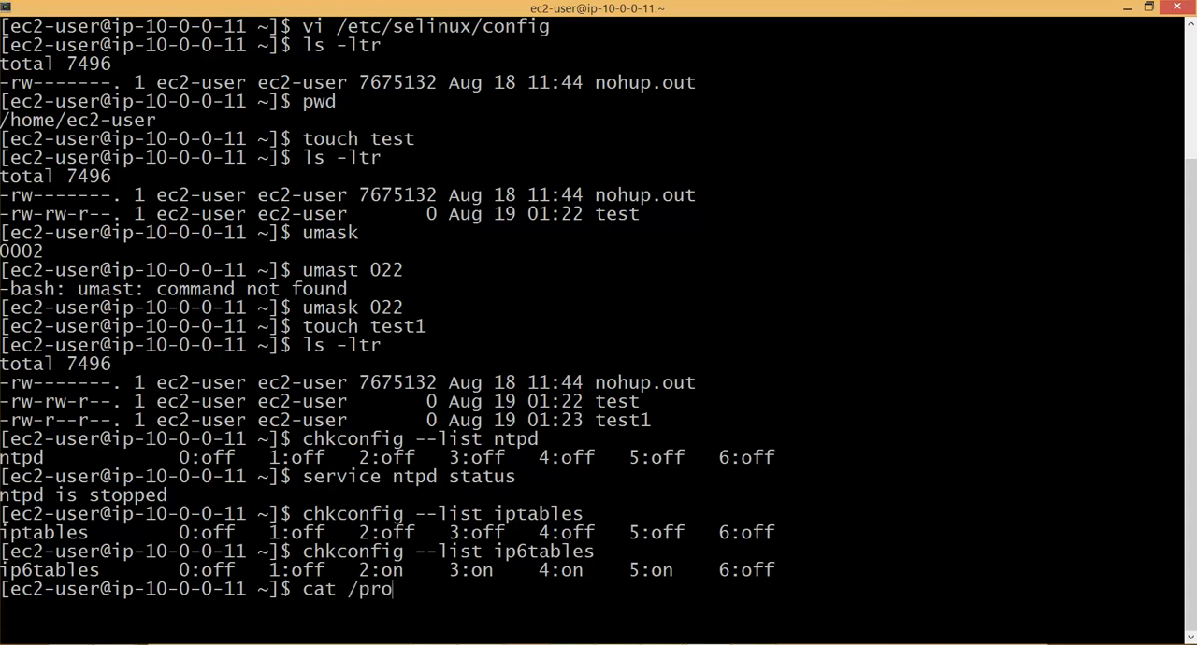
text(c/sys)
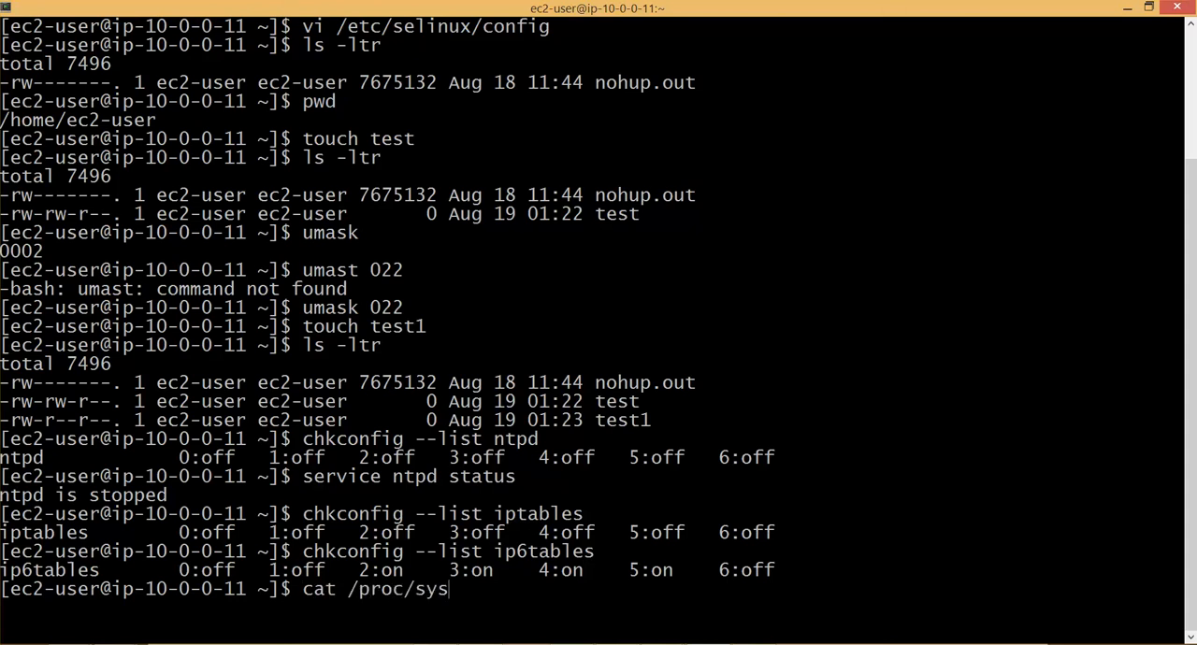
text(vm)
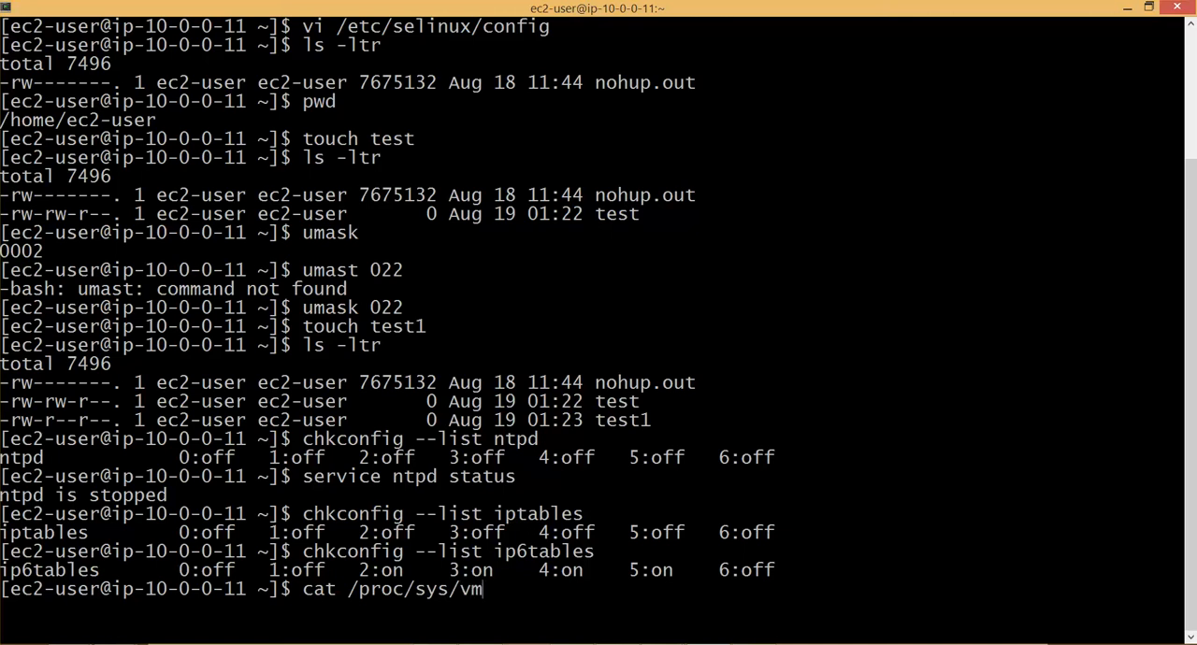
text(s)
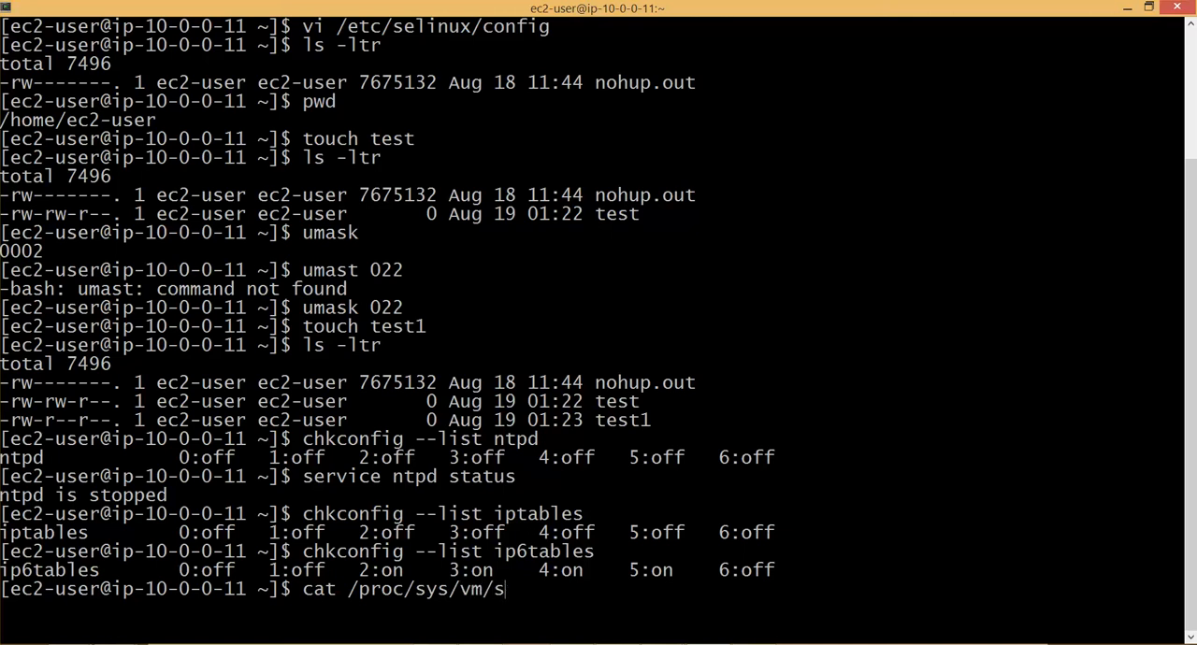
key(Return)
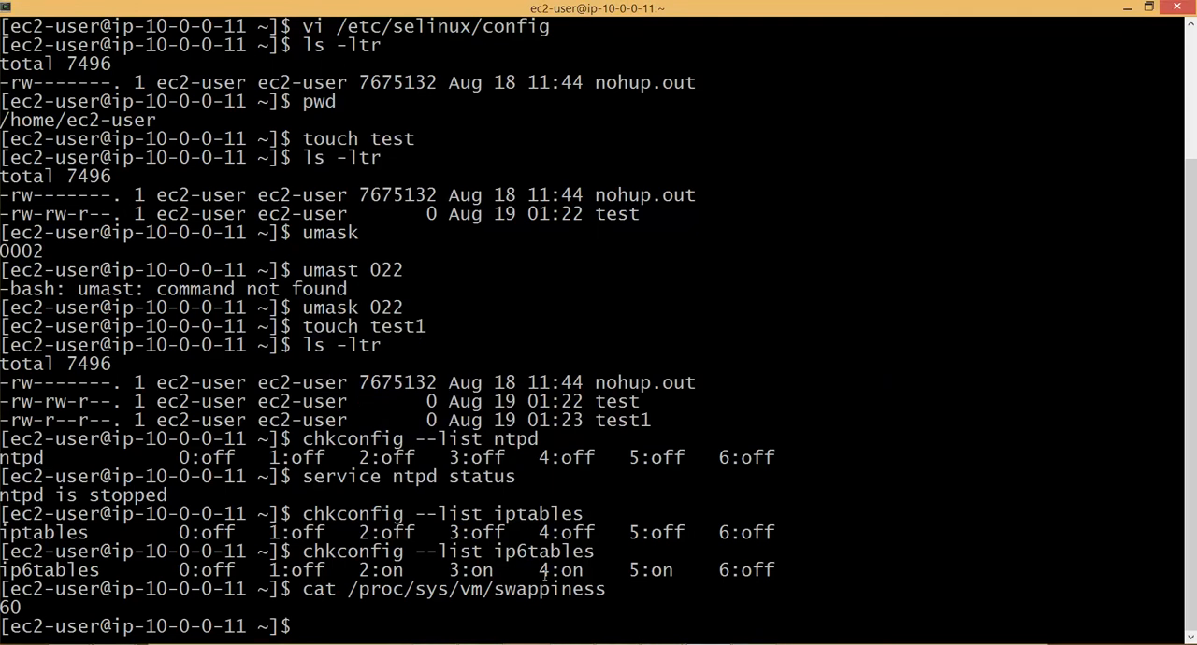
- Open /etc/security/limits.conf read-only with the view command
text(view)
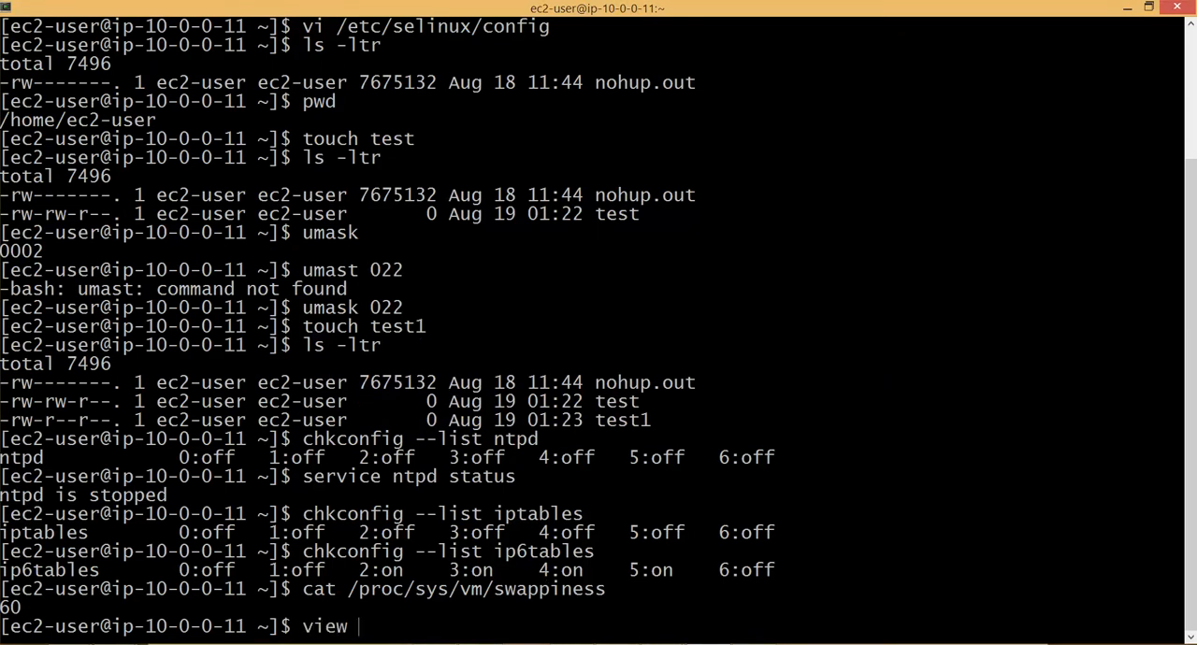
text(/etc/)
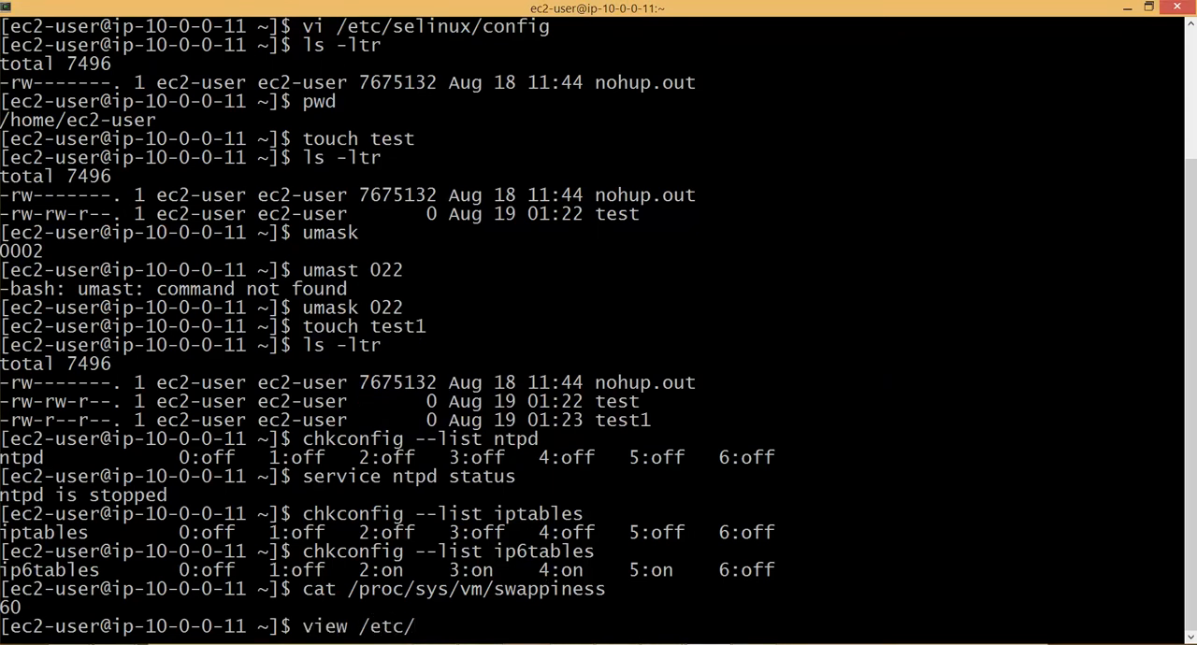
text(secu)
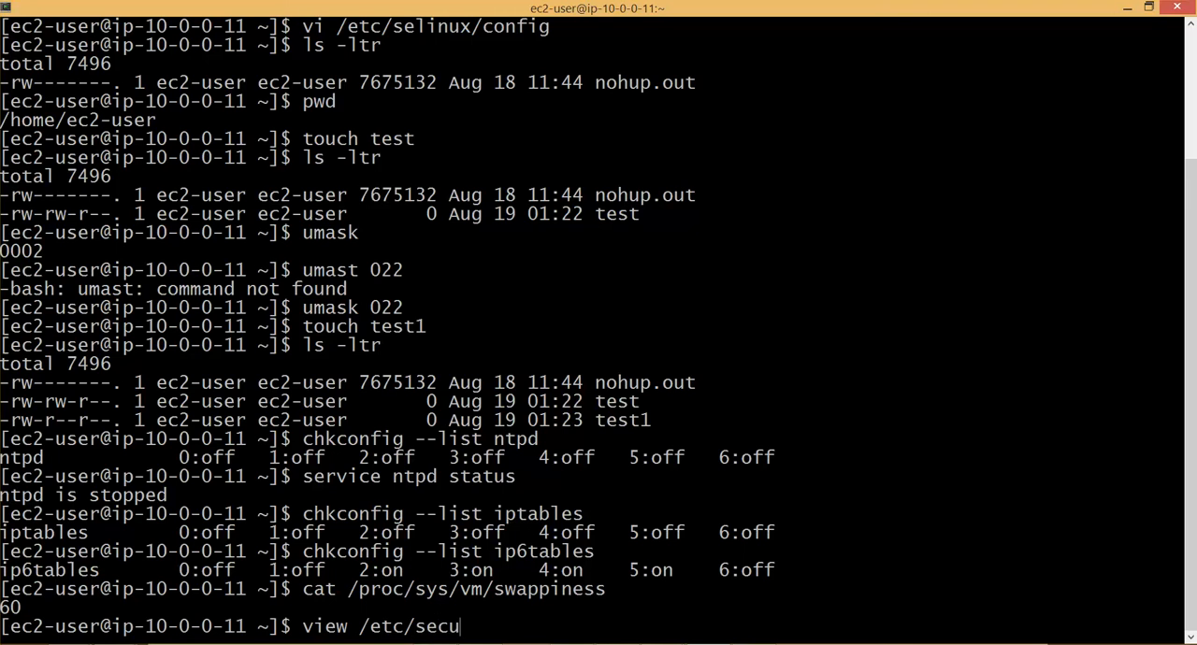
text(rity/)
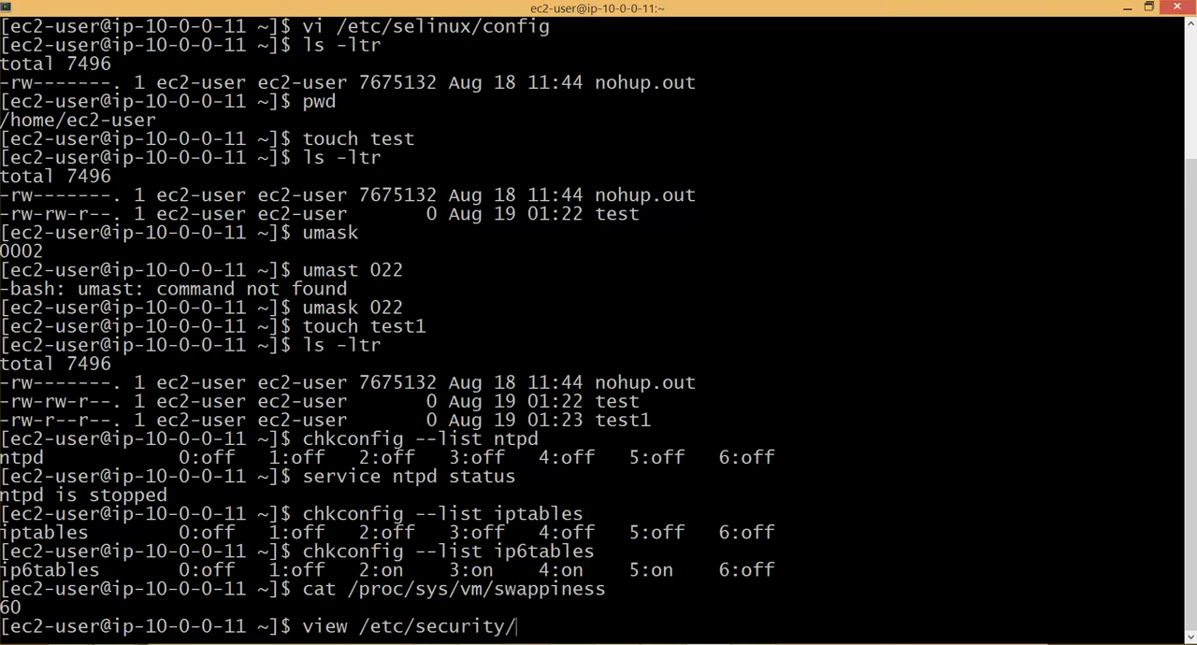
text(li)
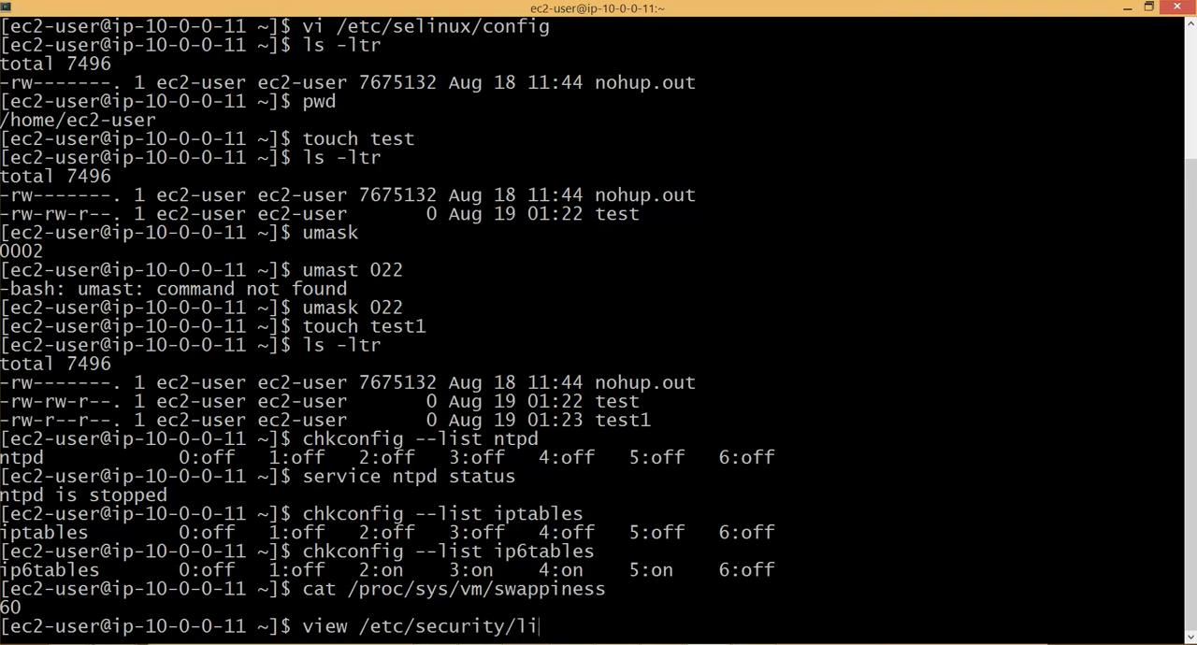
text(mits.conf)
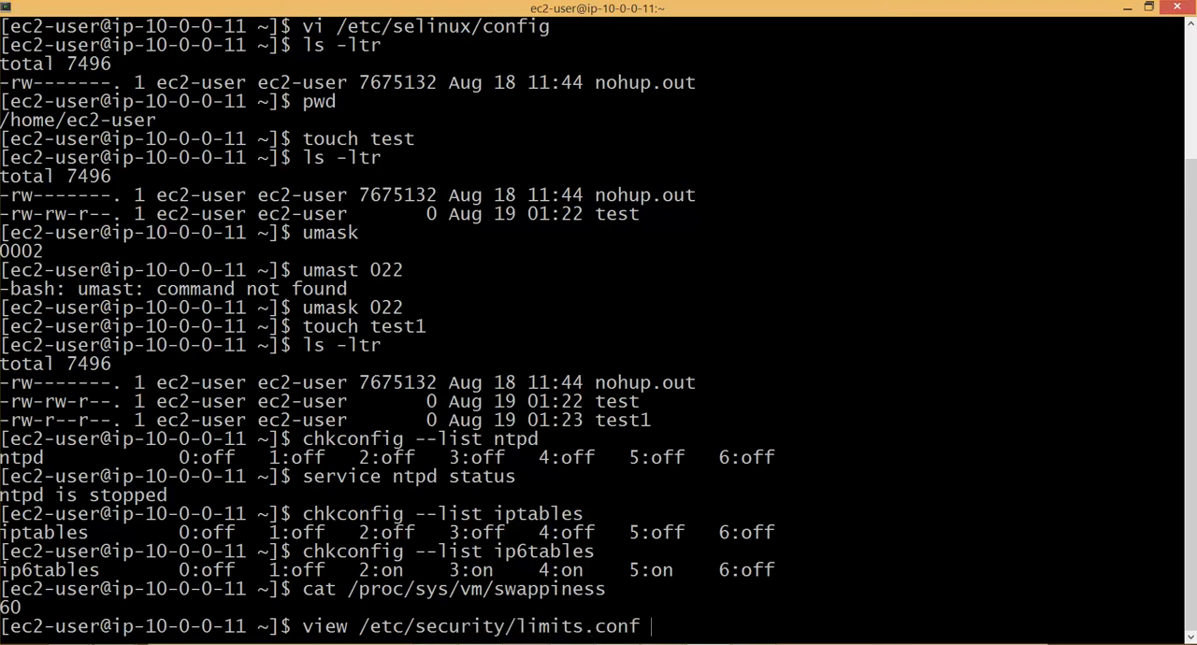
key(Return)
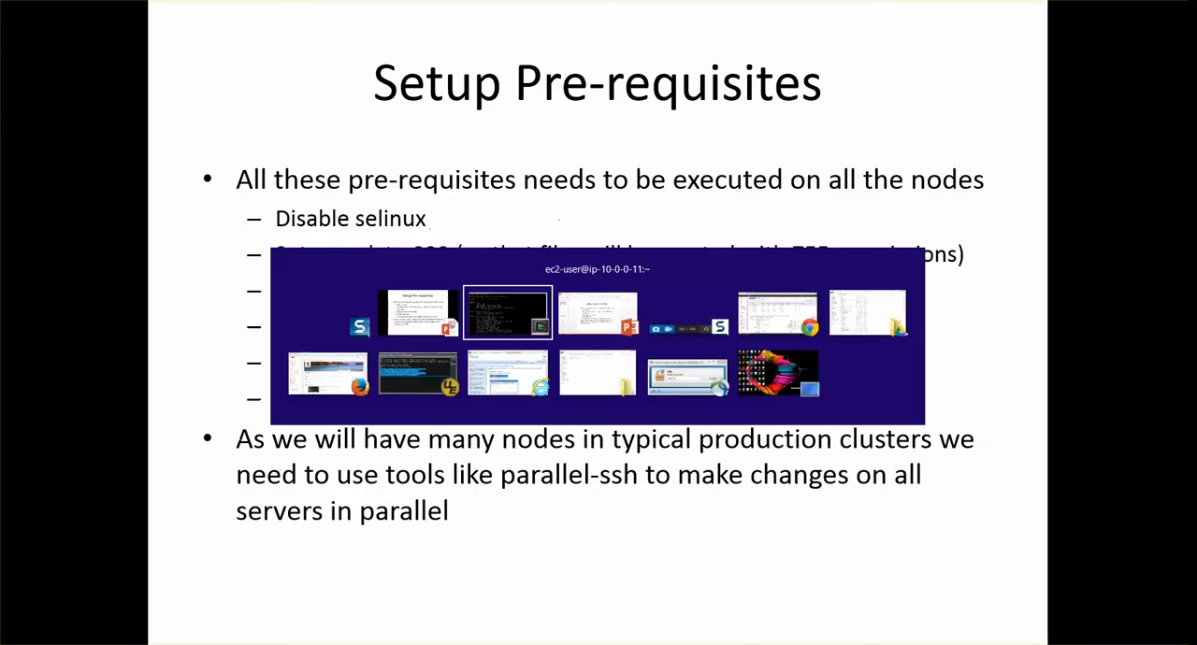
- Scroll through limits.conf, quit vi with :q!, and leave the EC2 session
click(506, 311)
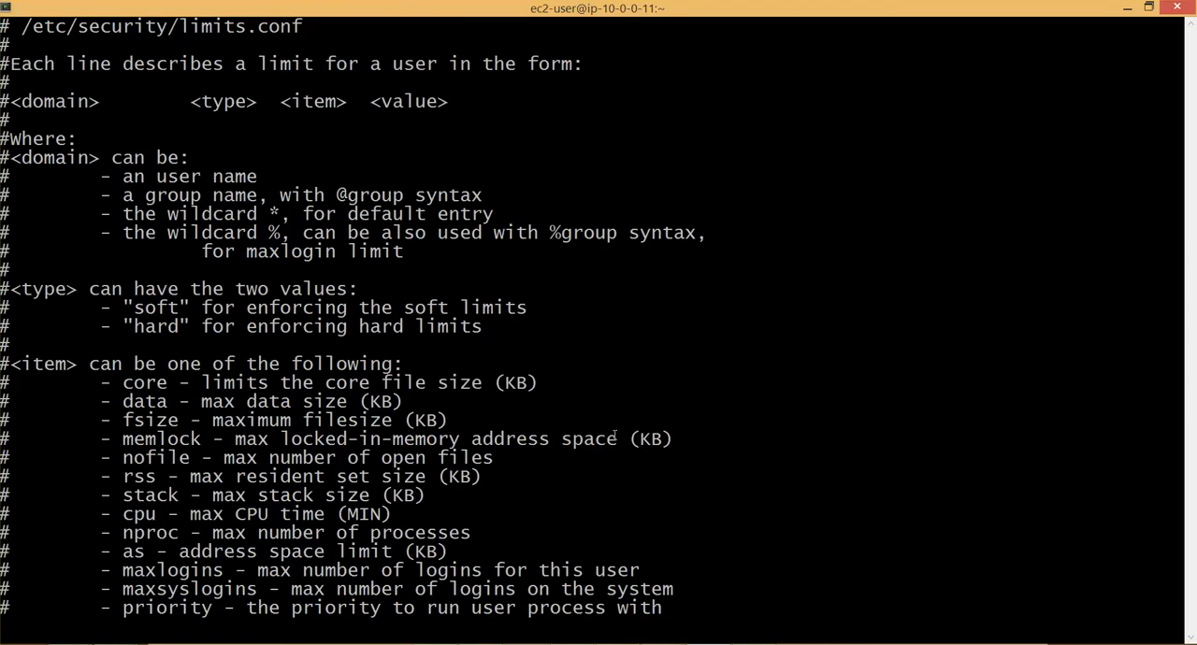
scroll(down, 3)
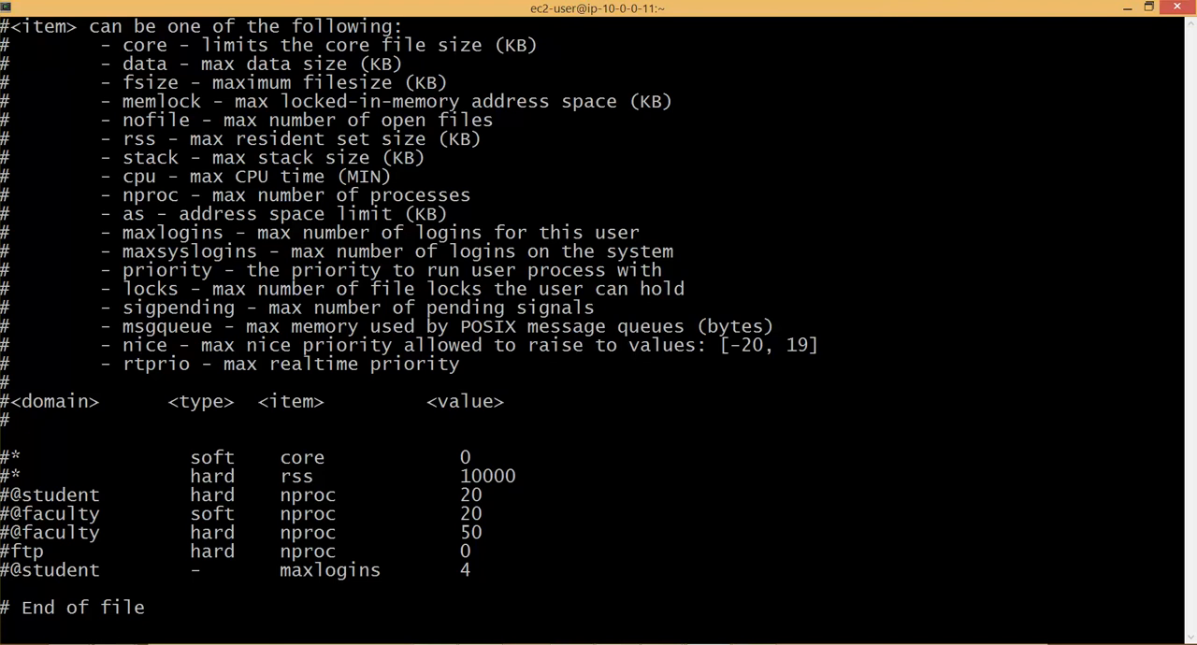
text(:q!)
text(cd)
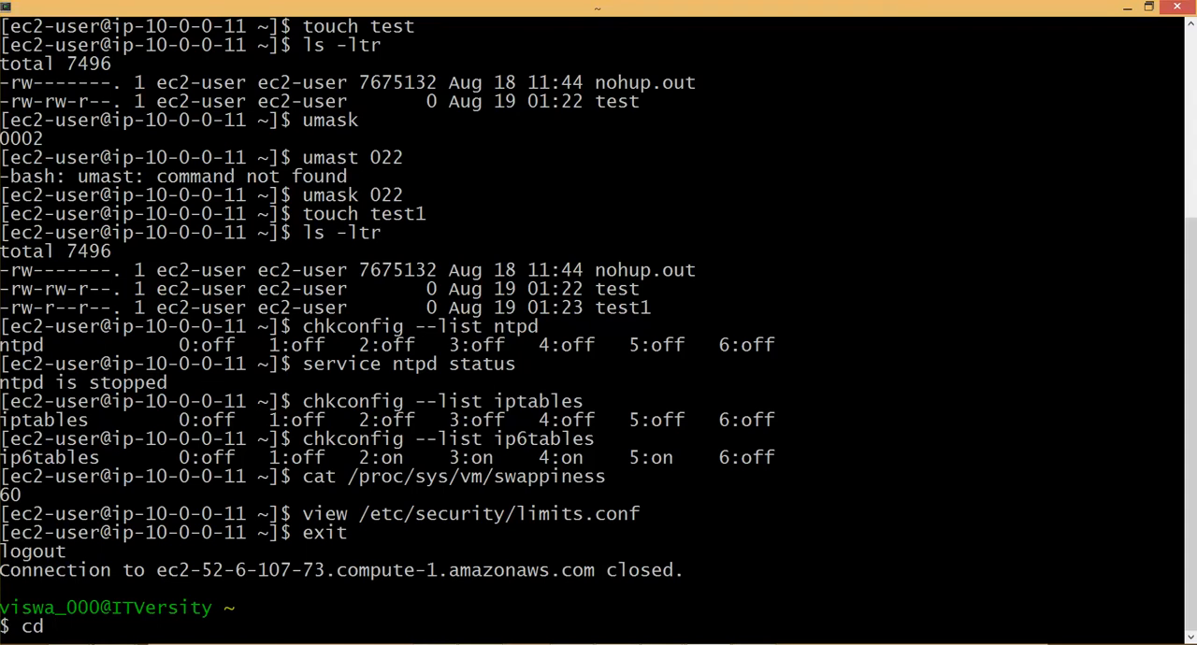
text(~/G)
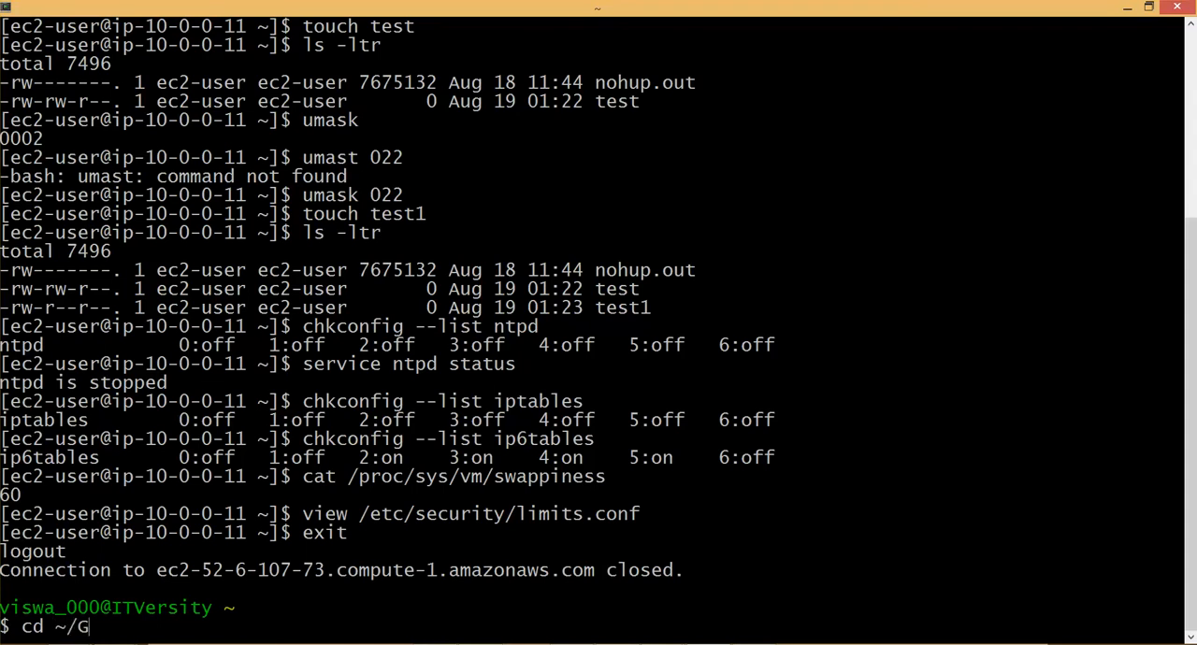
- Change into /cygdrive/C/Users/viswa_000/Google Drive/Personal in Cygwin
key(BackSpace)
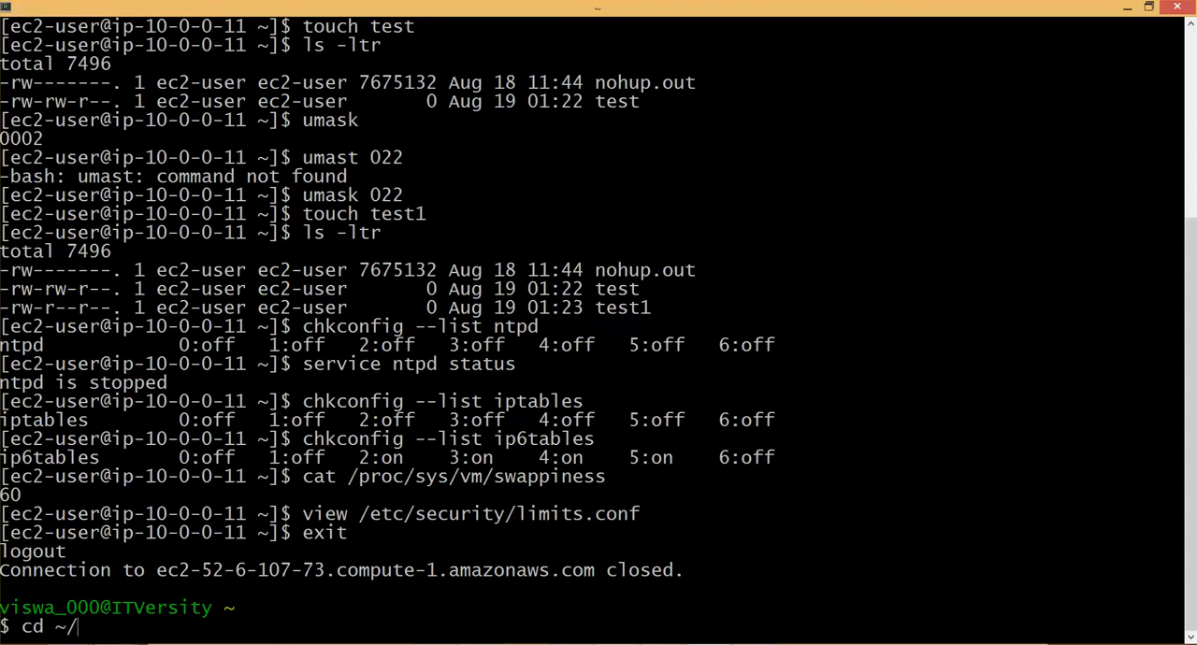
text(cygdrive/)
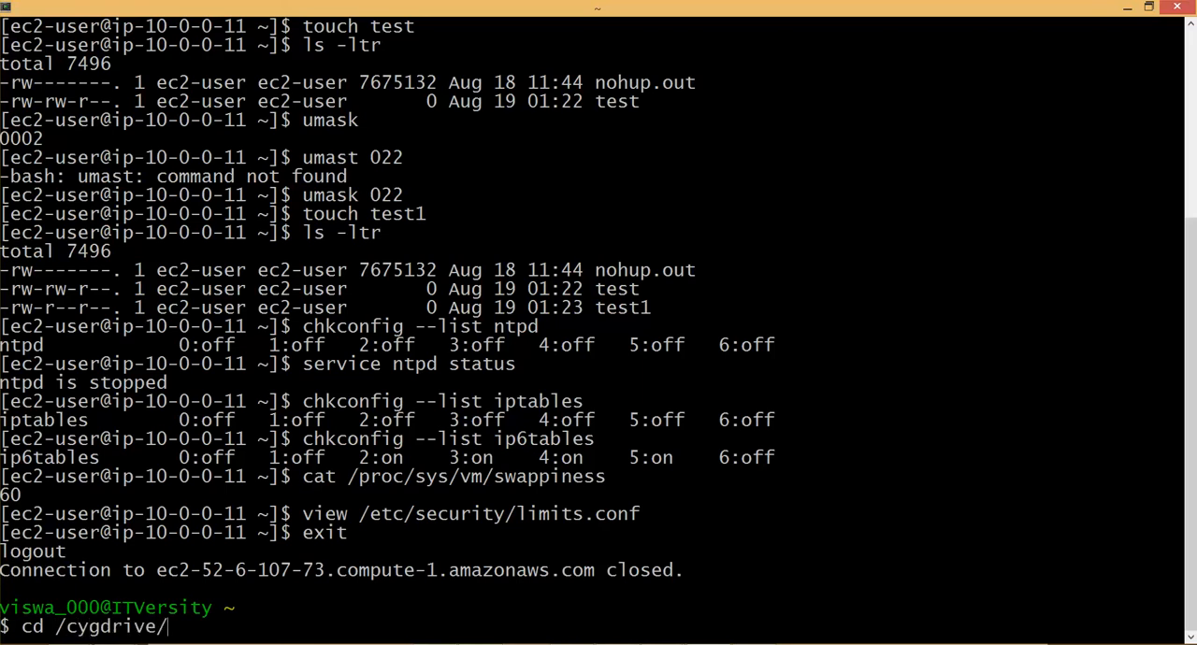
text(C/)
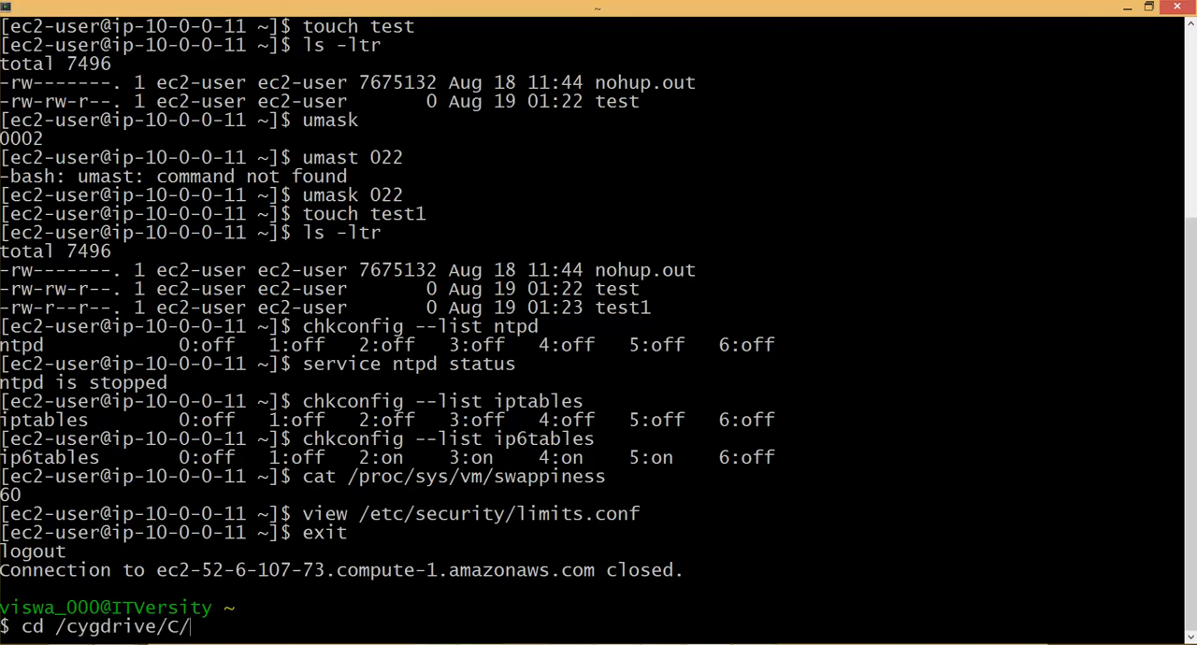
text(Users/)
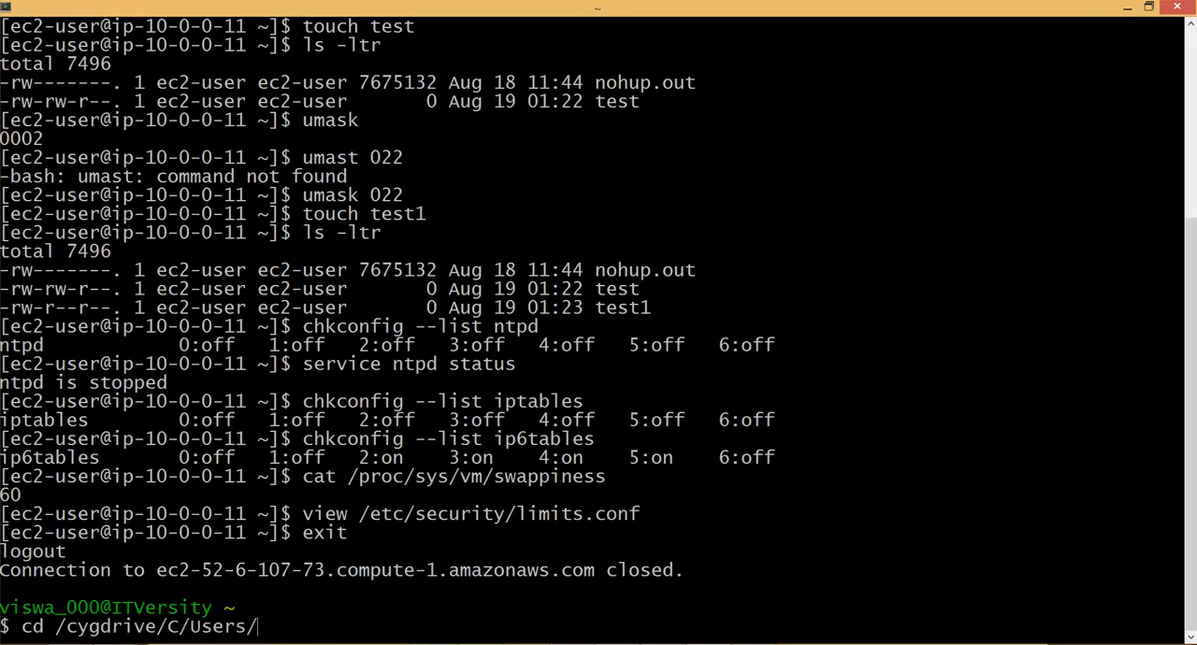
text(viswa_000/Goo)
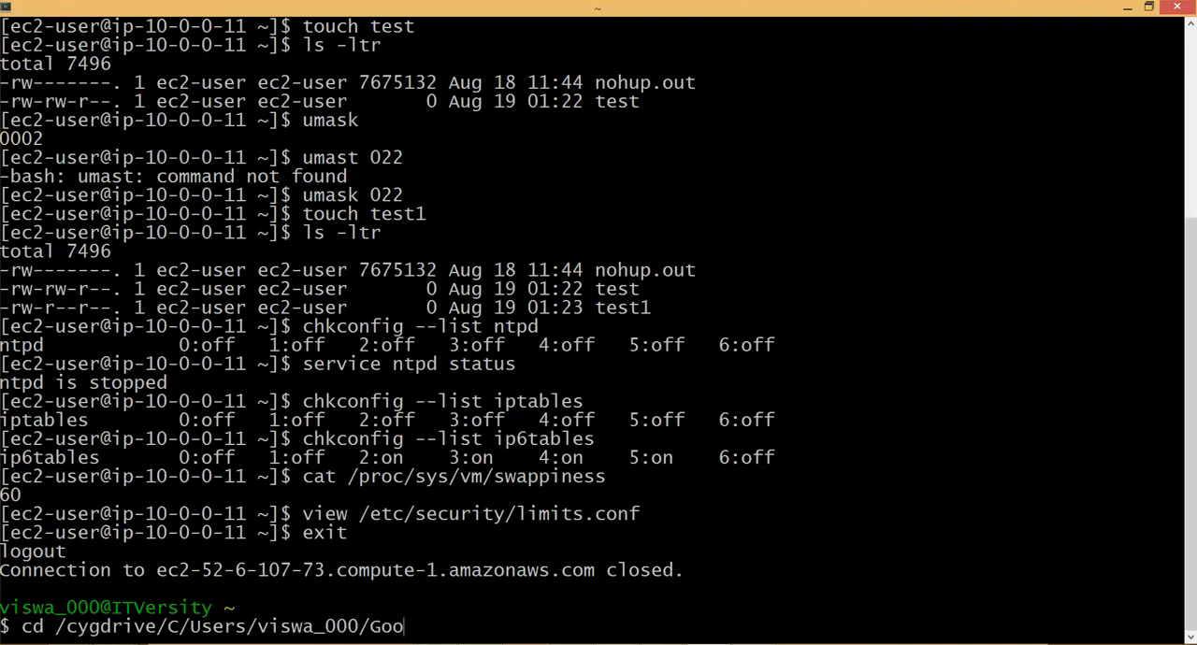
text(gle\ Drive/)
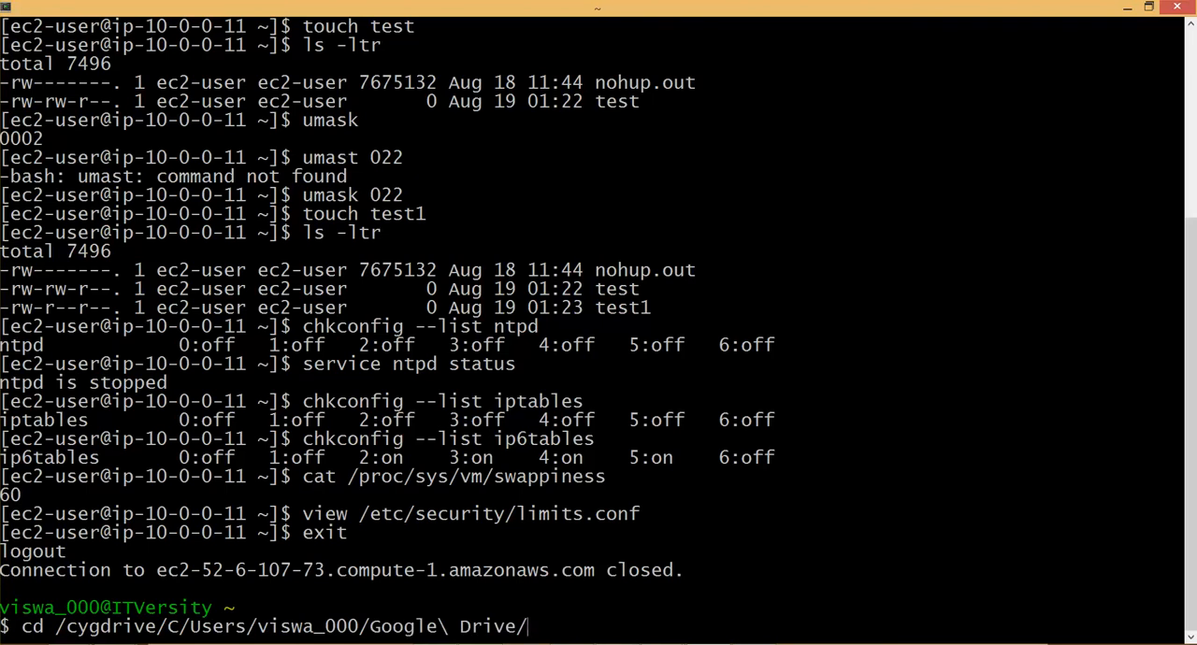
text(Person)
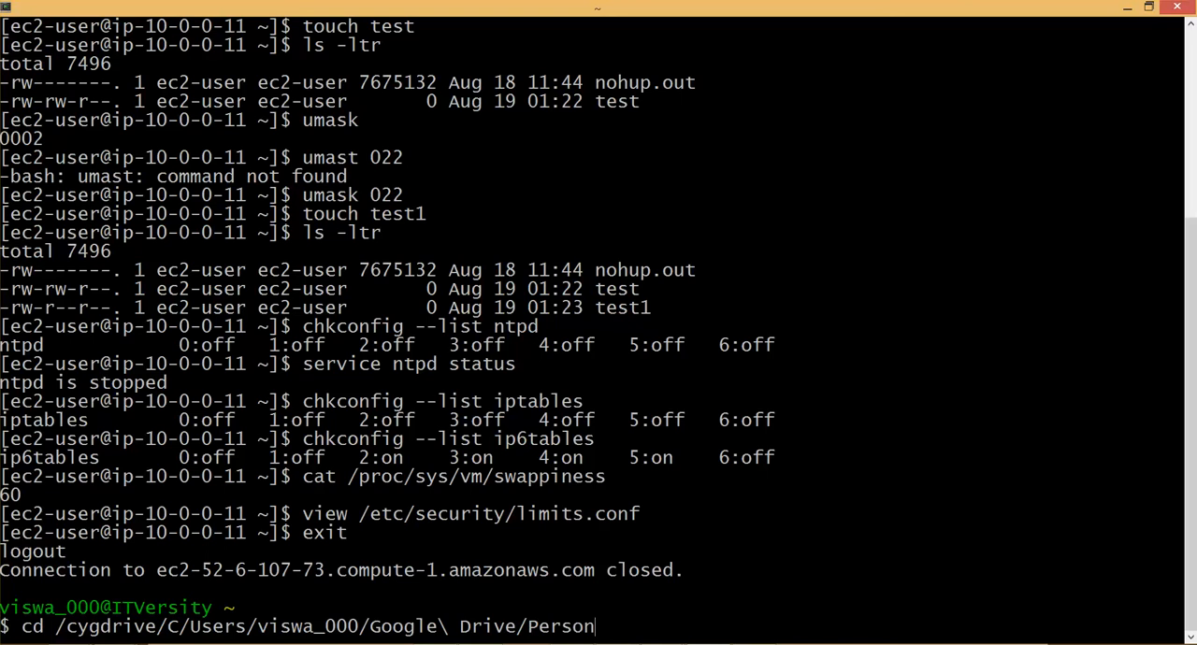
key(Return)
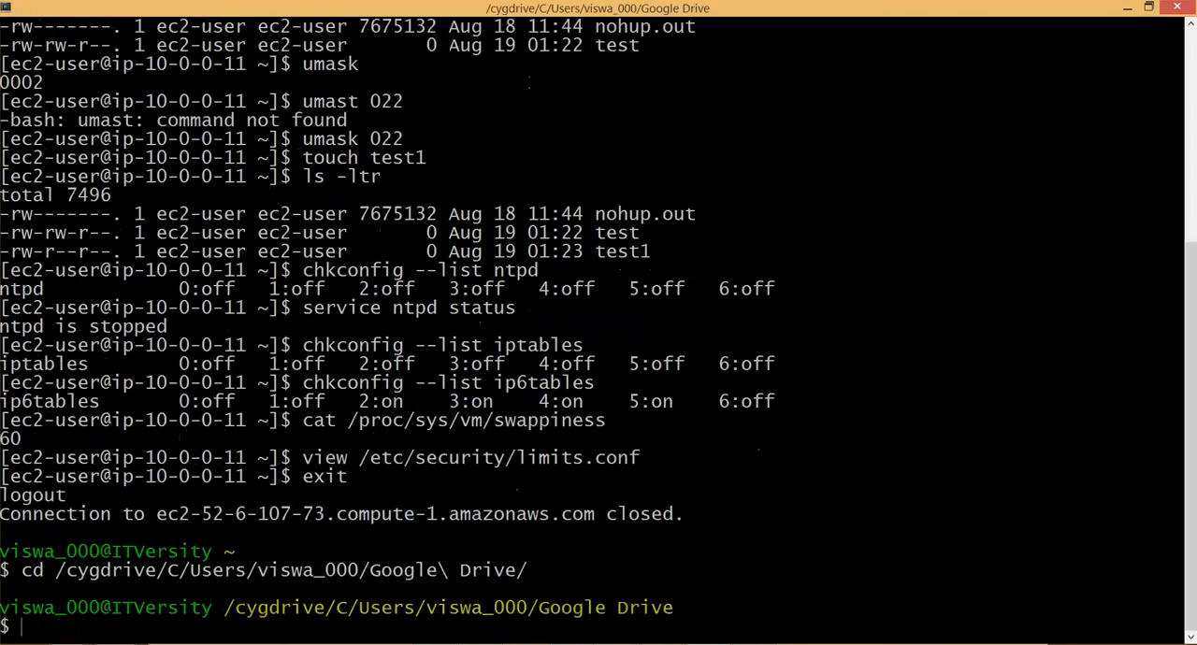
- List the folder contents and enter HadoopTraining
text(ls -ltr)
text(cd Personal/)
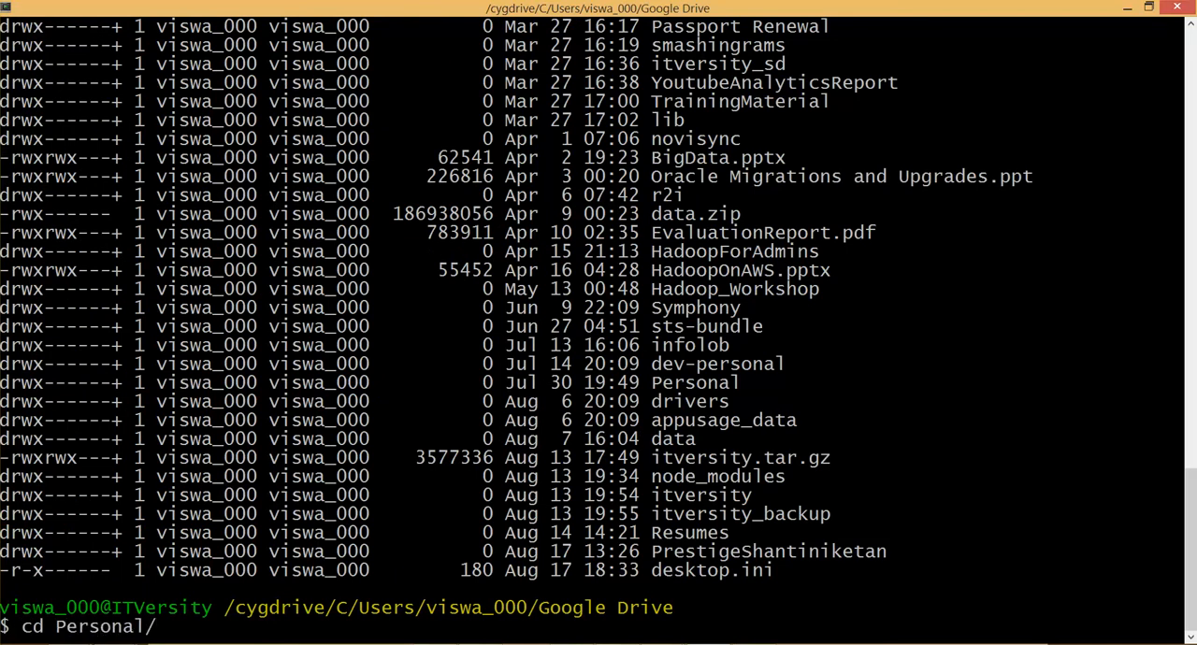
text(Hadoop)
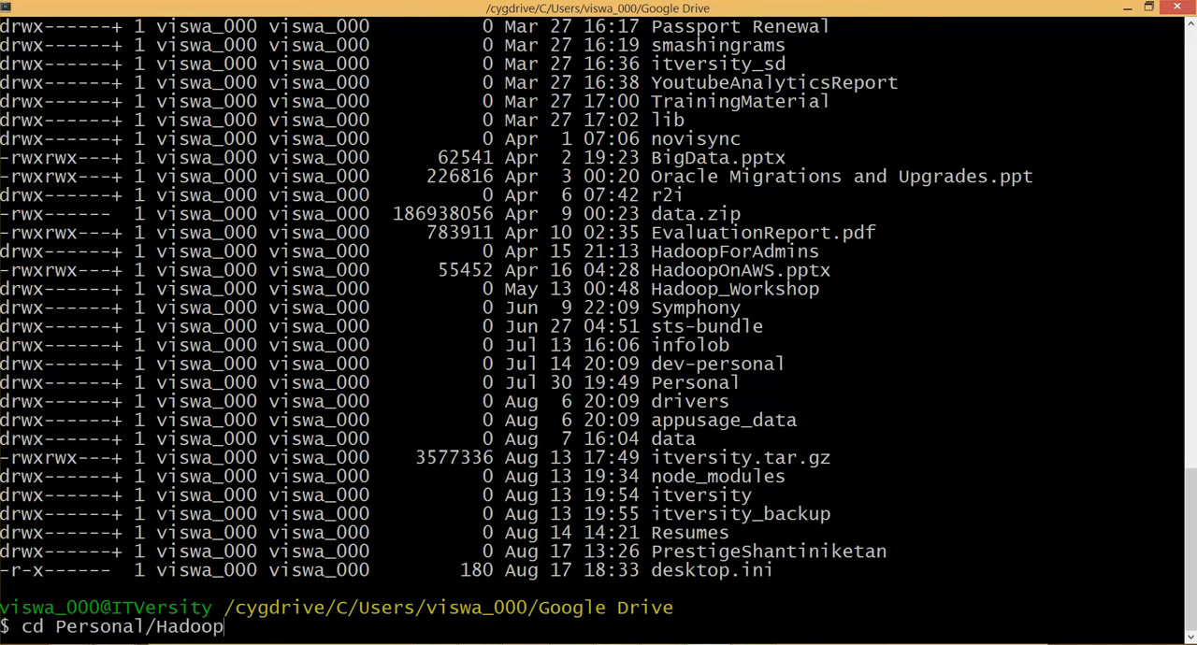
text(Training/)
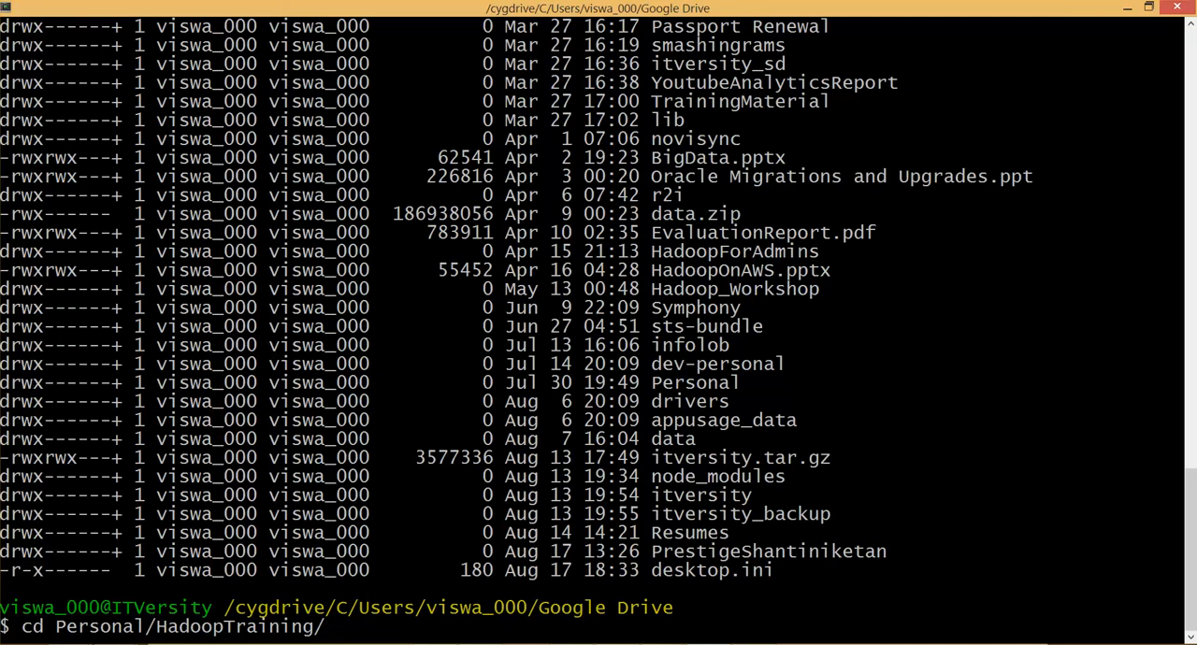
key(Return)
text(ls -ltr)
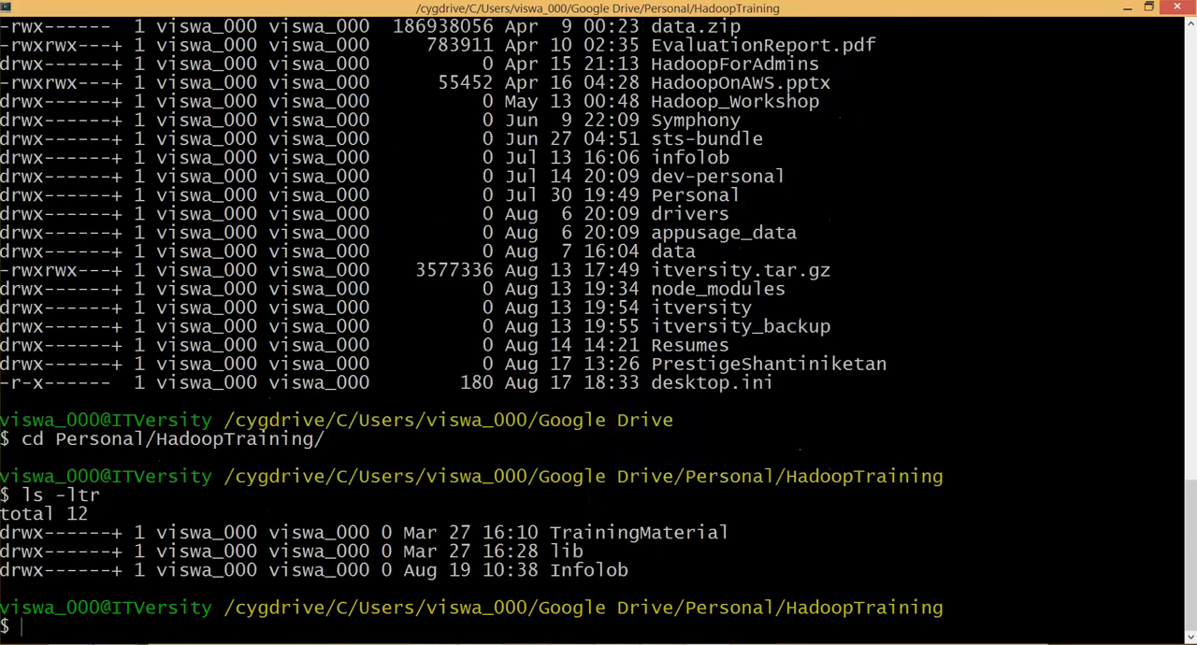
- Move into the Infolob folder, then into week1
text(cd Info)
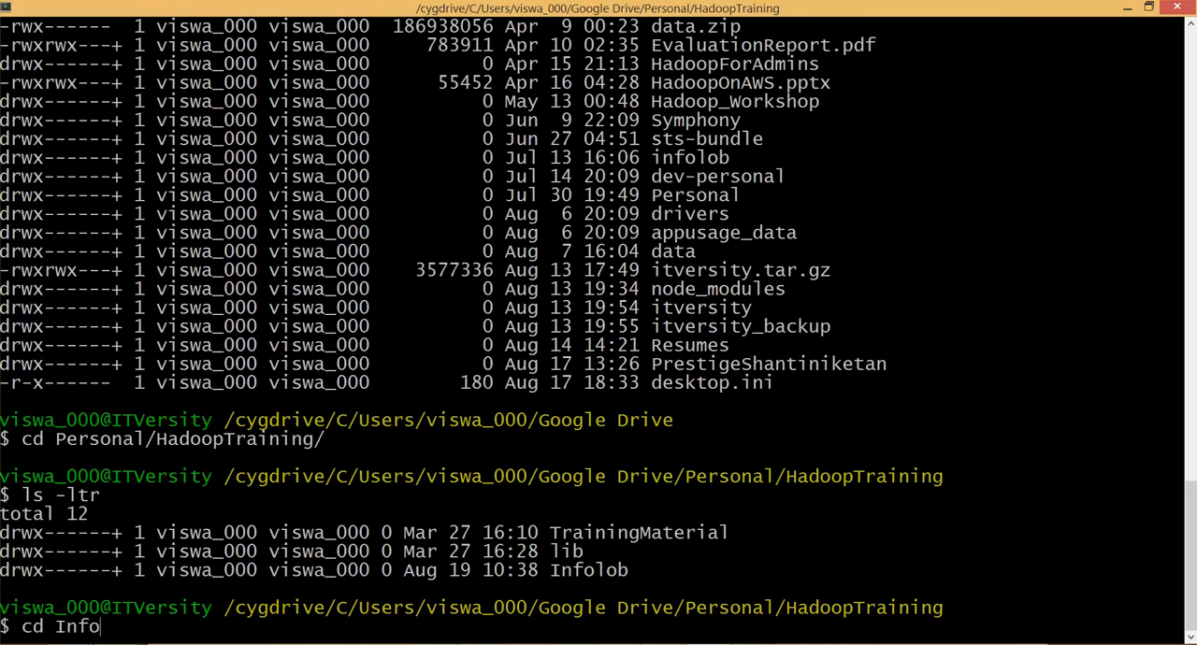
key(Return)
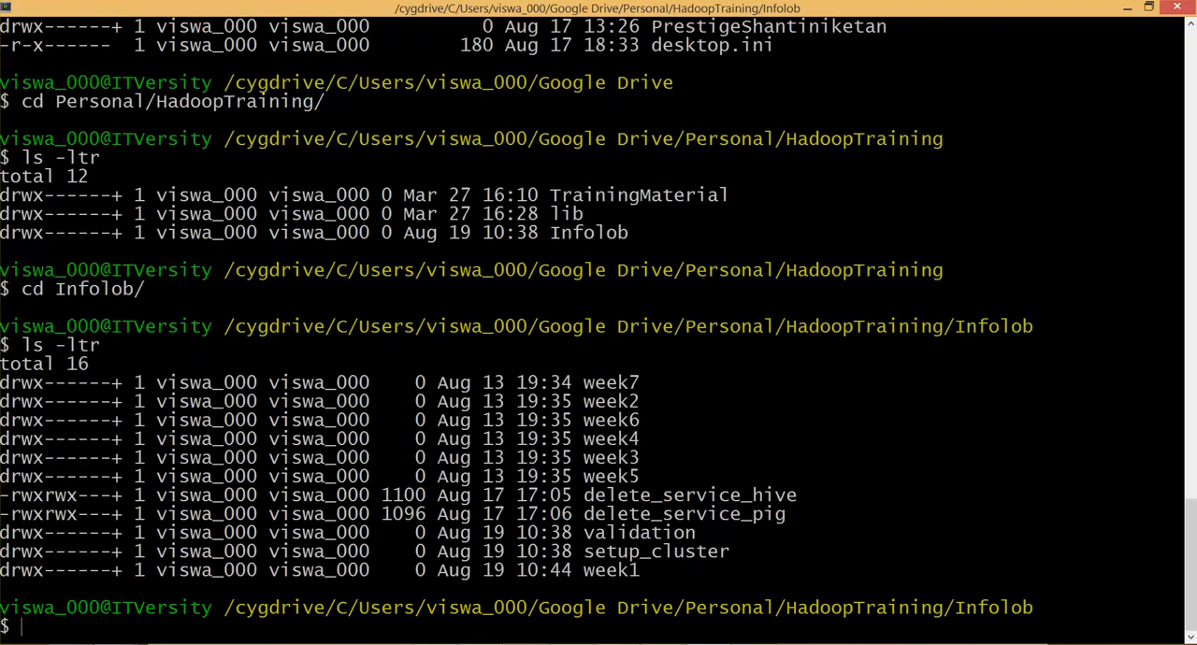
text(cd w)
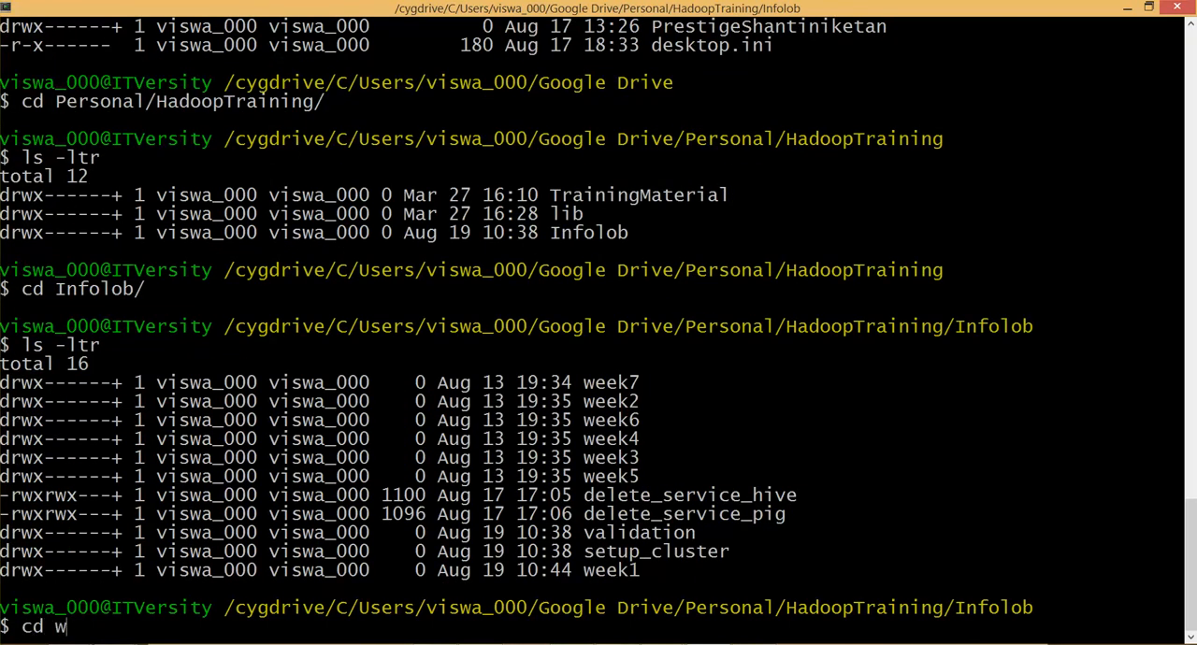
text(eek1)
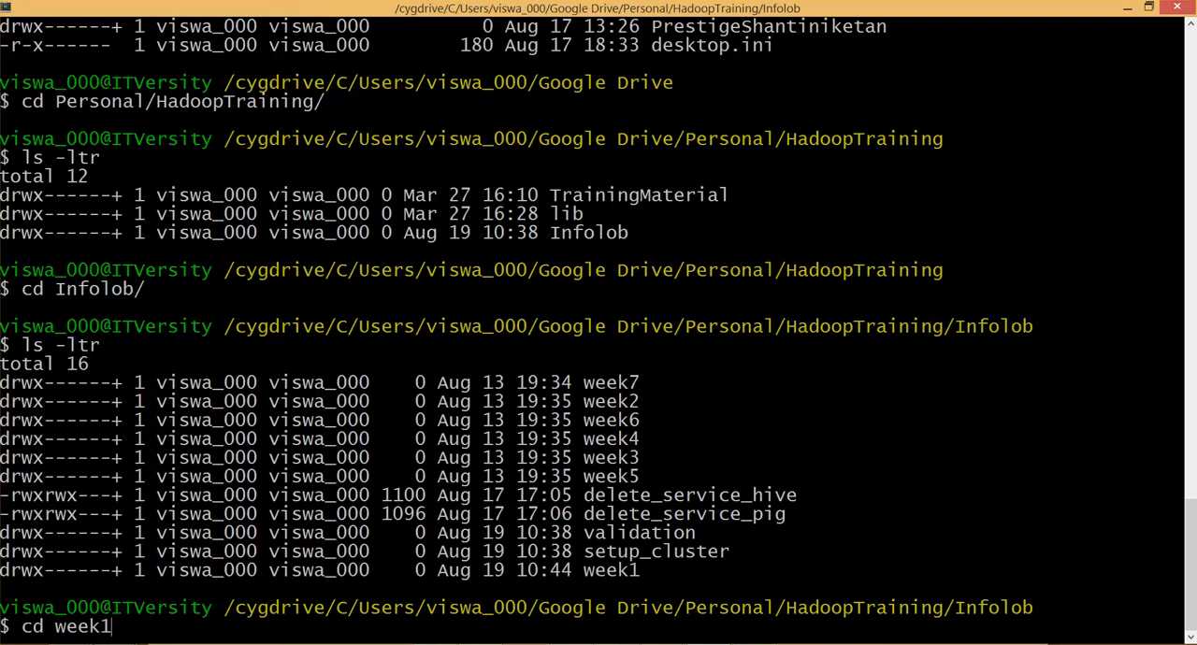
key(Return)
text(ls -ltr)
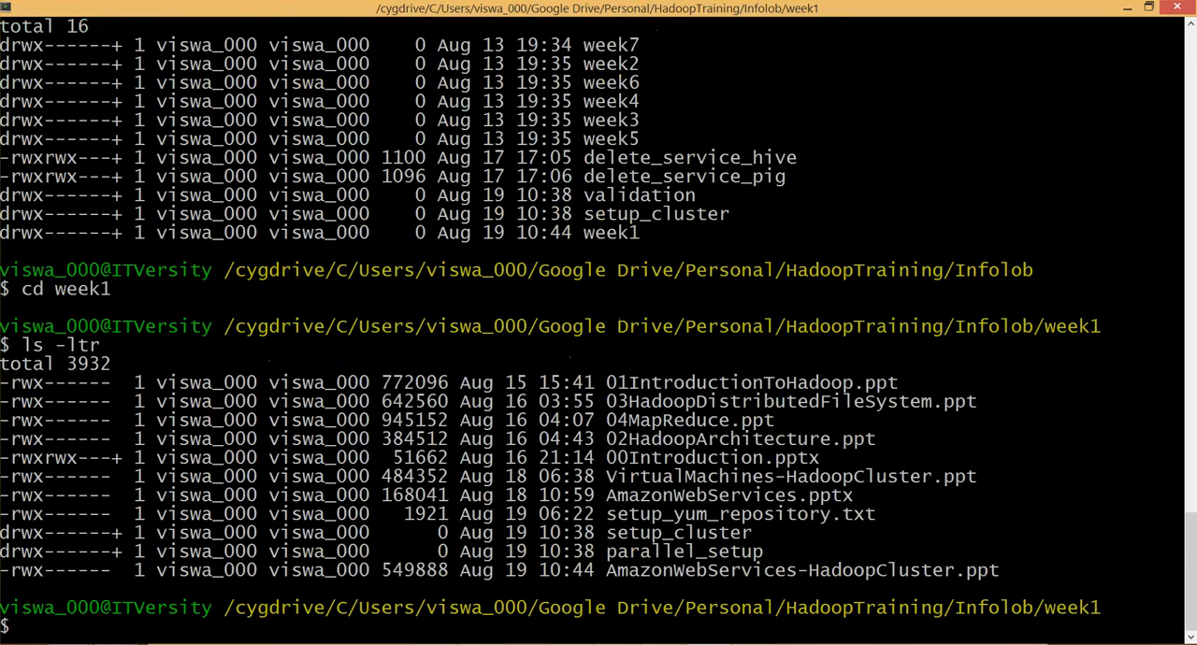
- Change into setup_cluster and print prepareNode.sh with cat
text(cd setup_cluster/)
text(ls -ltr)
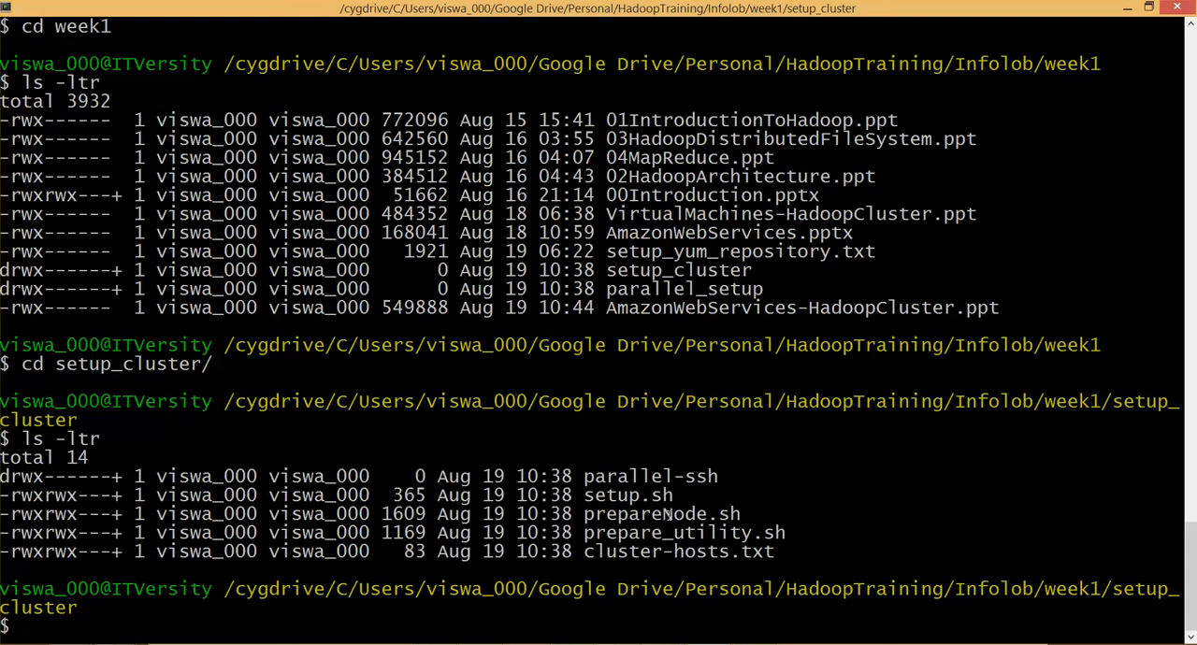
double_click(661, 514)
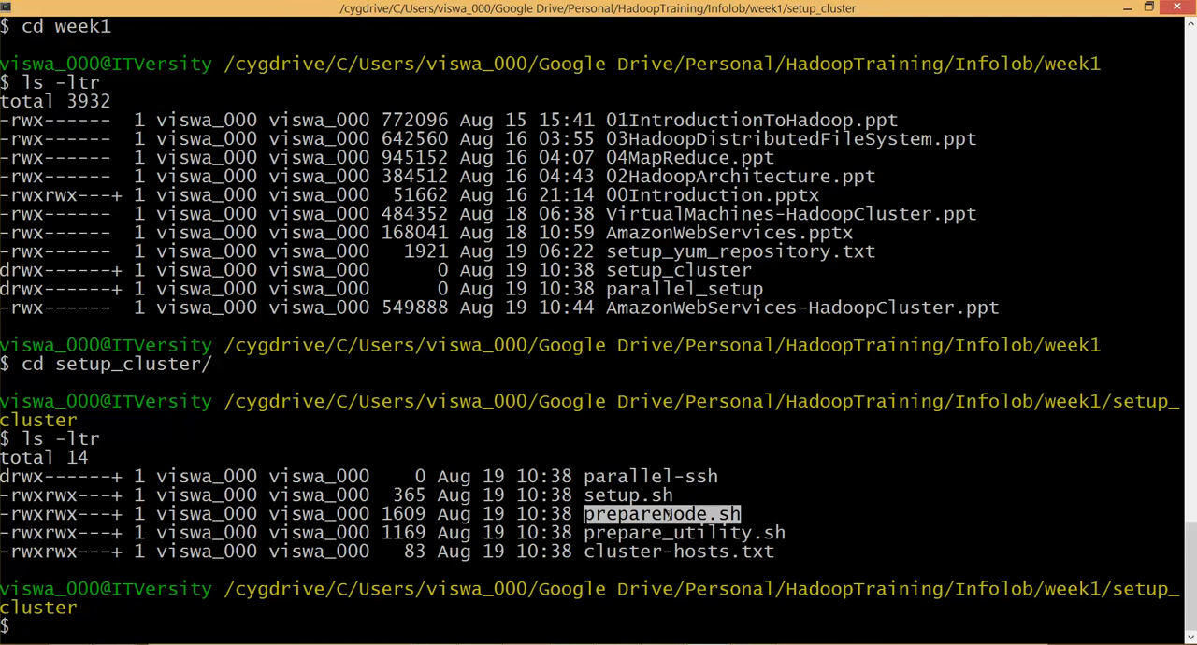
text(cat prepare)
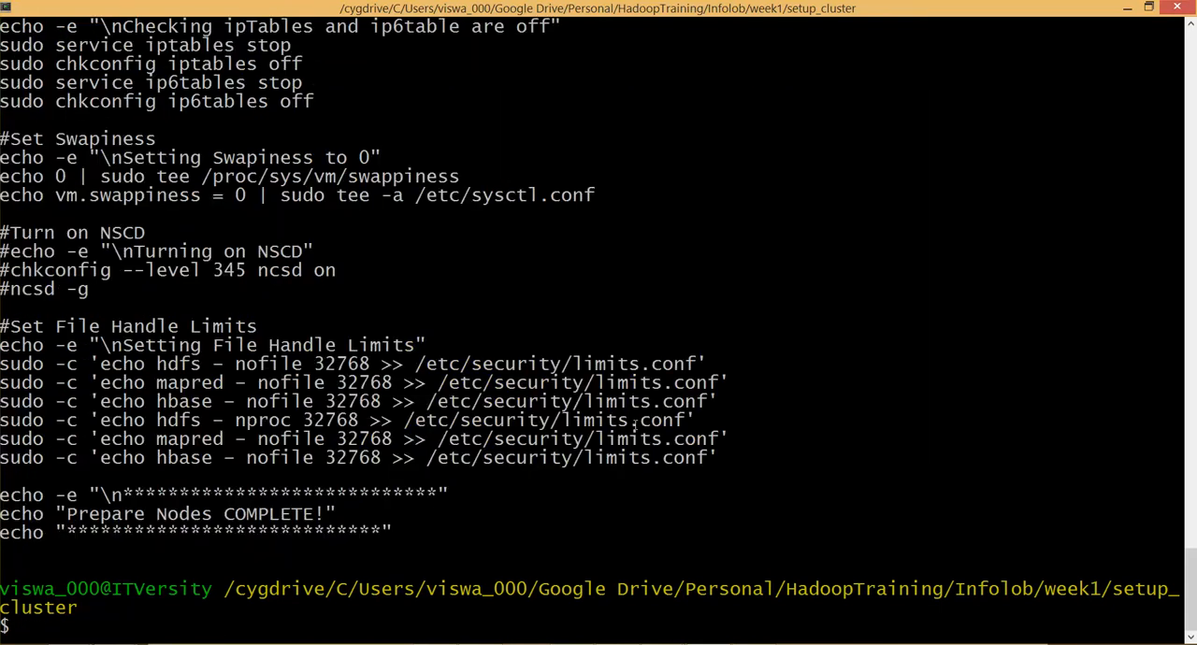
- Scroll through the prepareNode.sh output, highlighting the sed command in the script
scroll(up, 3)
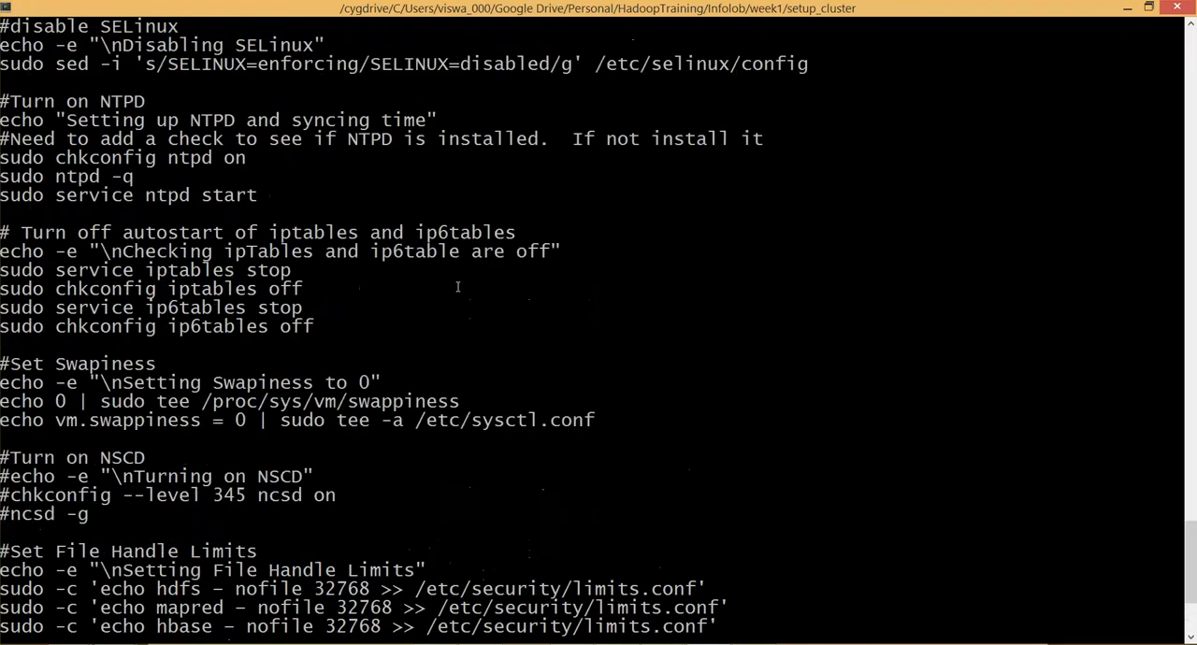
scroll(up, 3)
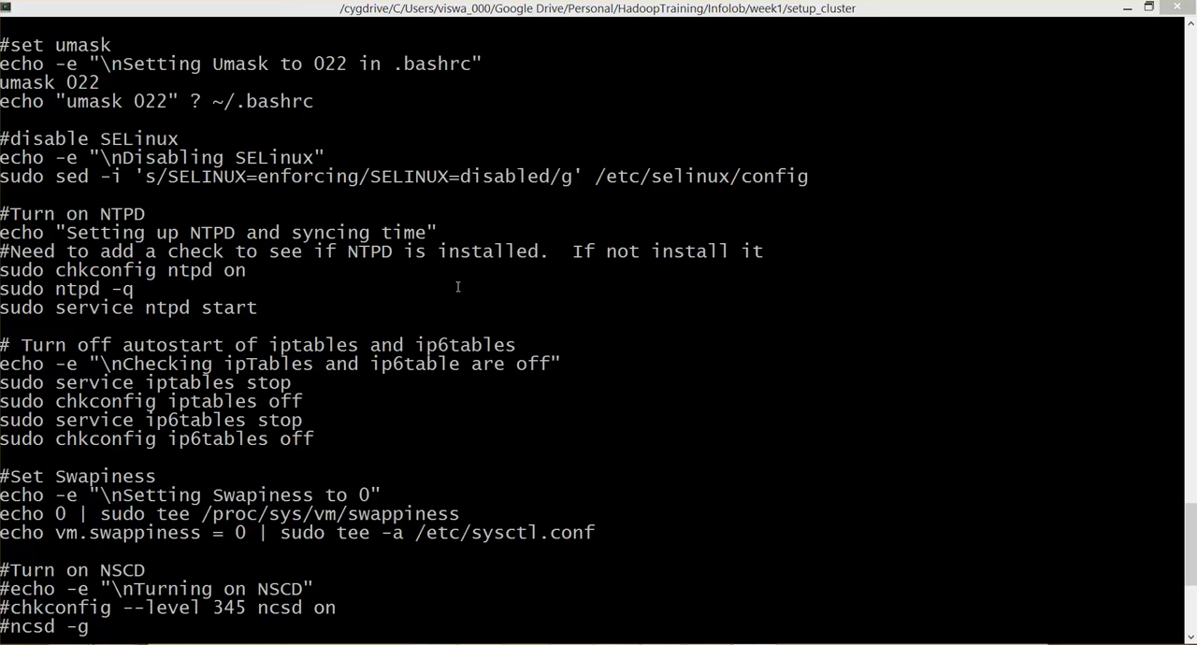
mouse_move(703, 475)
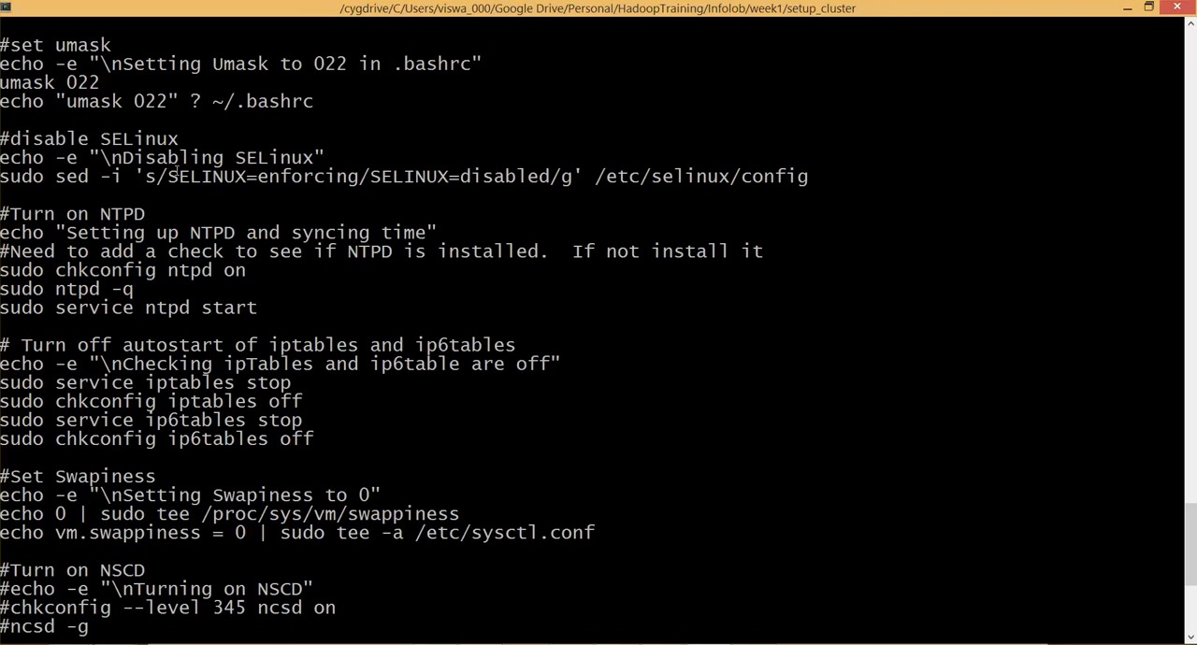
double_click(359, 176)
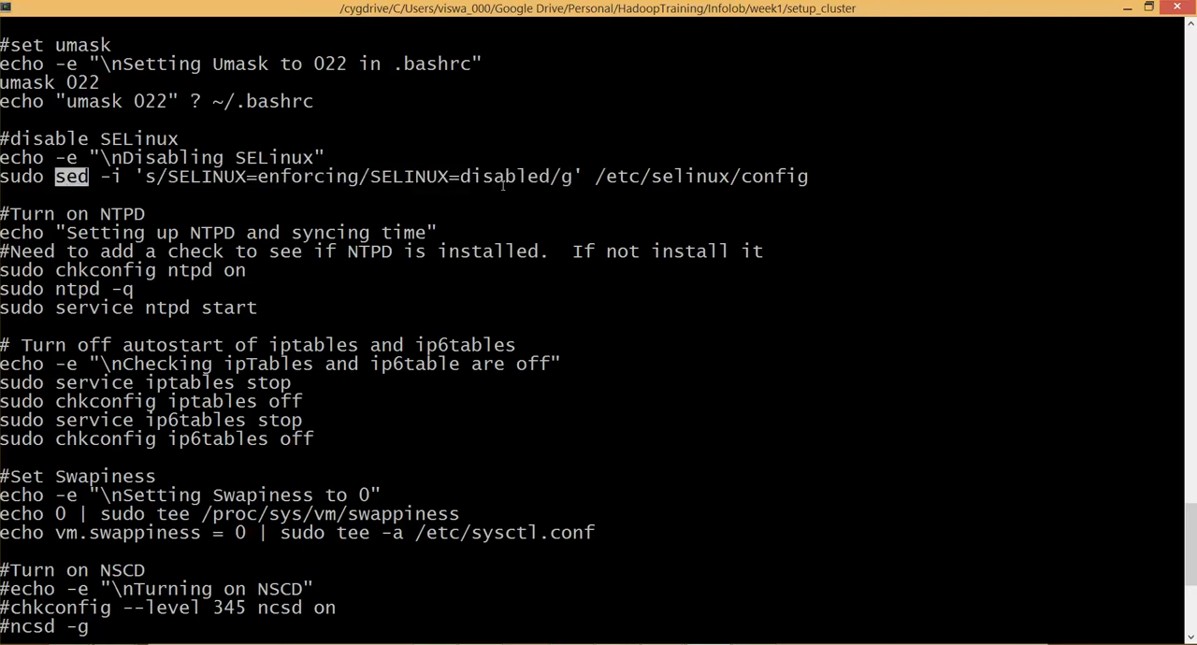
scroll(down, 3)
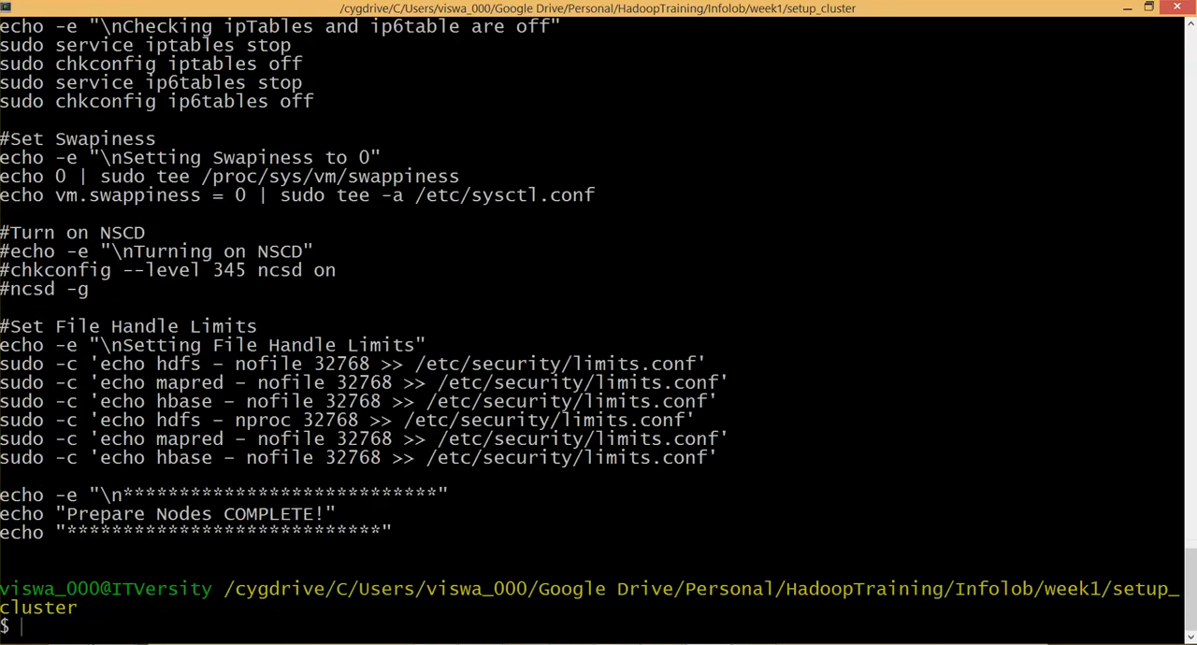
scroll(up, 3)
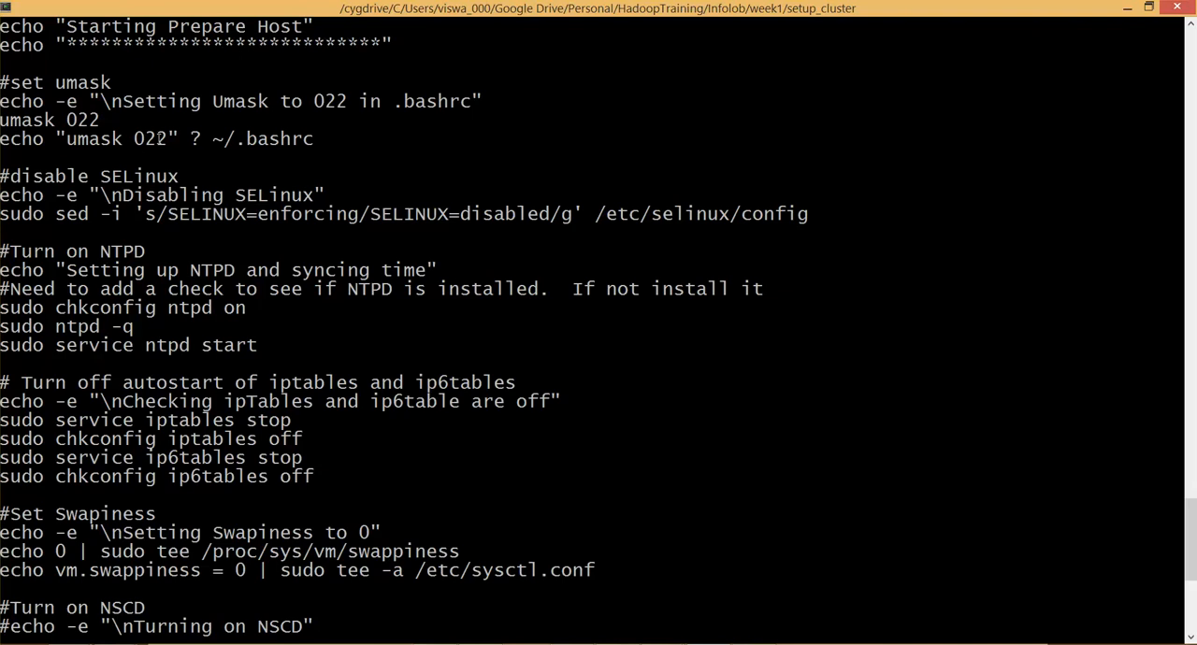
mouse_move(162, 442)
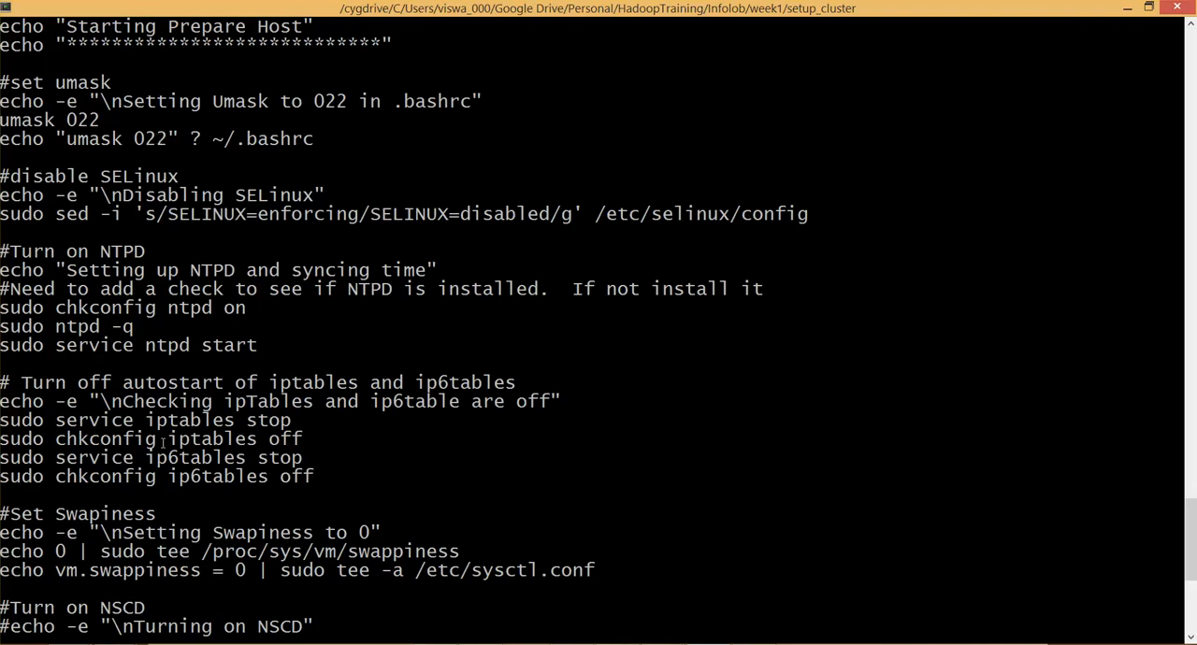
scroll(down, 3)
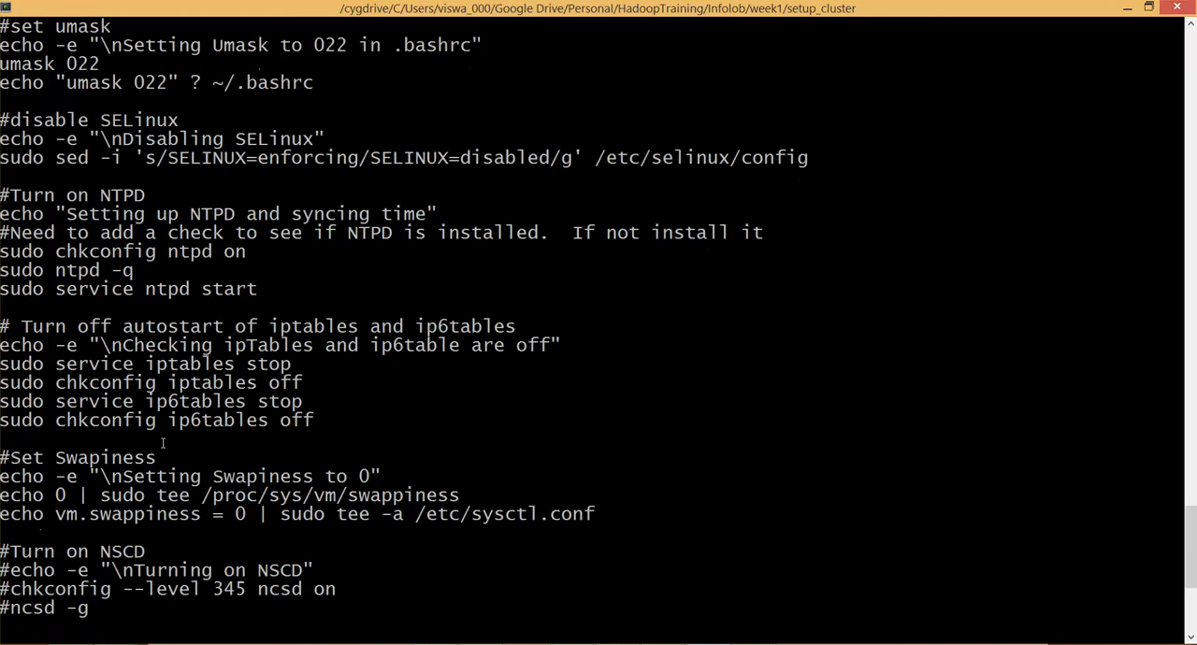
scroll(down, 3)
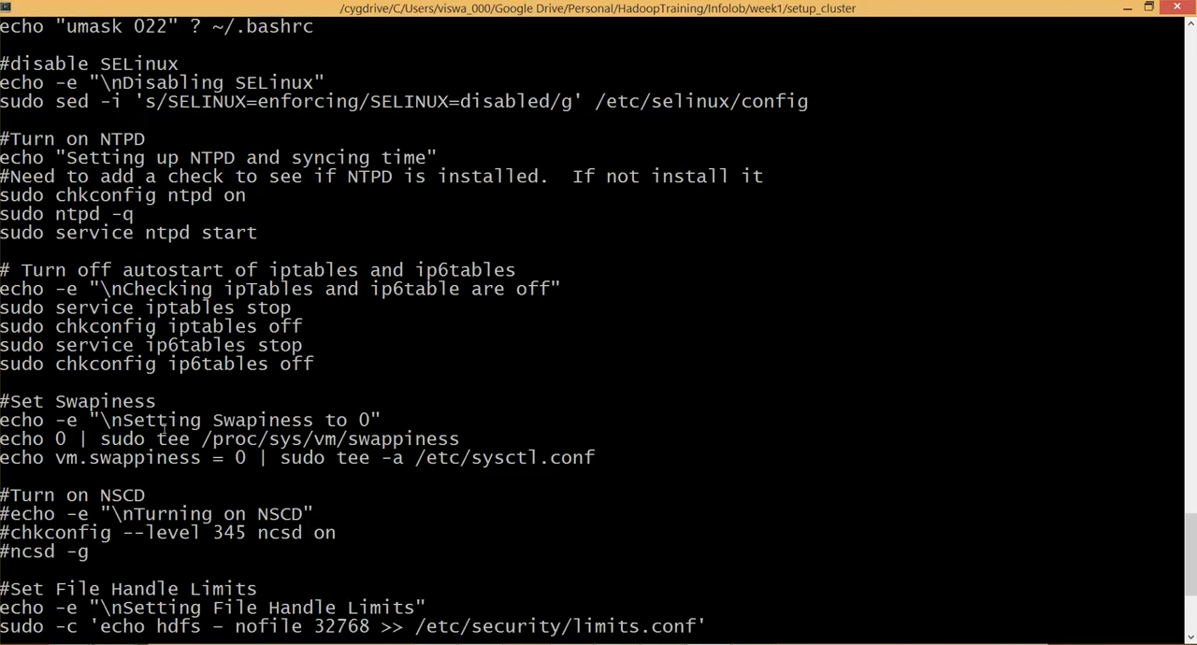
scroll(down, 3)
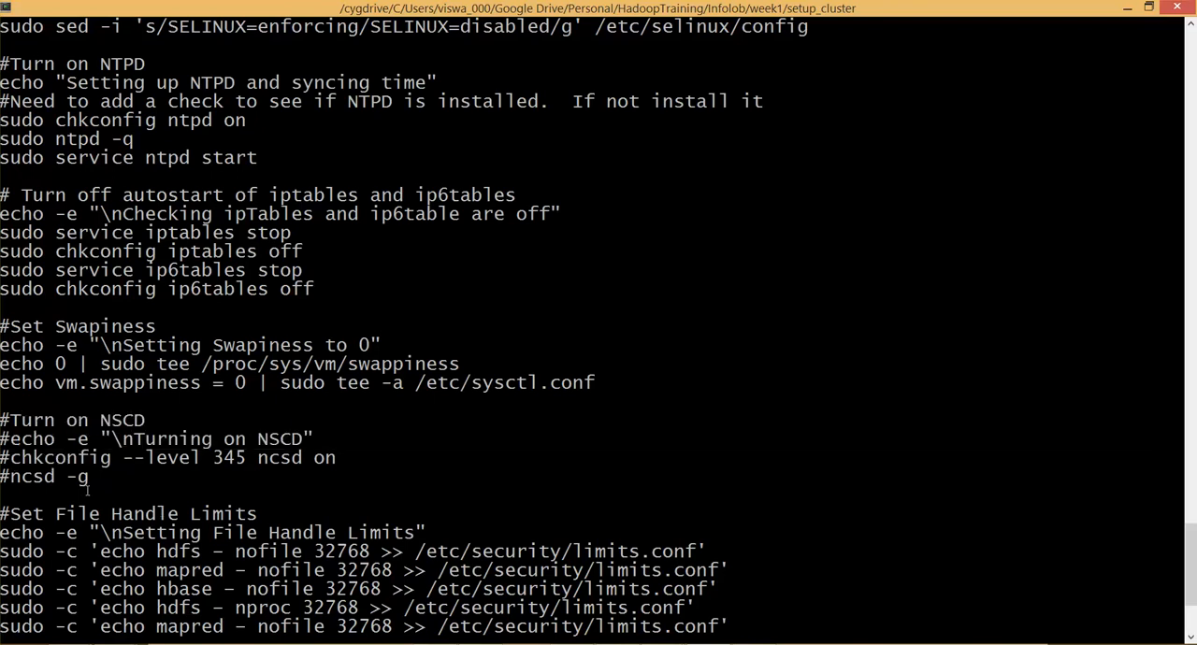
scroll(down, 3)
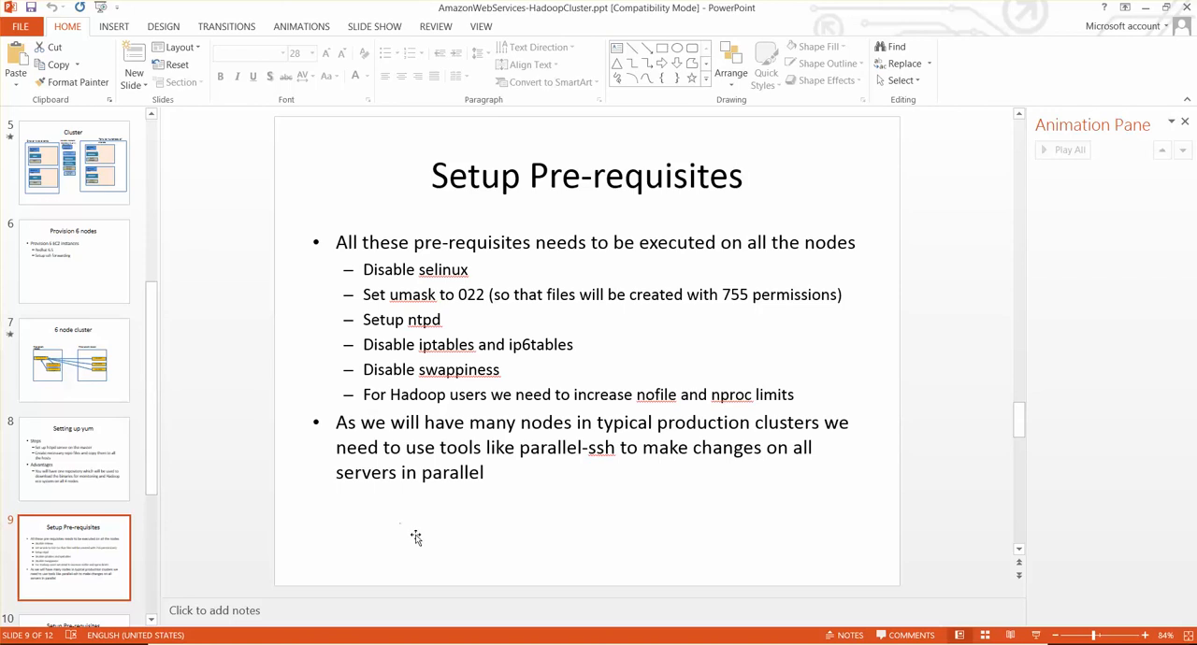
mouse_move(958, 444)
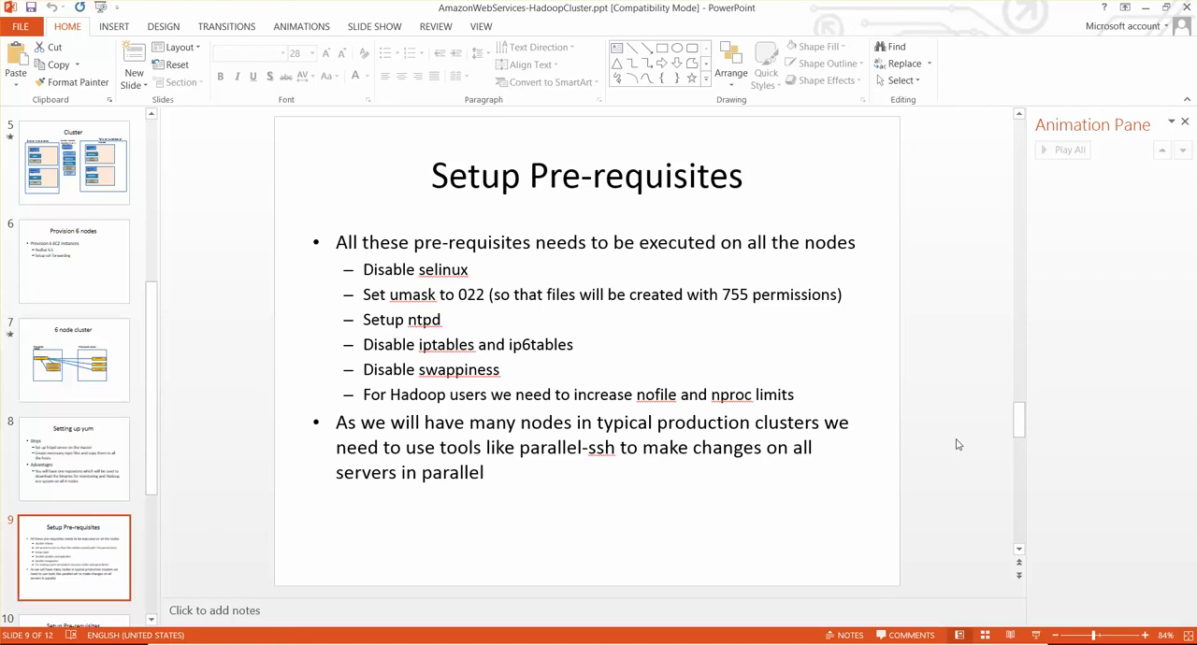
mouse_move(965, 506)
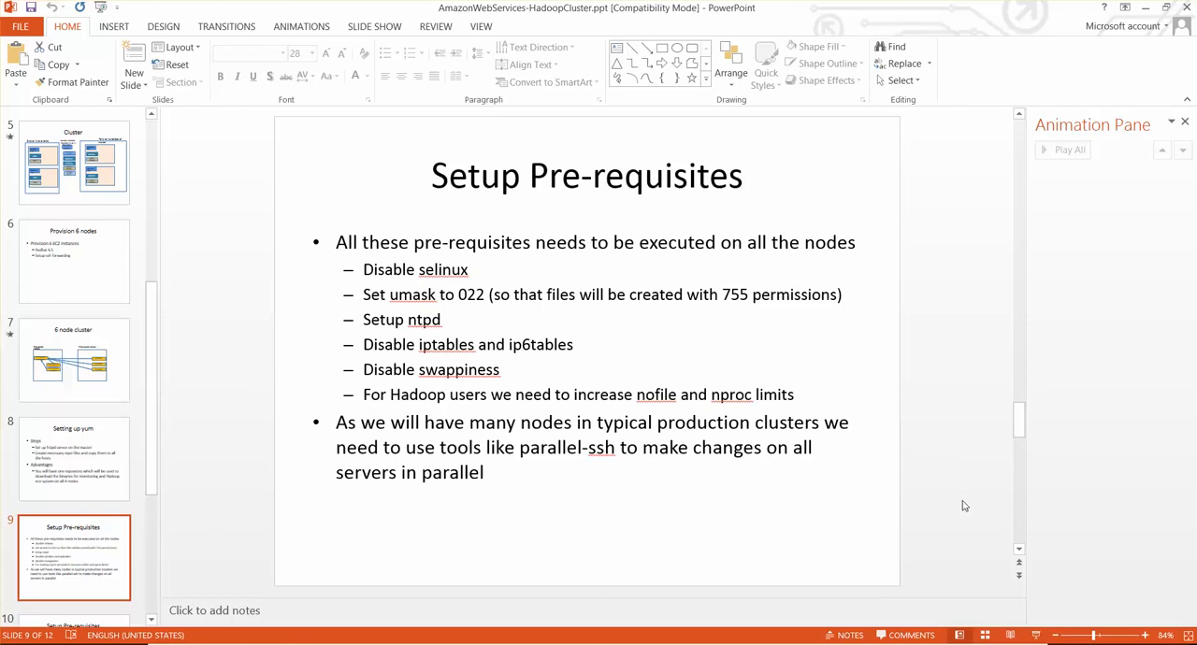